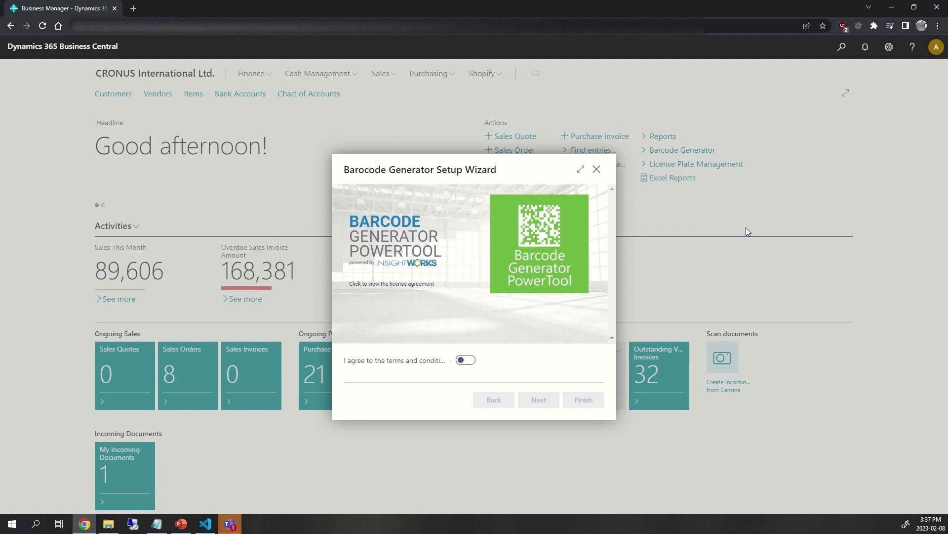
mouse_move(740, 225)
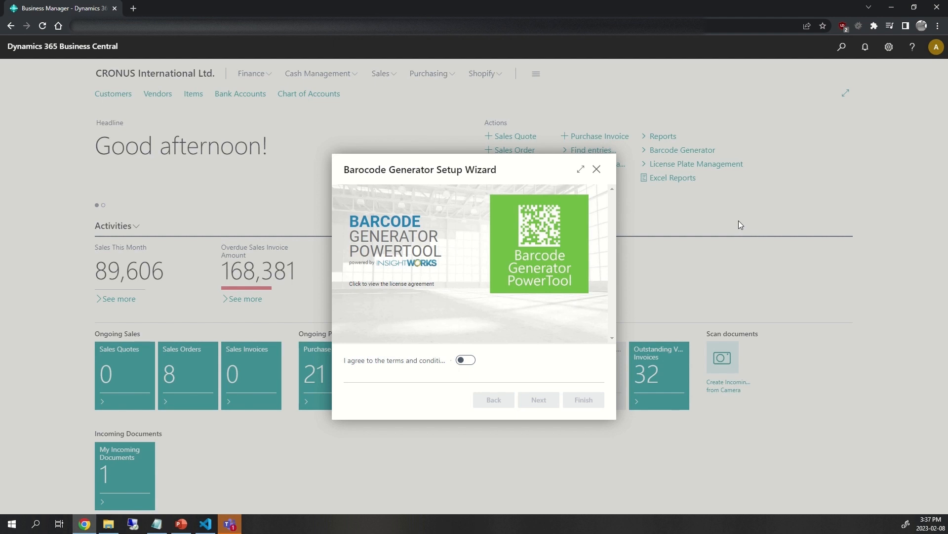
mouse_move(651, 326)
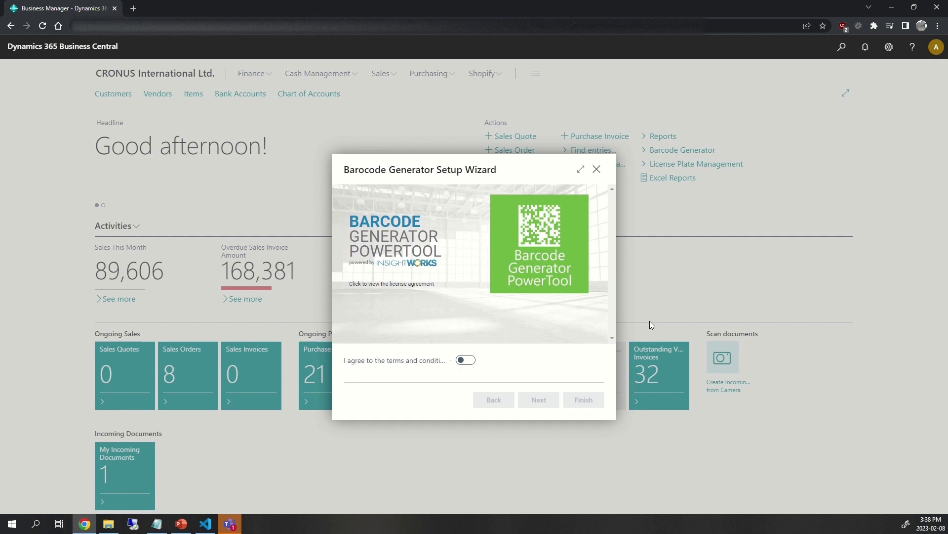
mouse_move(585, 307)
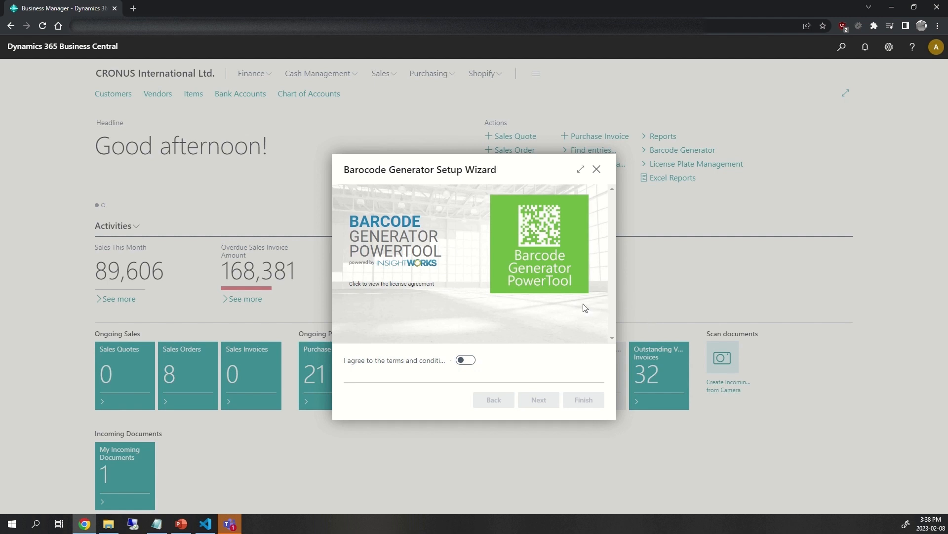
mouse_move(457, 364)
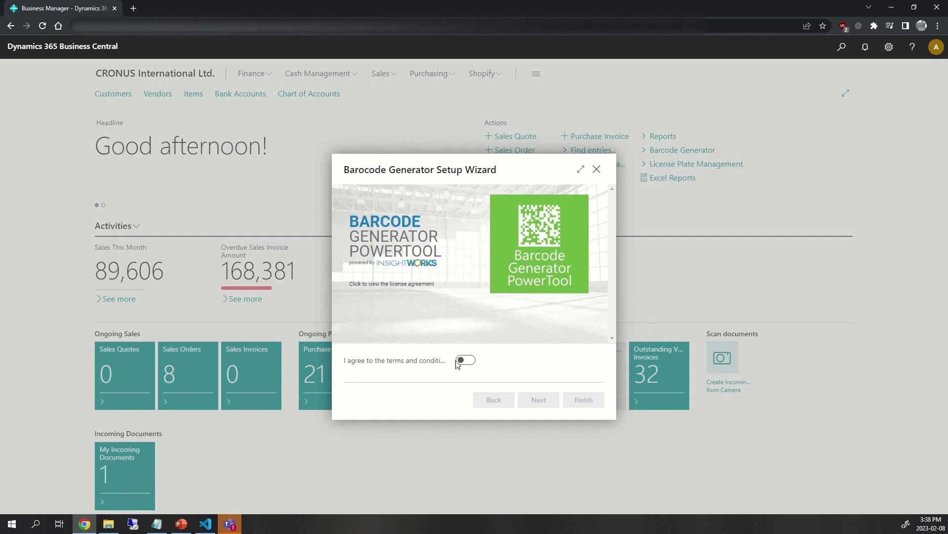
Agree to the Barcode Generator license terms and continue to the barcode format settings
click(466, 360)
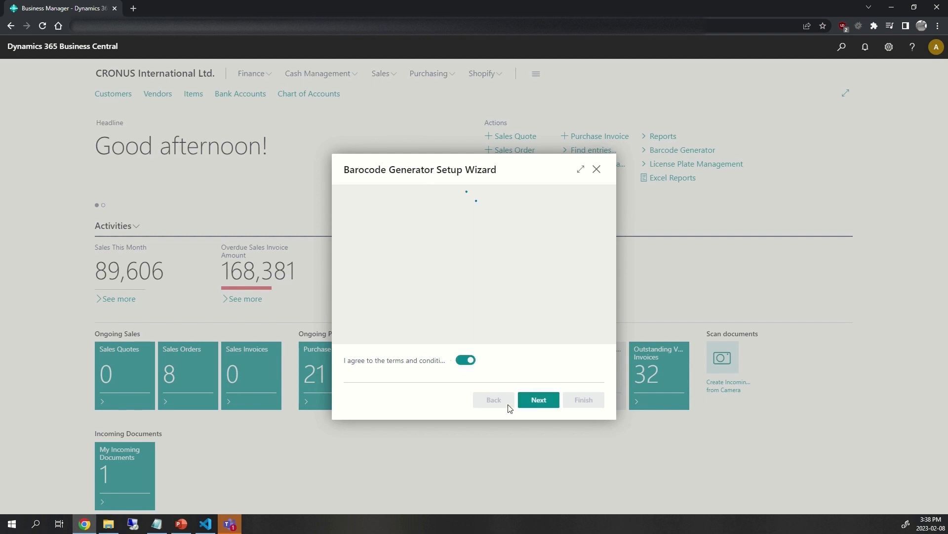
click(537, 399)
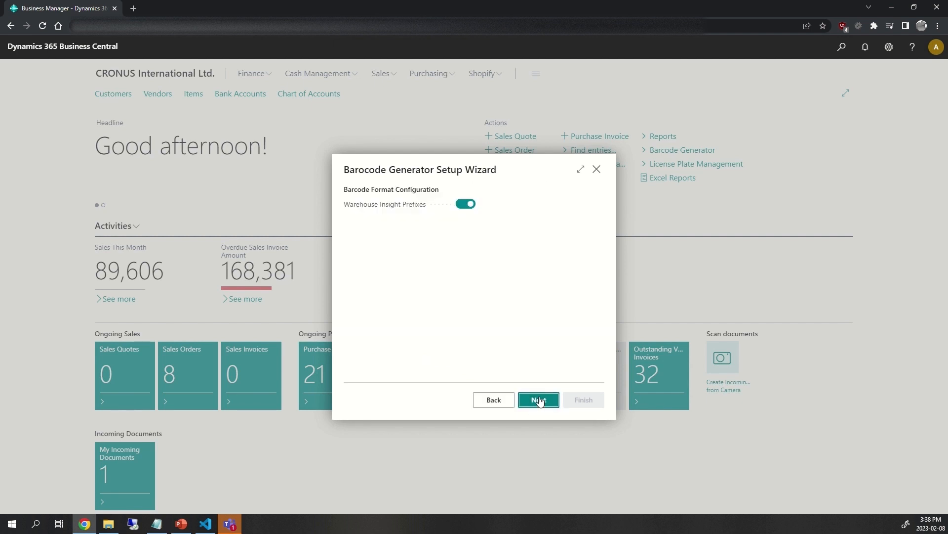
mouse_move(346, 212)
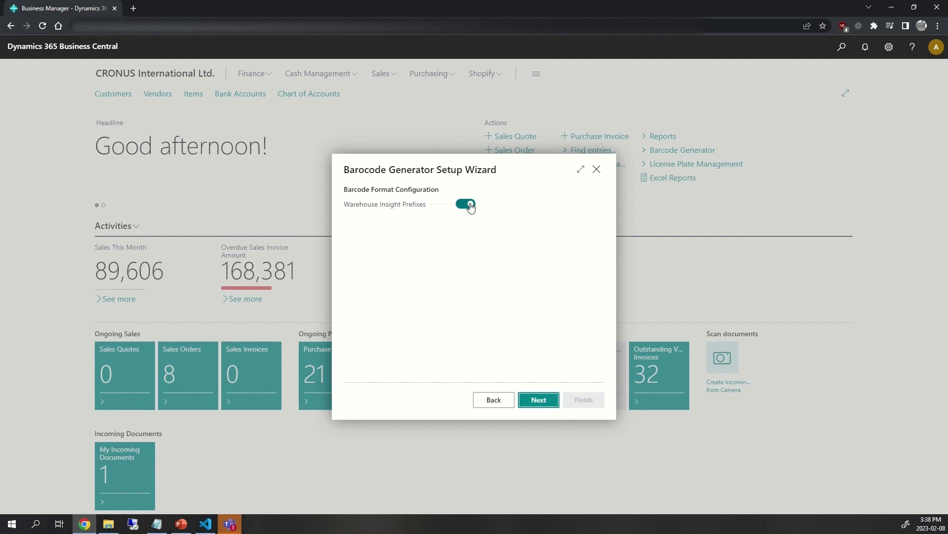
Try a custom document prefix (%W, WS%) with Warehouse Insight Prefixes off, then turn the prefixes back on
click(464, 204)
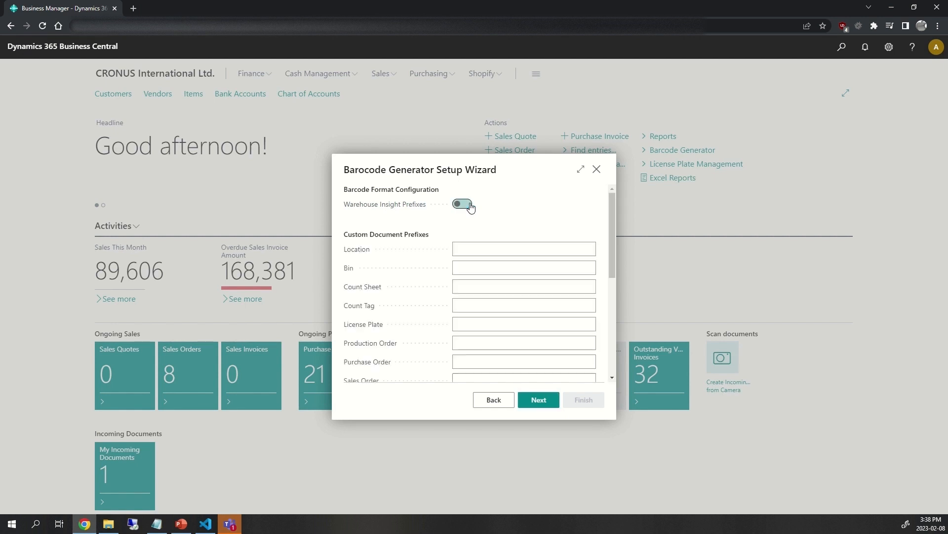
scroll(down, 3)
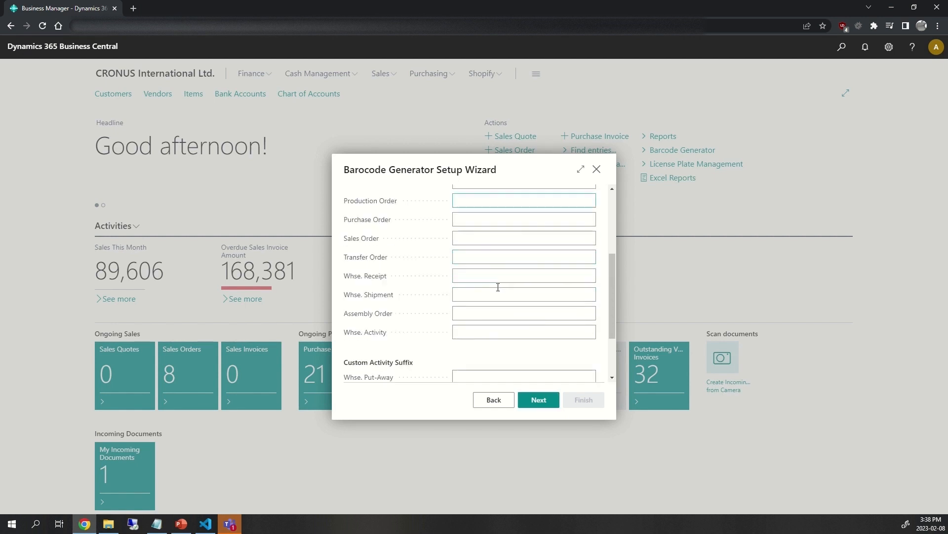
scroll(down, 3)
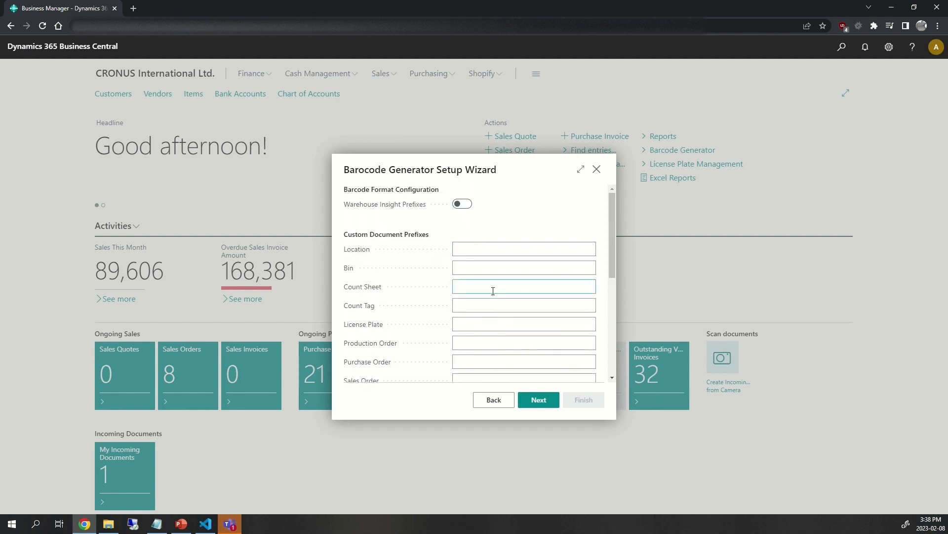
click(523, 267)
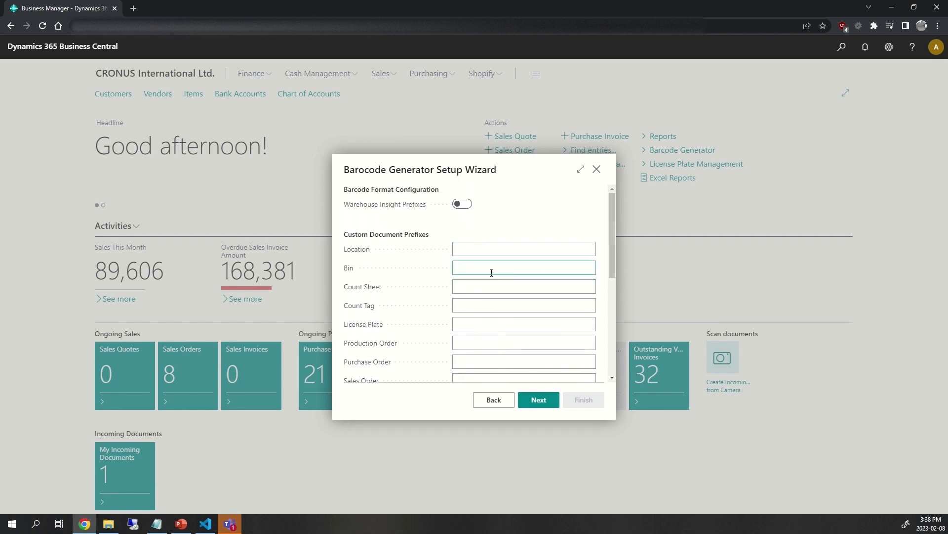
mouse_move(450, 248)
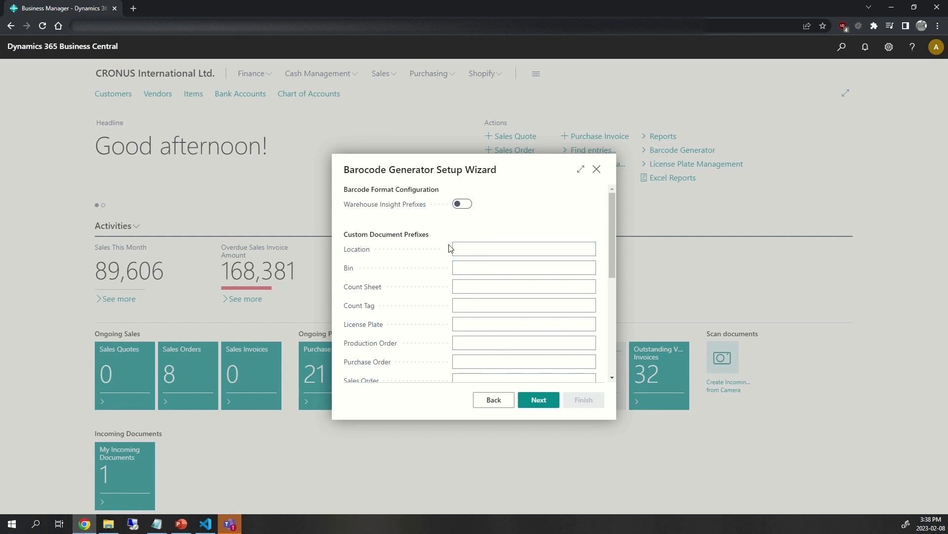
scroll(down, 3)
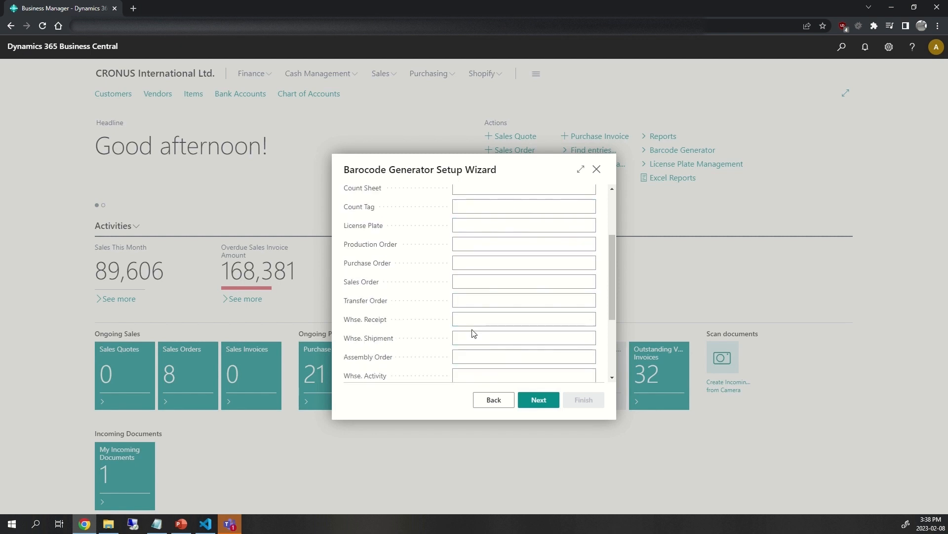
text(%W)
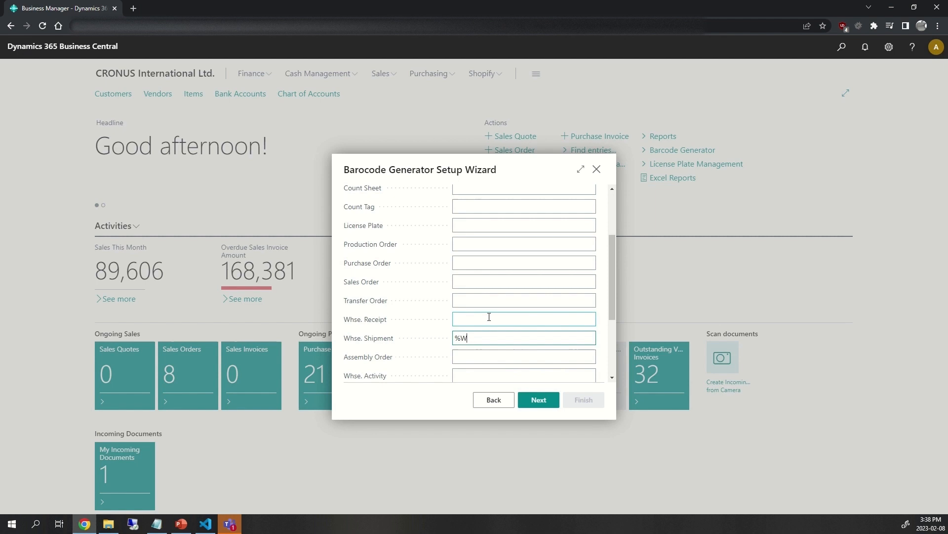
text(WS%)
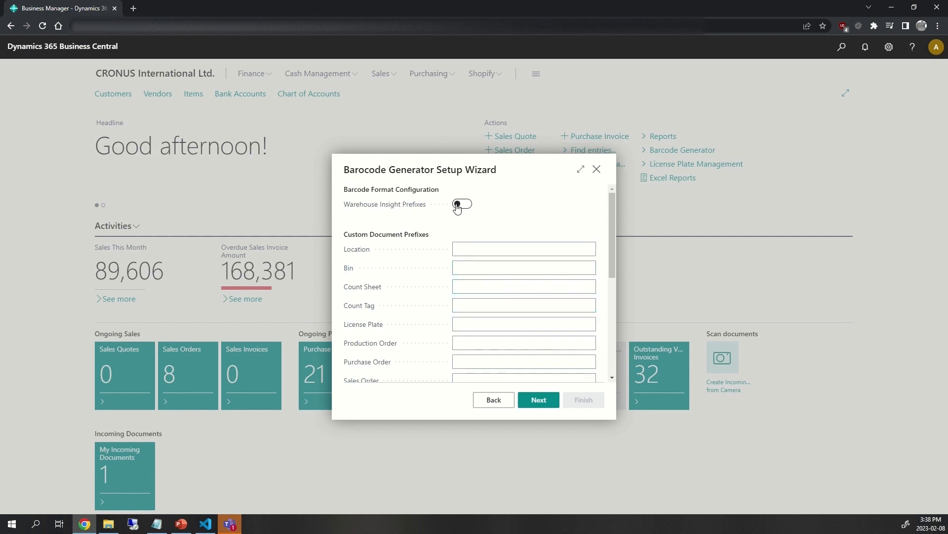
click(462, 204)
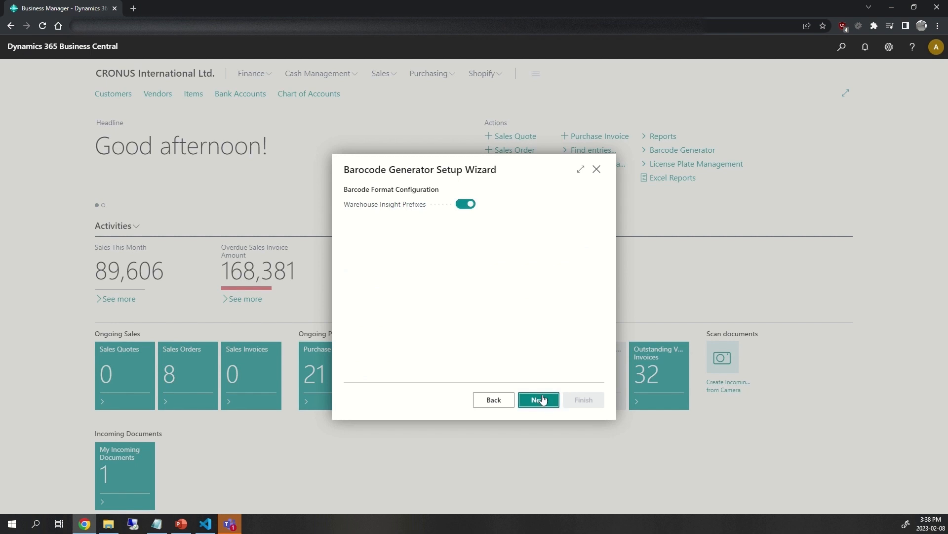
Advance to the final page and finish the setup wizard
click(538, 399)
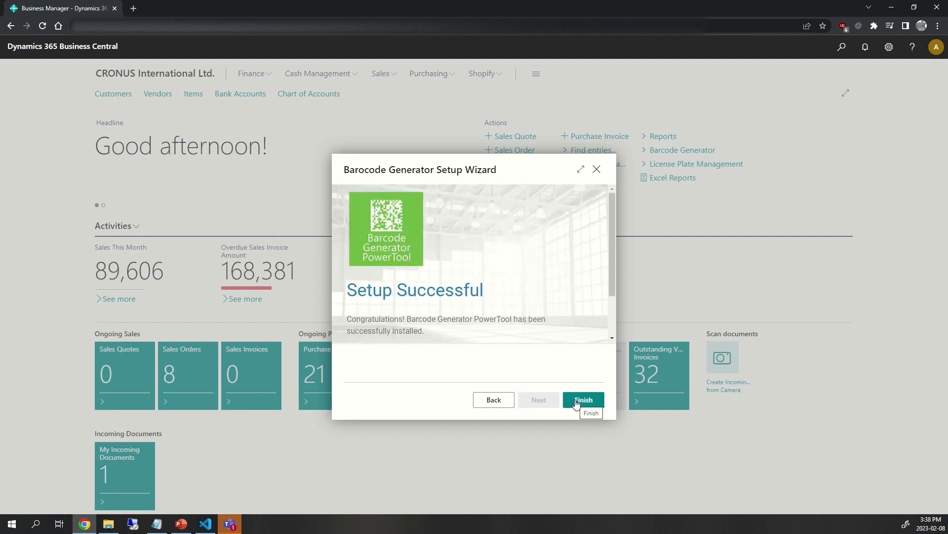
click(582, 404)
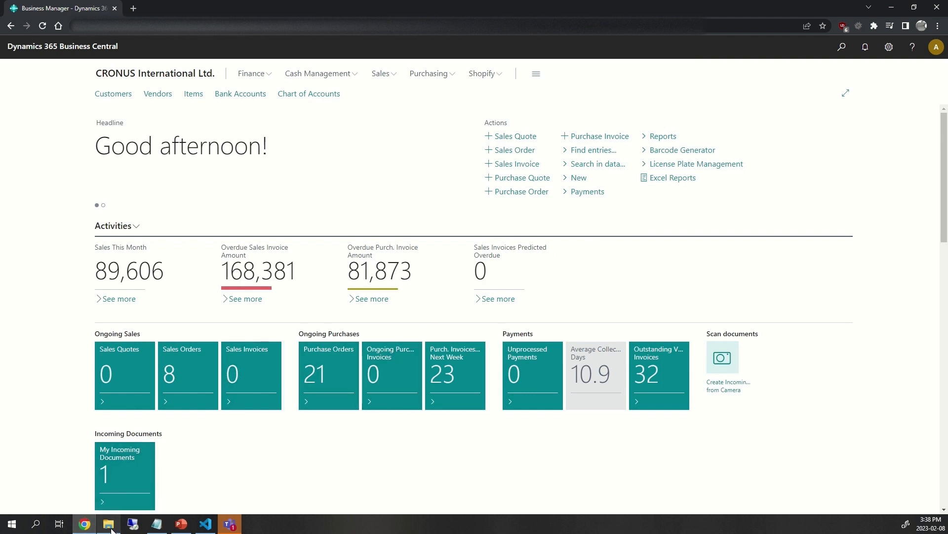
Open the Barcode Generator Demo .vscode folder in Visual Studio Code from File Explorer
click(108, 524)
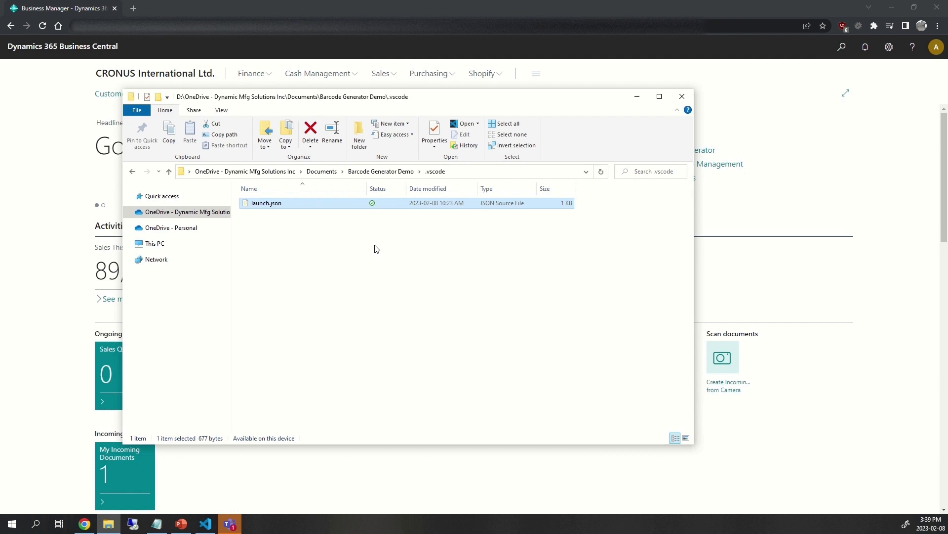
mouse_move(305, 235)
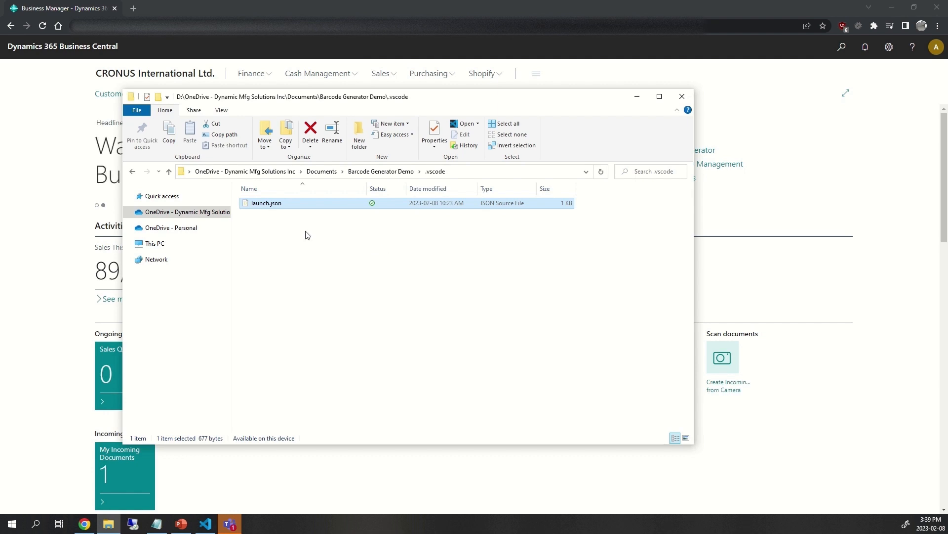
right_click(305, 235)
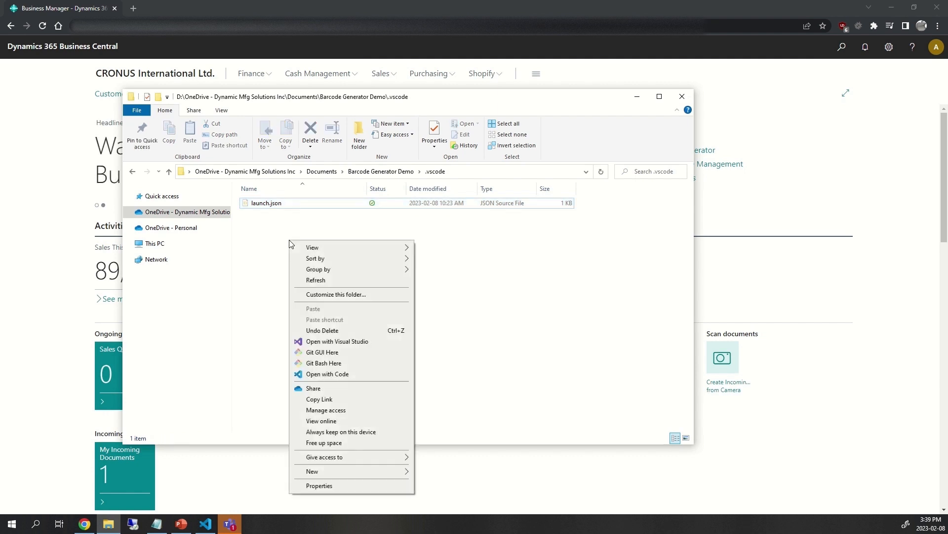
mouse_move(328, 374)
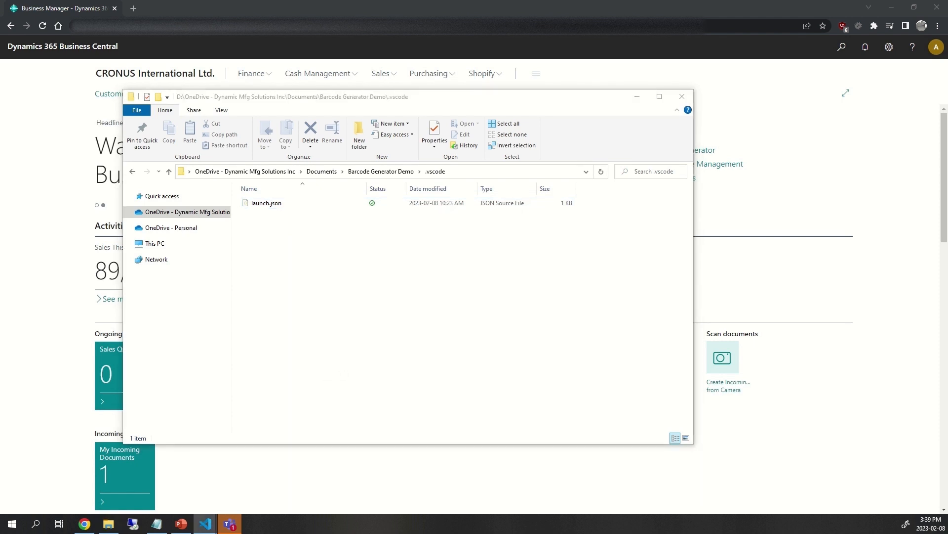
click(205, 523)
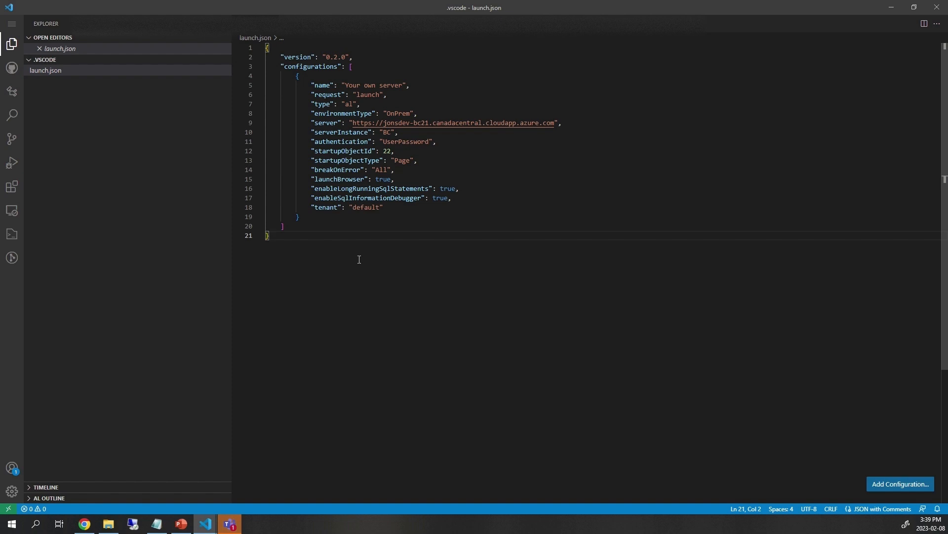
Check the installed extensions for the AL Language extension, then return to the Explorer view
click(12, 186)
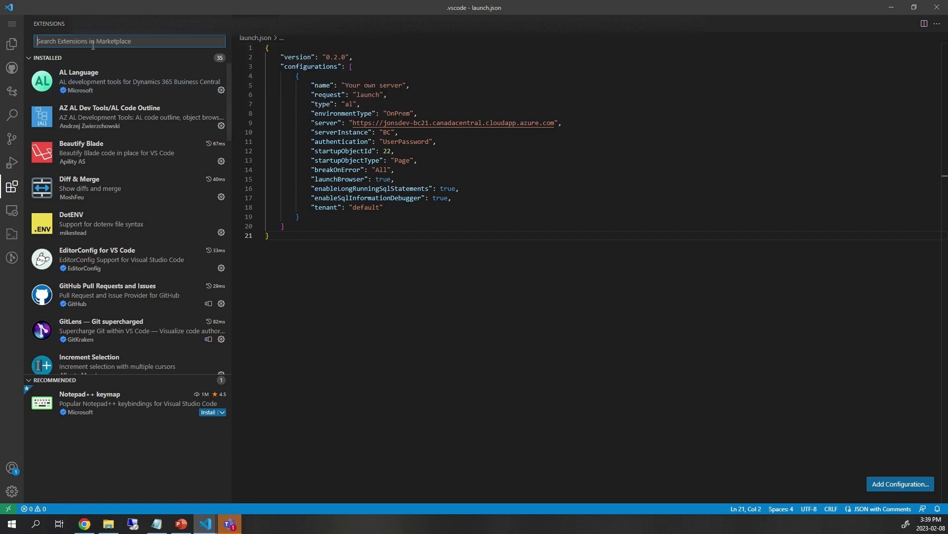
text(al)
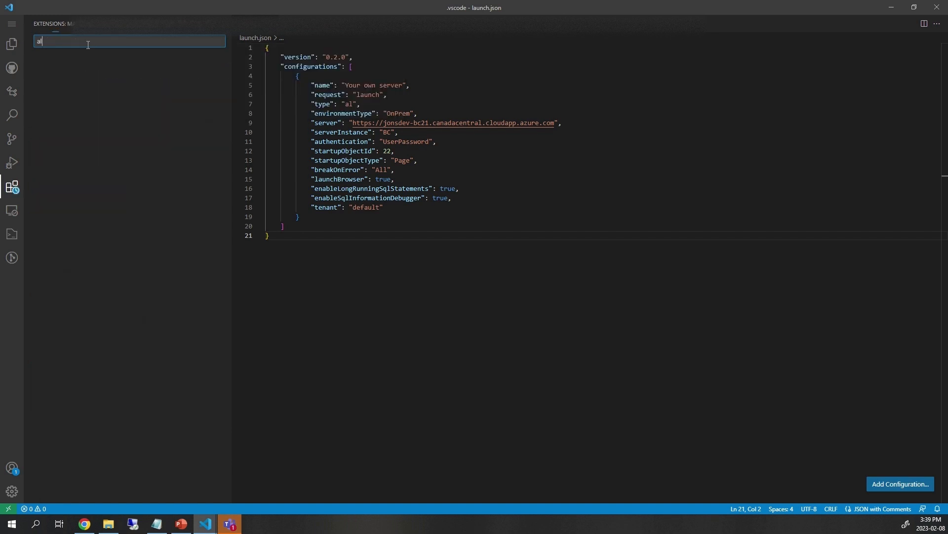
text(al)
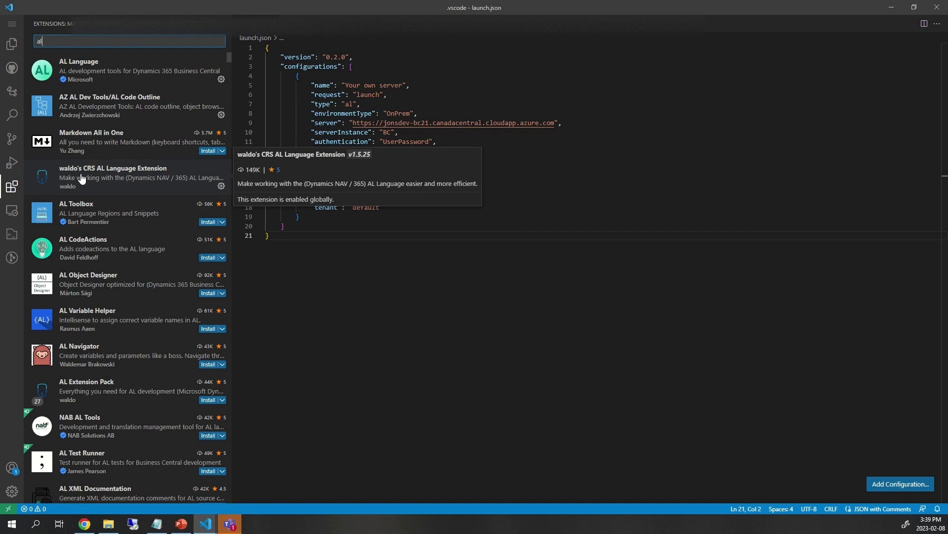
mouse_move(130, 174)
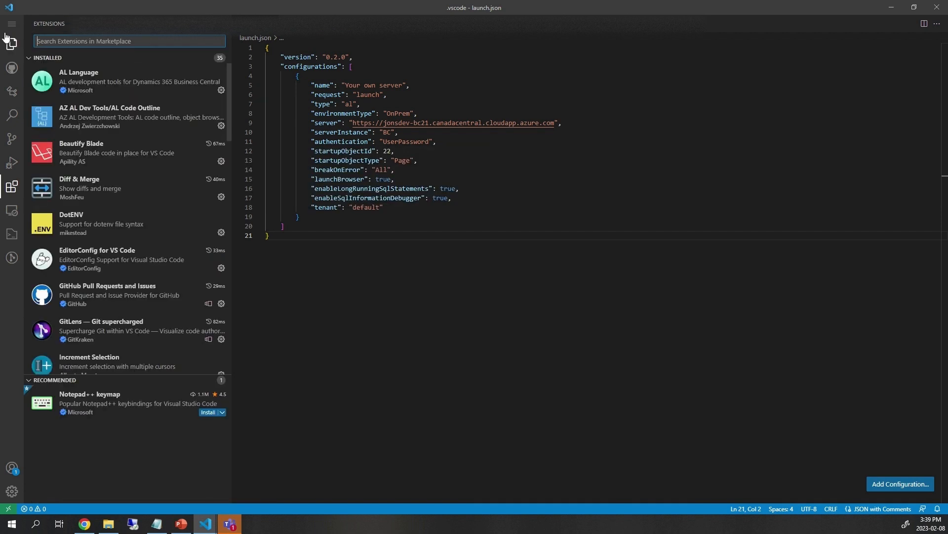
click(11, 44)
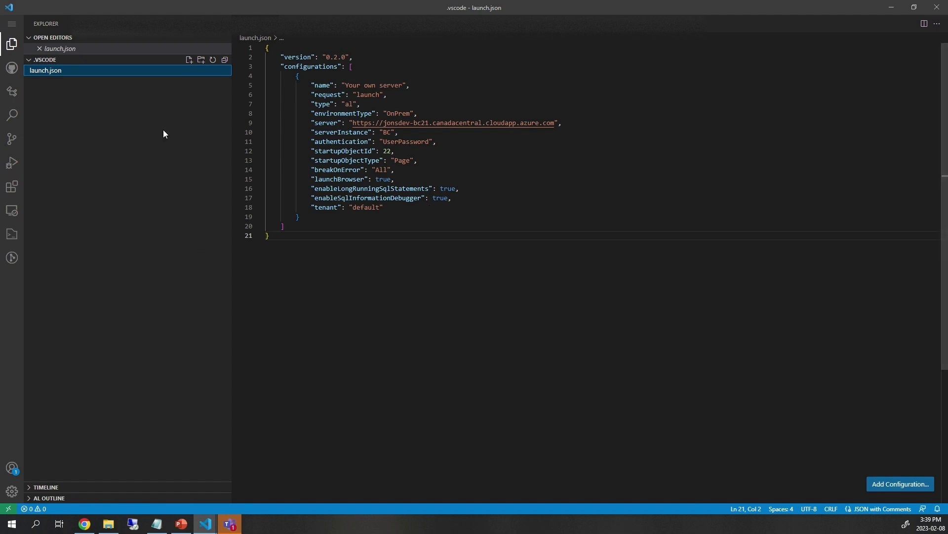
click(189, 60)
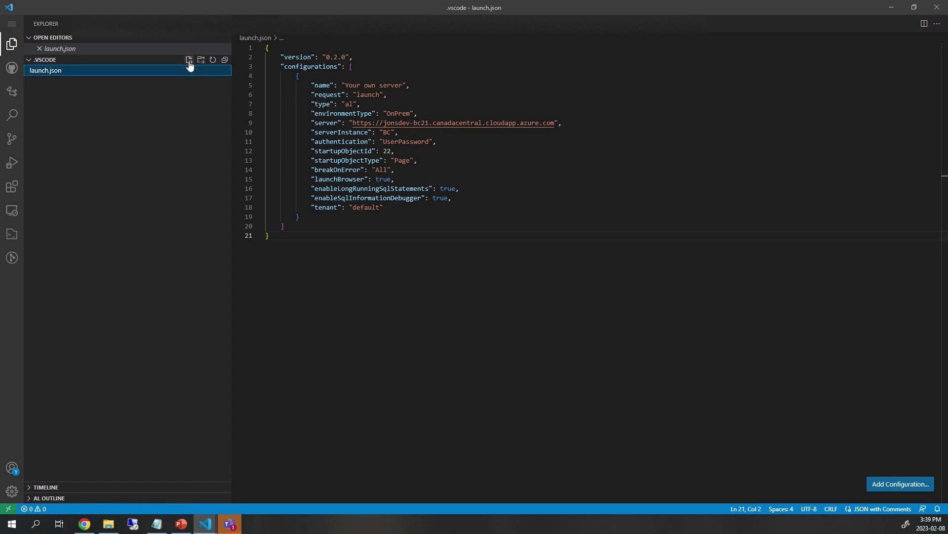
Create app.json with the manifest template and delete the brief through logo entries
click(189, 60)
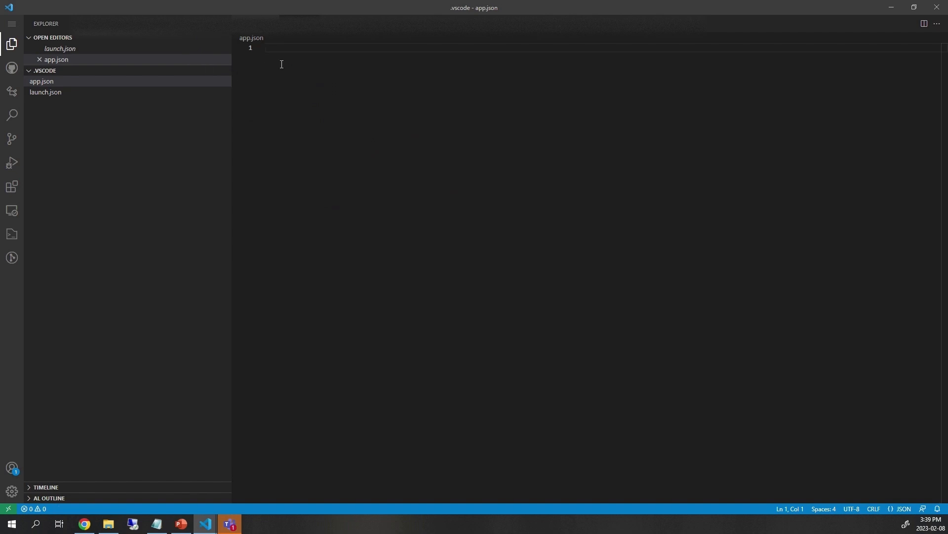
text(t)
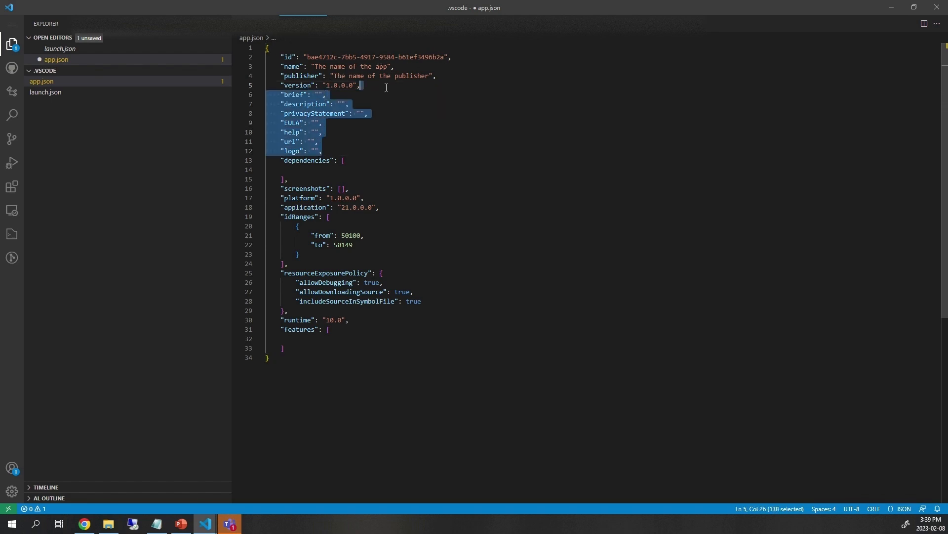
key(Delete)
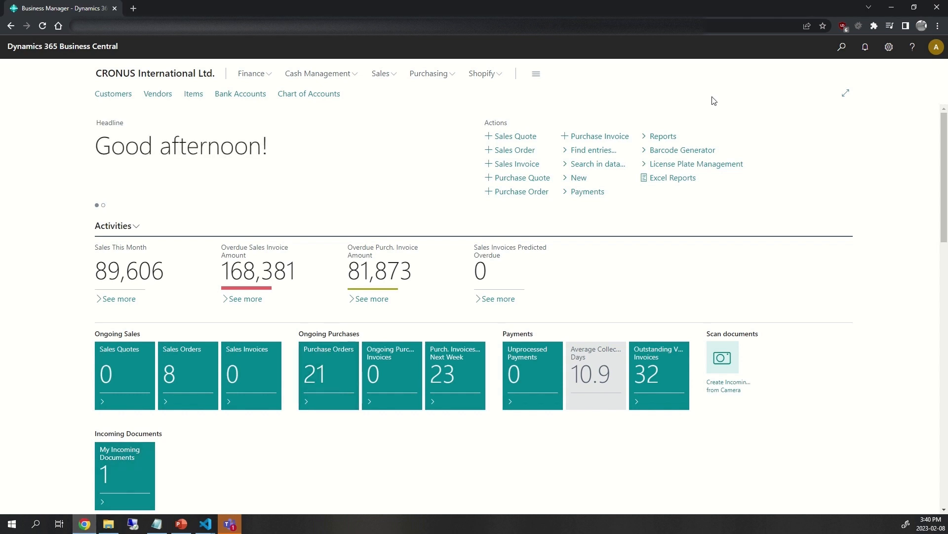
Find Extension Management via Tell Me search
click(840, 46)
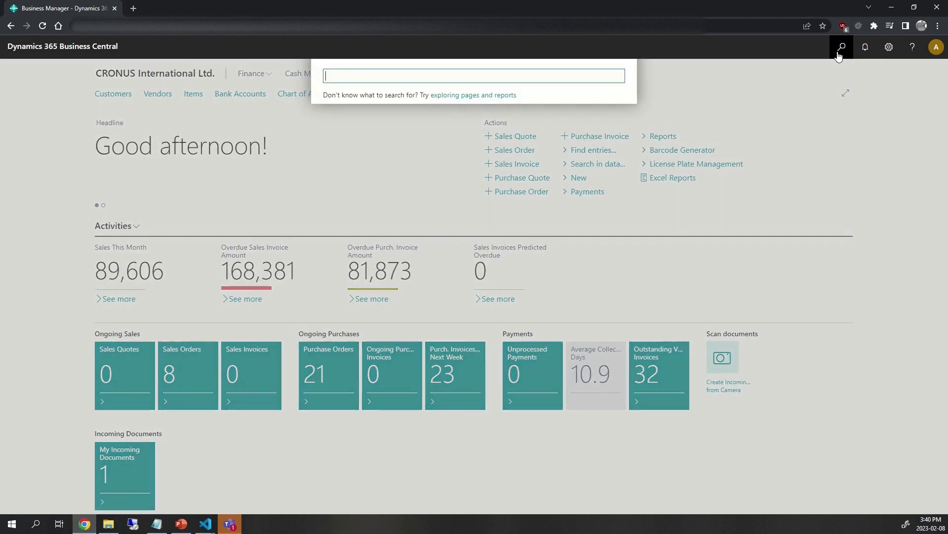
text(exteb)
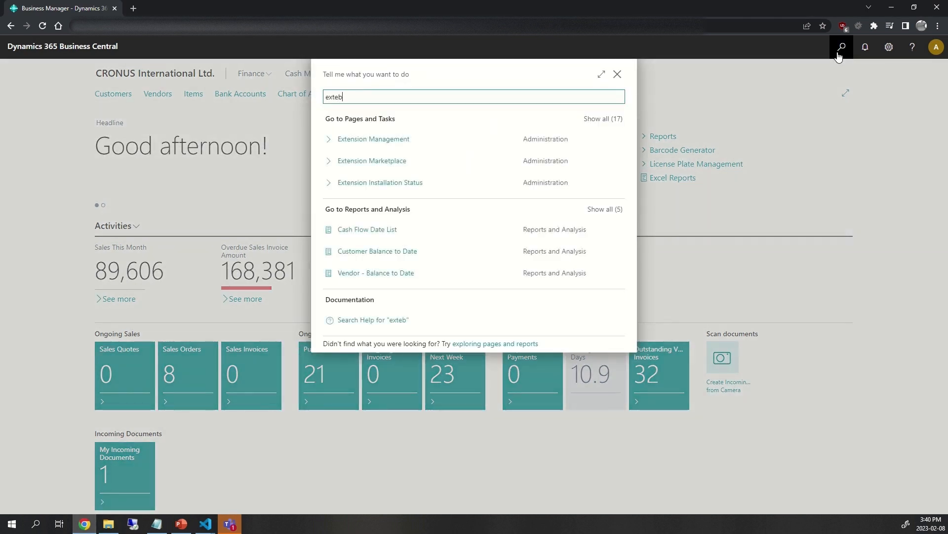
text(extension mana)
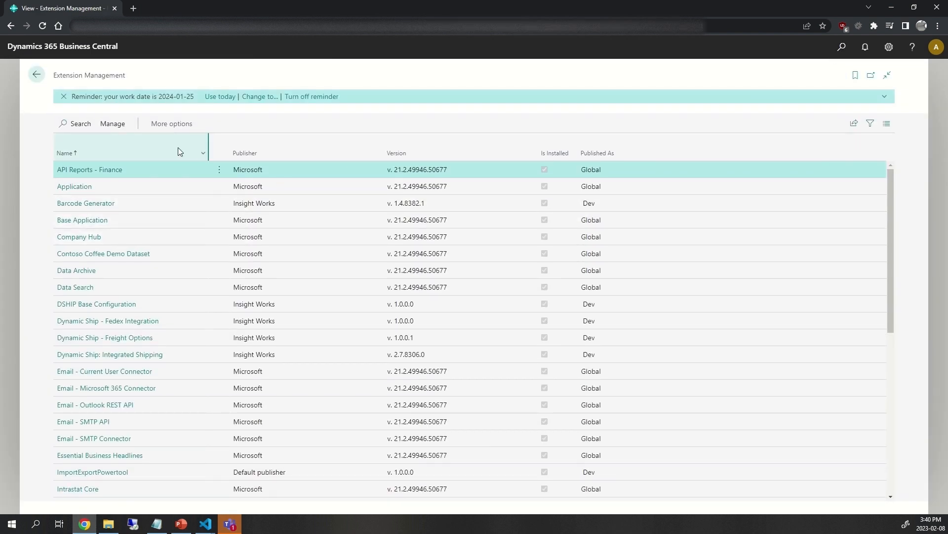
Filter the extension list for barcode and open the Barcode Generator extension's settings
click(75, 124)
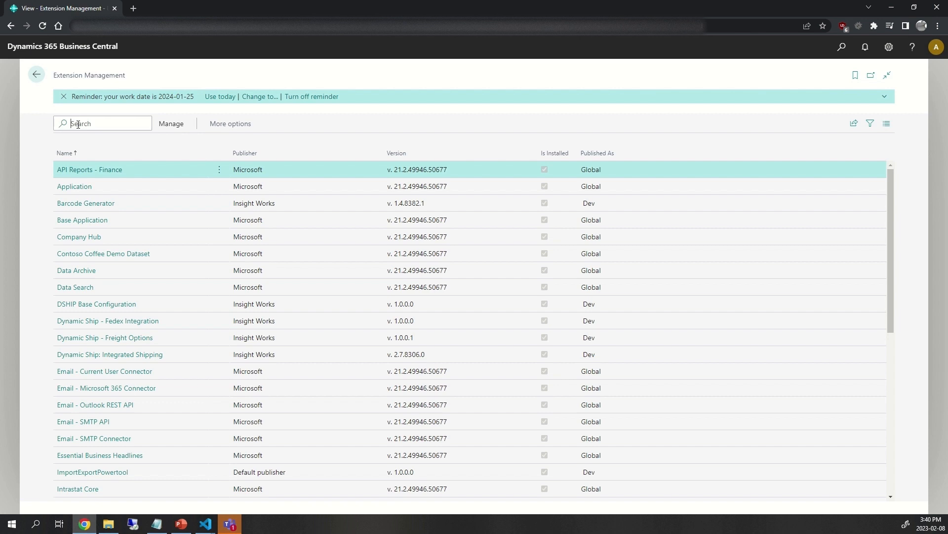
text(barcode gener)
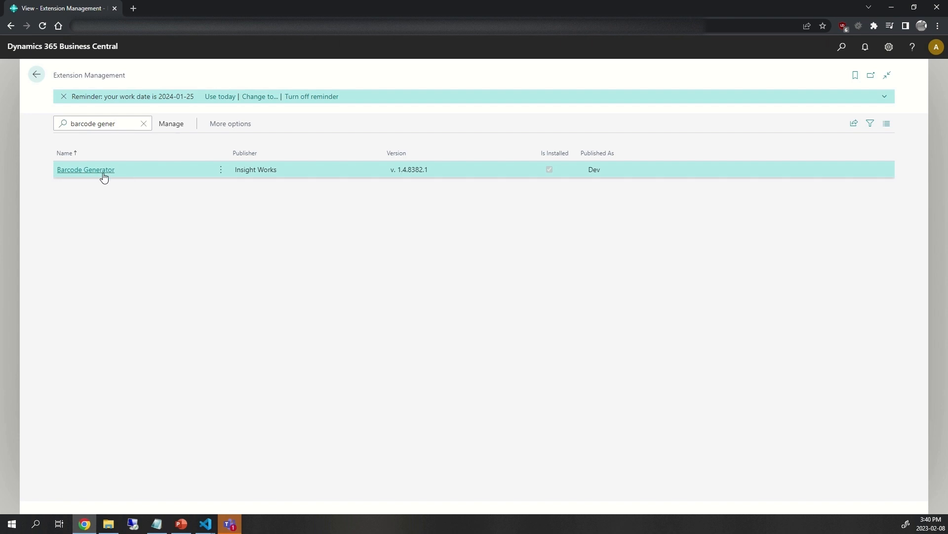
click(85, 170)
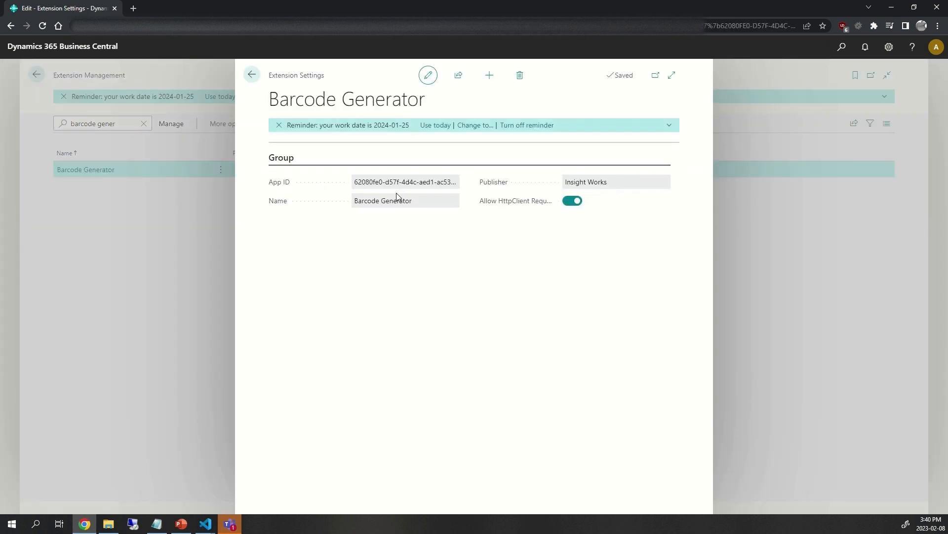
mouse_move(424, 267)
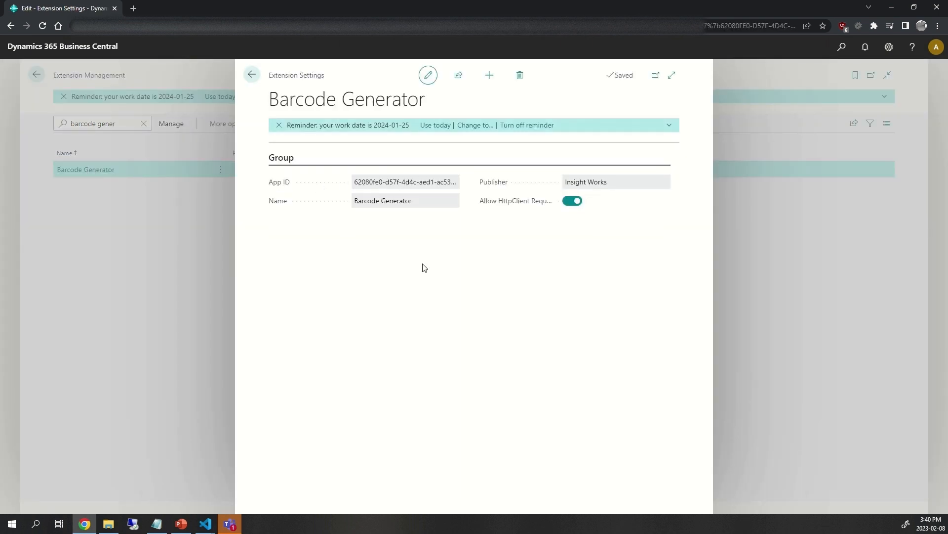
mouse_move(432, 253)
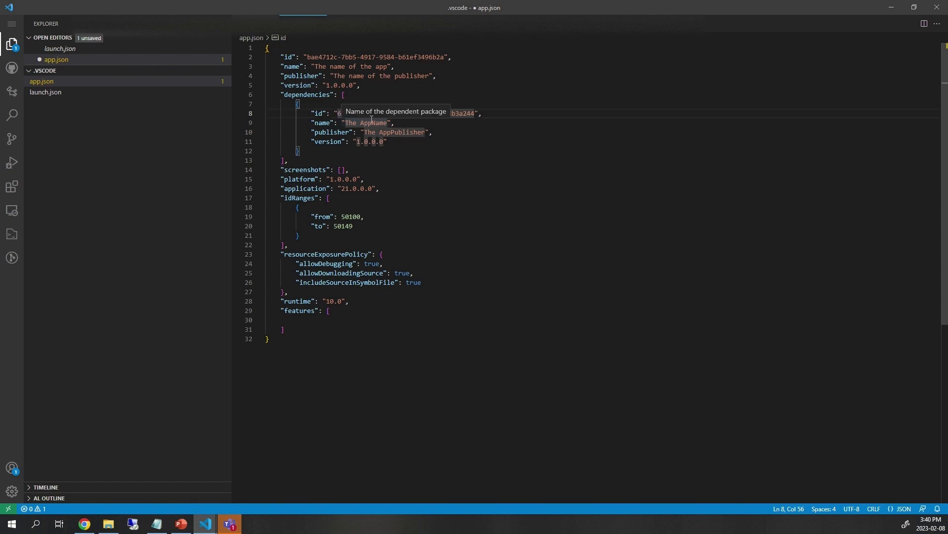
Set the dependency name to Barcode Generator and publisher to Insight Works in app.json
double_click(366, 122)
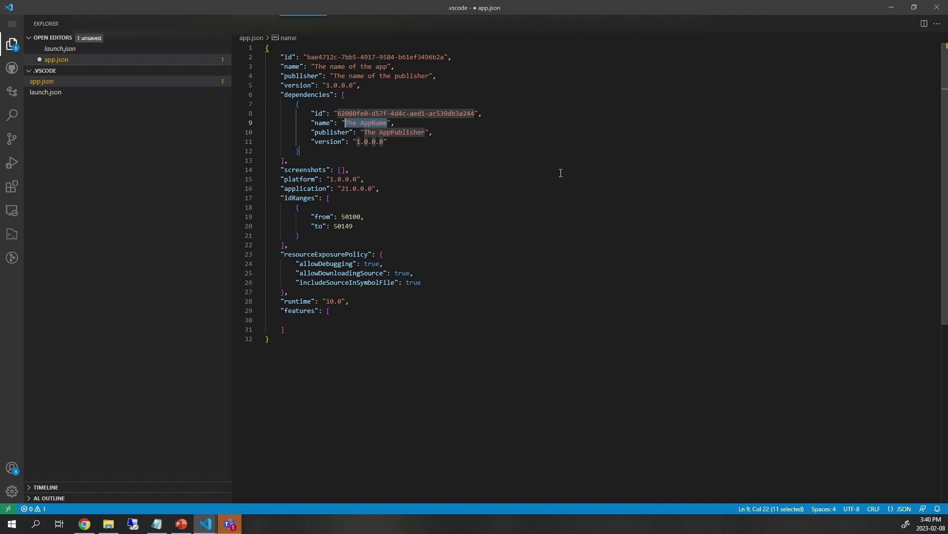
text(Barcod)
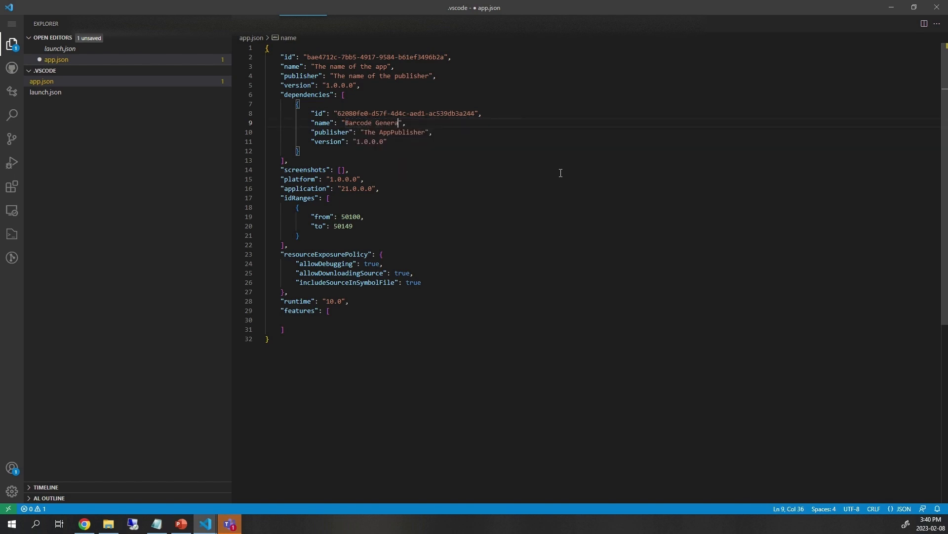
double_click(394, 132)
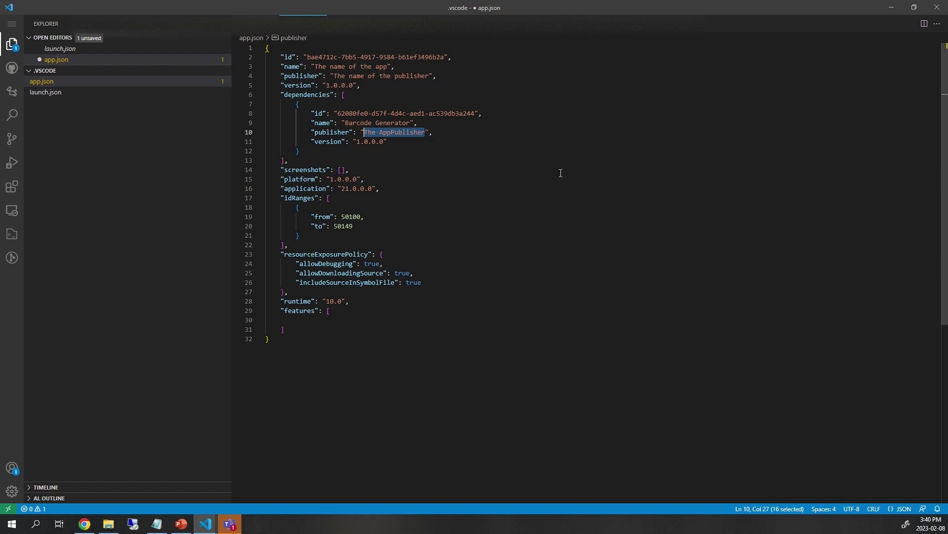
text(Insight)
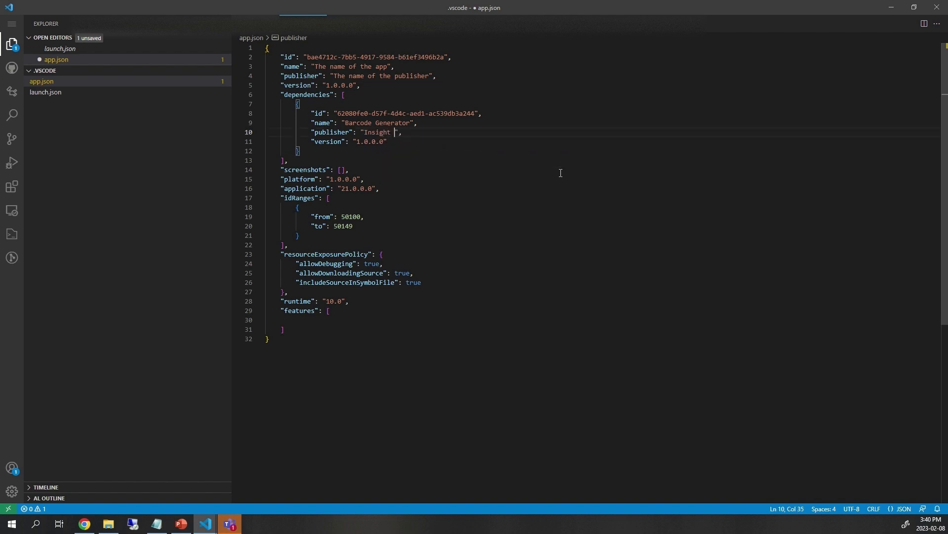
text(Works)
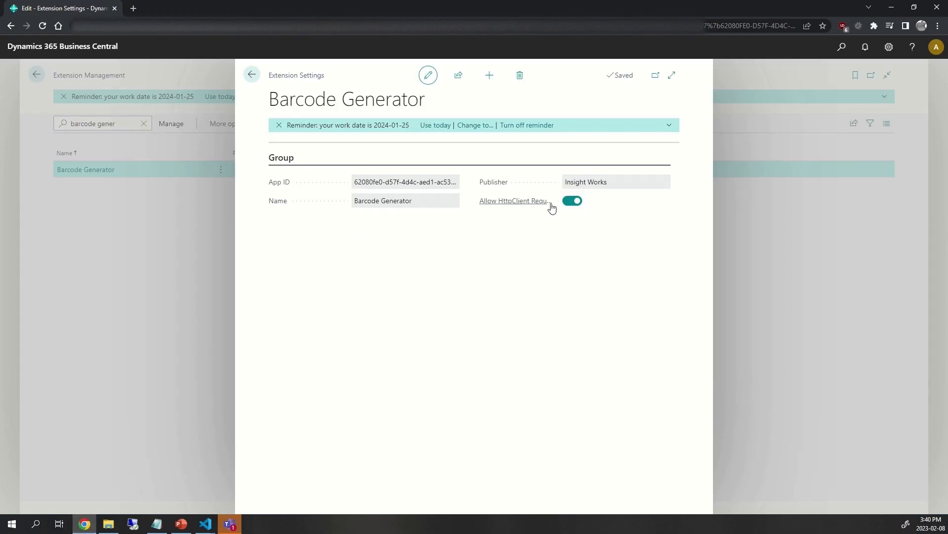
click(252, 75)
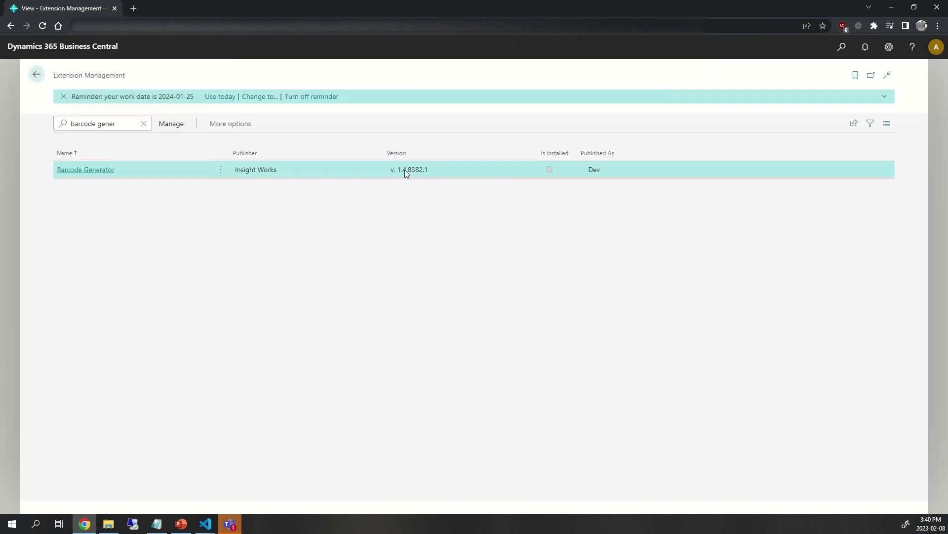
mouse_move(430, 175)
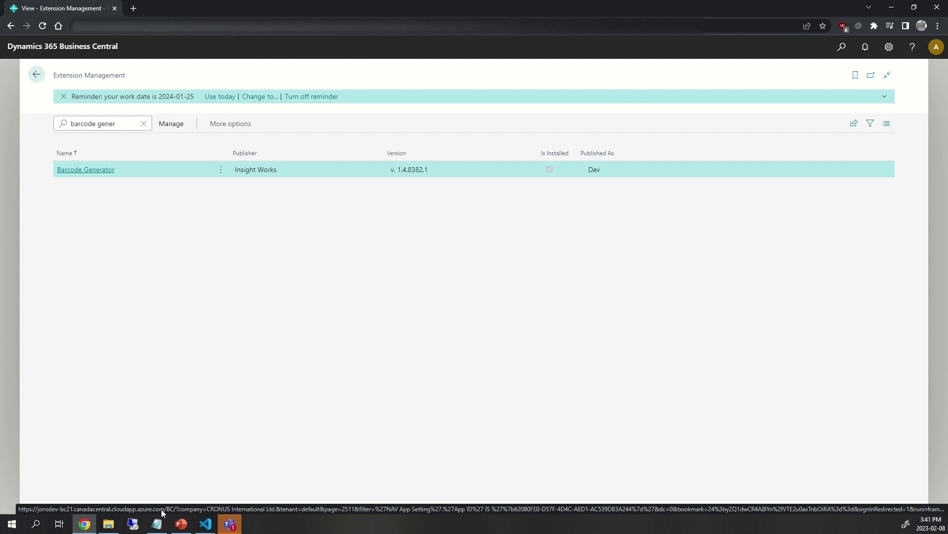
Run AL: Download Symbols and verify the .app packages in the .alpackages folder
click(205, 528)
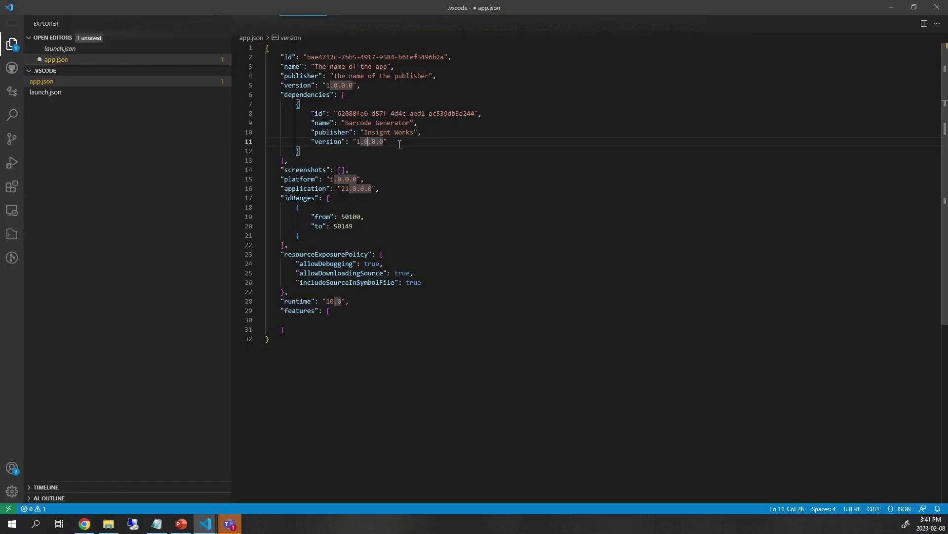
mouse_move(399, 144)
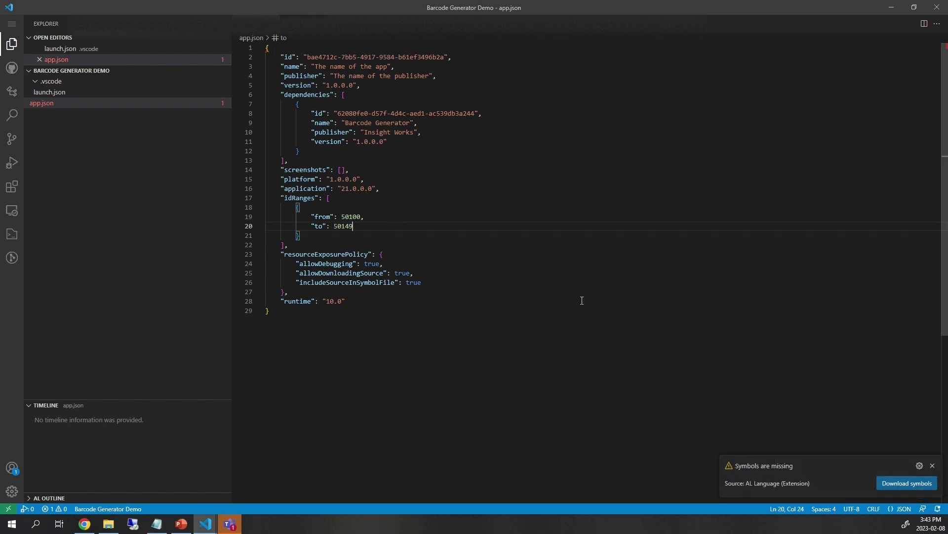
key(ctrl+shift+p)
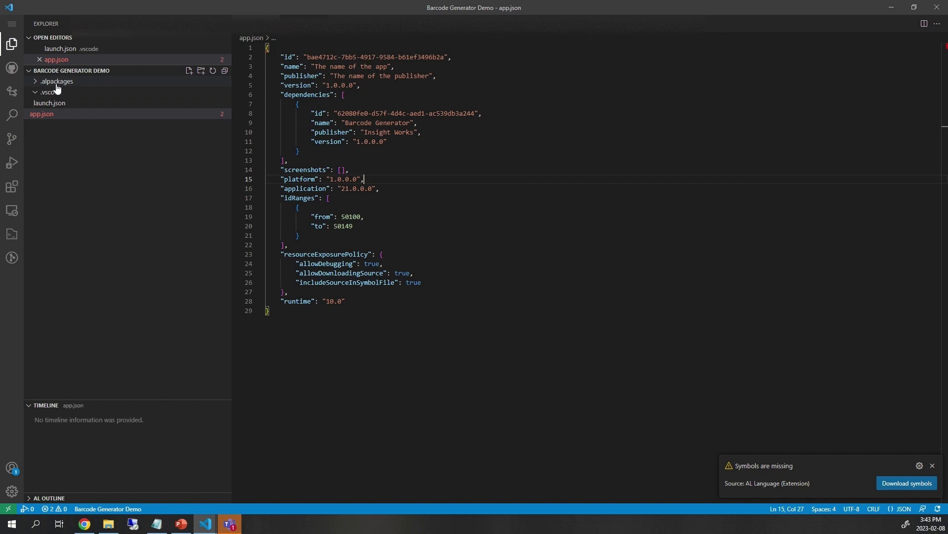
click(57, 81)
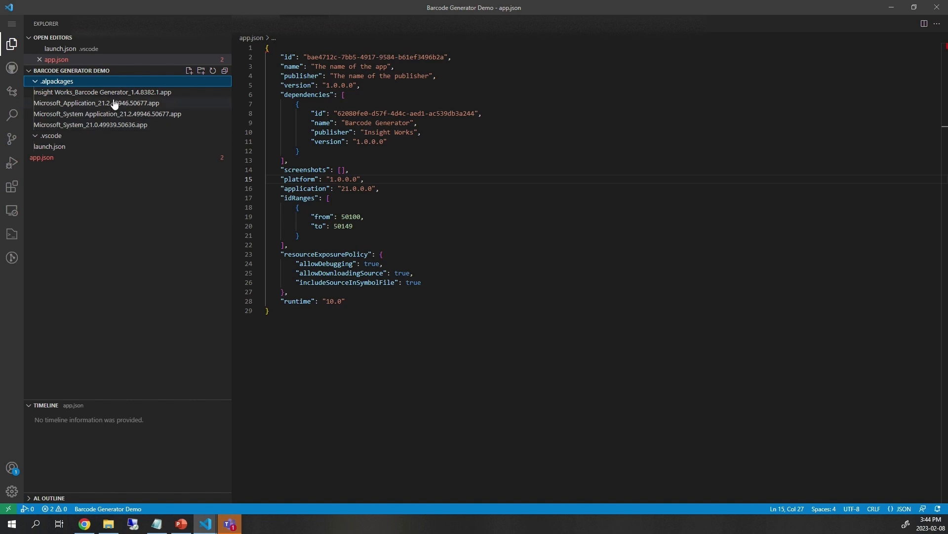
mouse_move(108, 105)
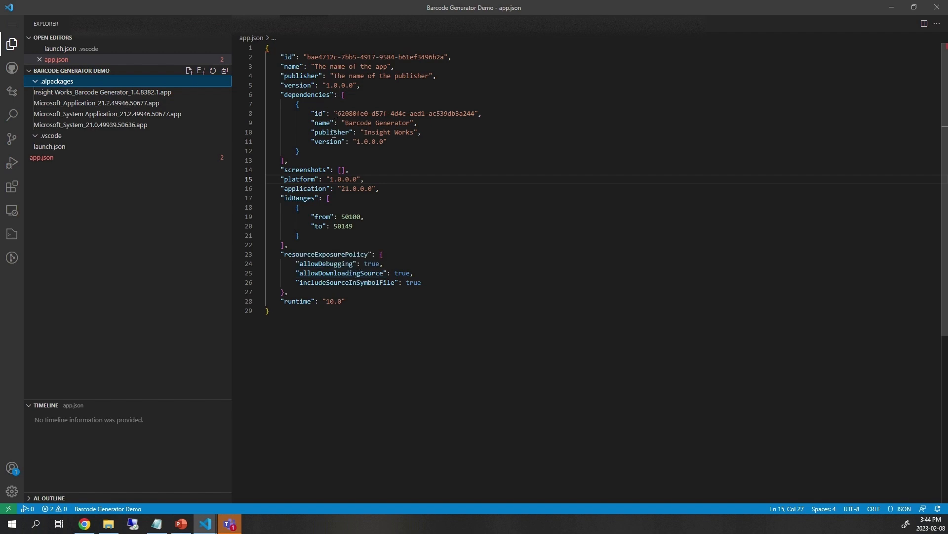
mouse_move(124, 116)
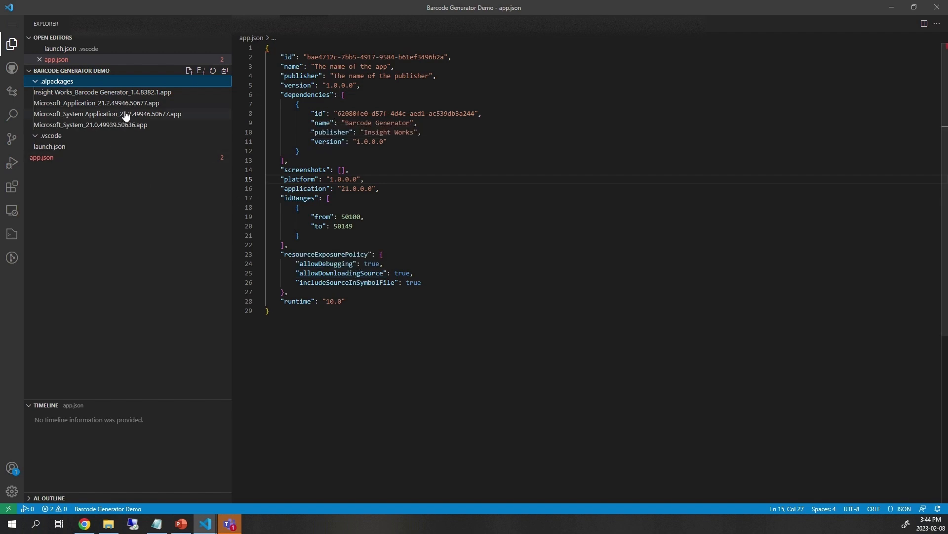
mouse_move(96, 102)
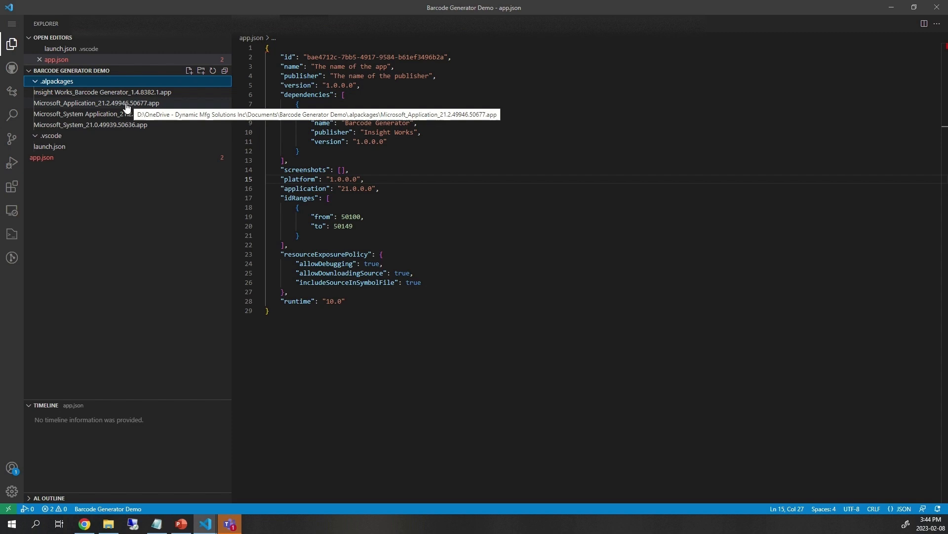
click(56, 81)
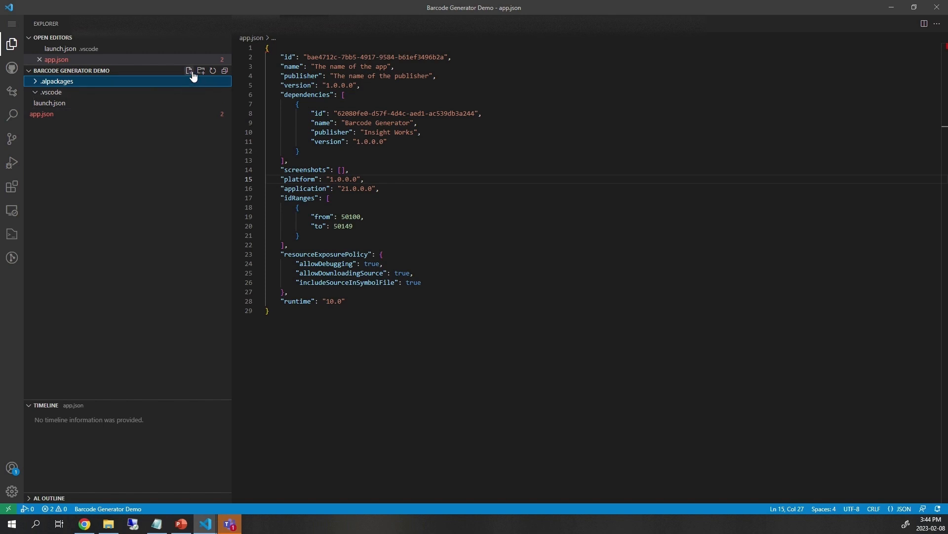
Create report.al defining report 50101 "Demo Barcode" with a Sales Line item-number column
click(57, 81)
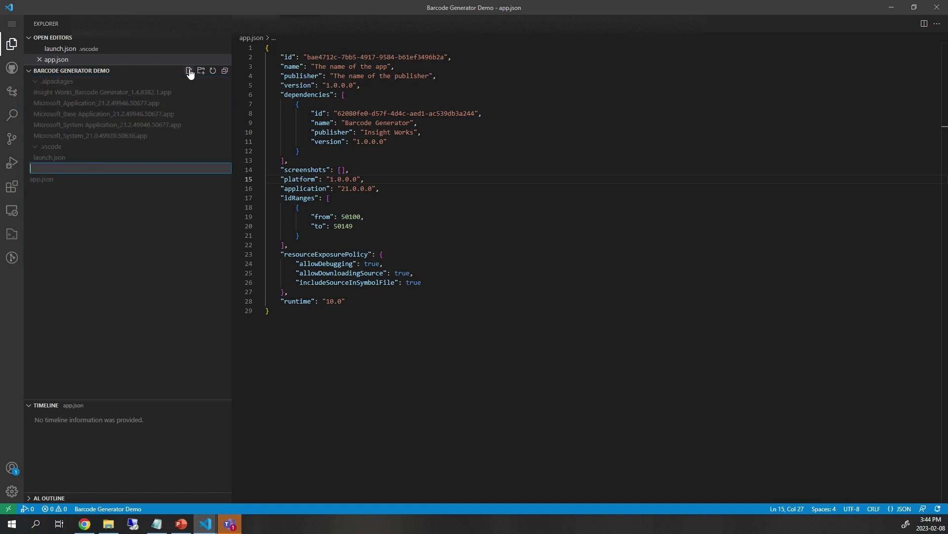
text(report.)
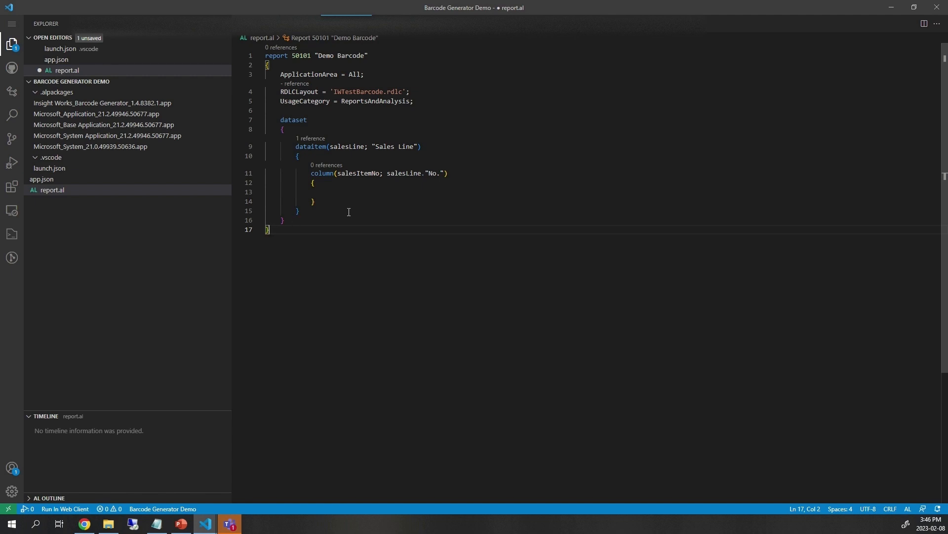
mouse_move(346, 210)
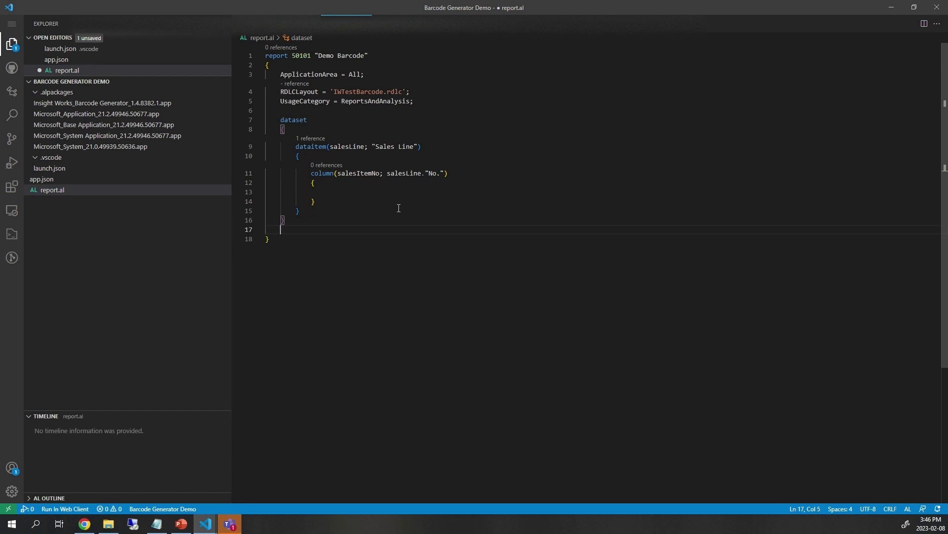
Declare a var section with barcode: Record "IWX Barcode" temporary
text(var)
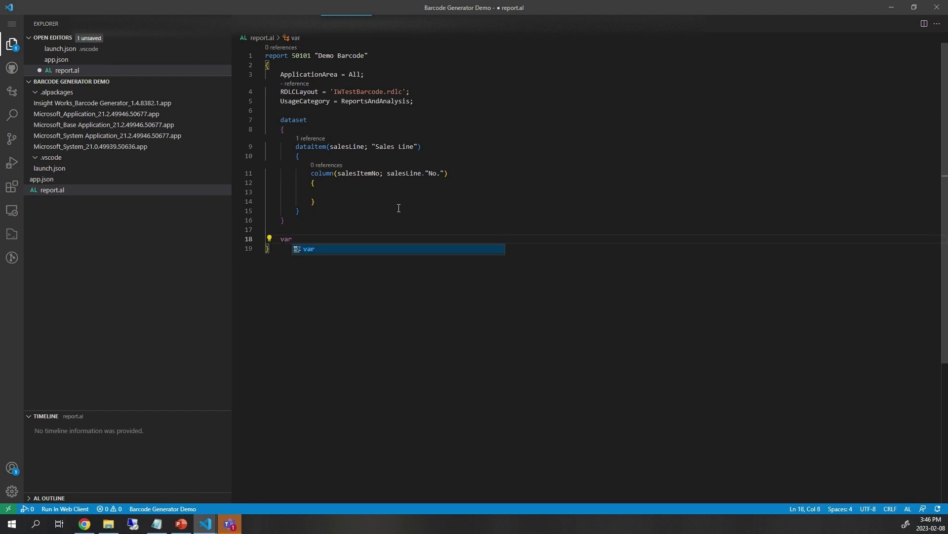
key(enter)
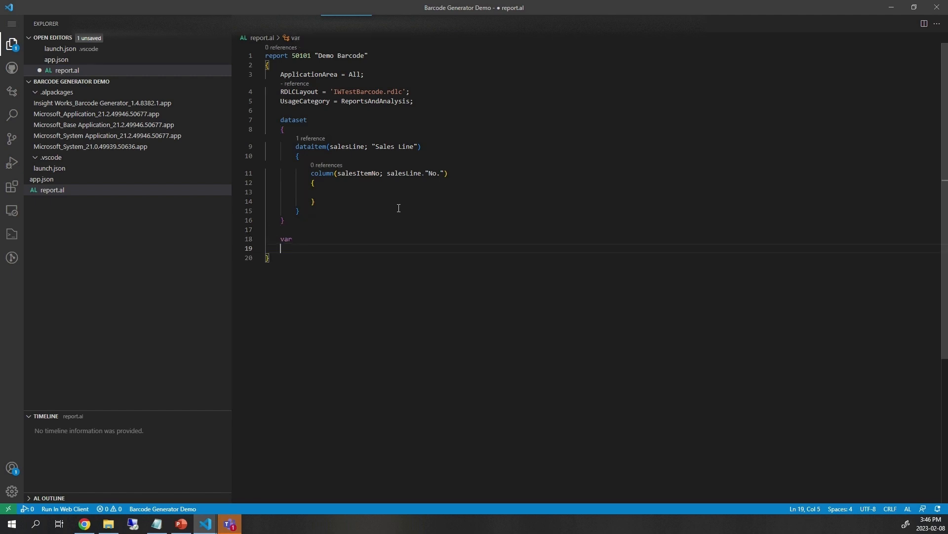
text(barcode:)
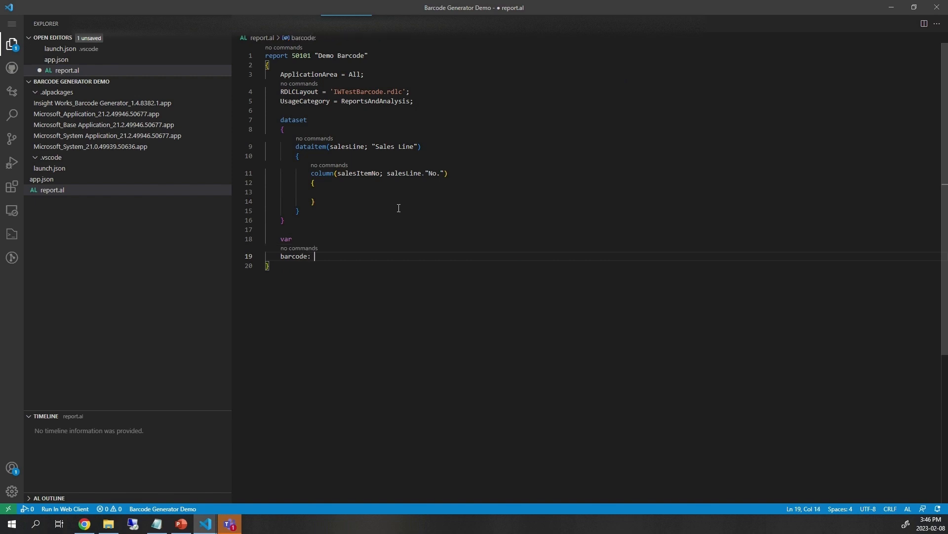
text(Record)
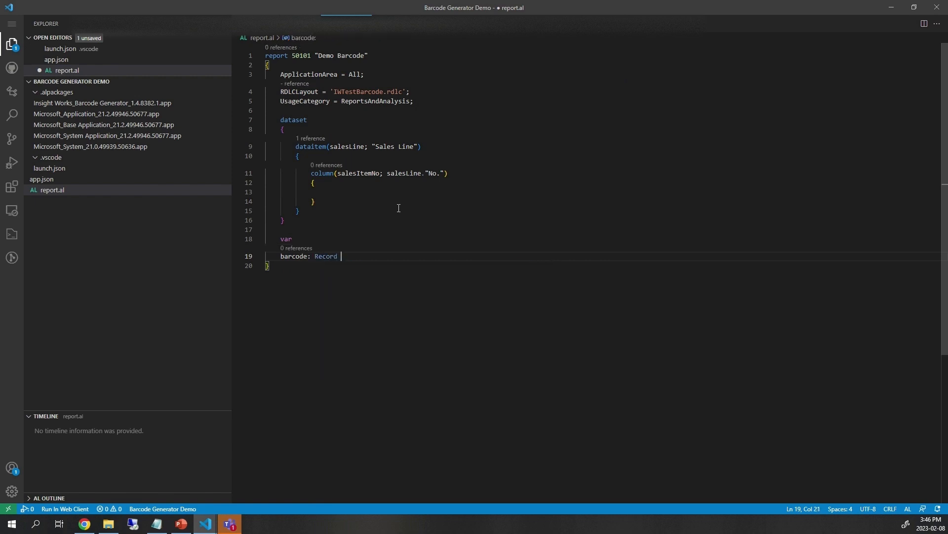
text("IWX Barcode")
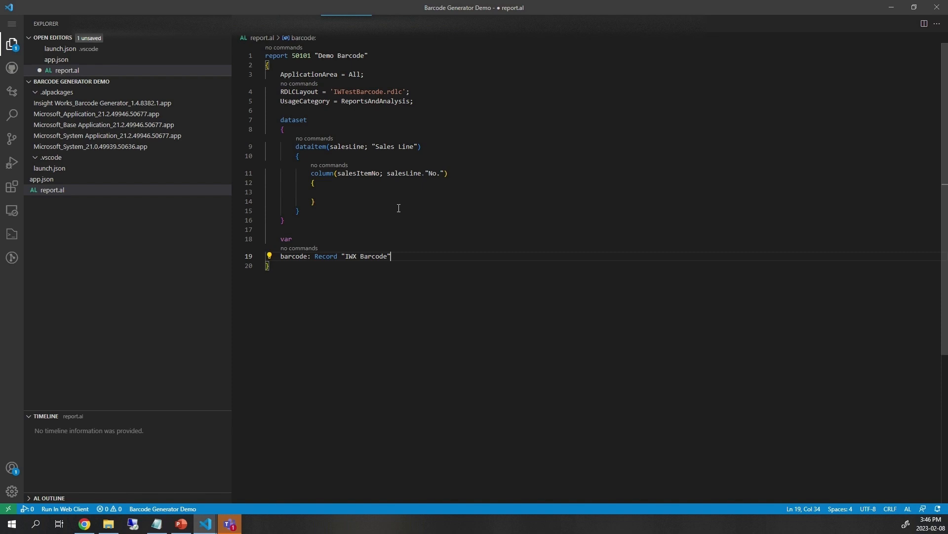
text(temporary;)
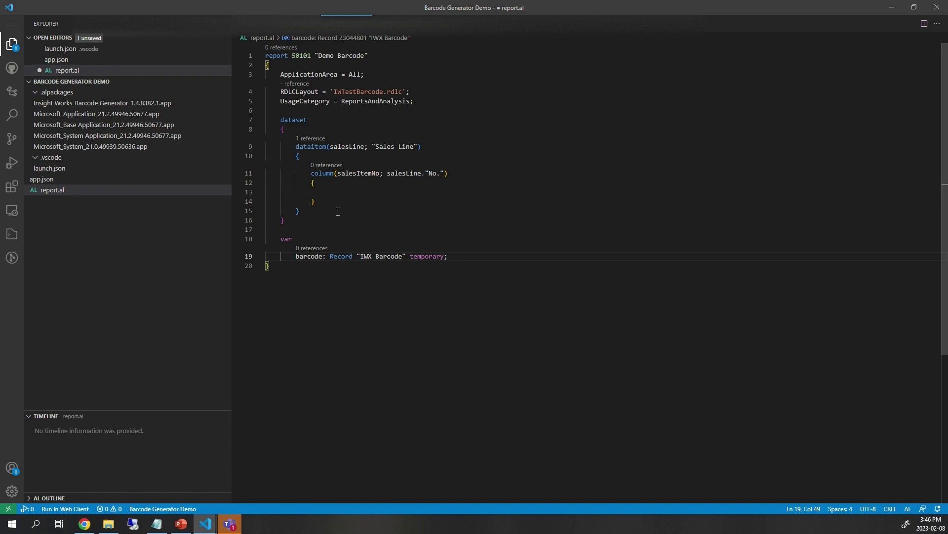
Add column(salesItemBarcode; barcode.Image) after the item number column
click(314, 201)
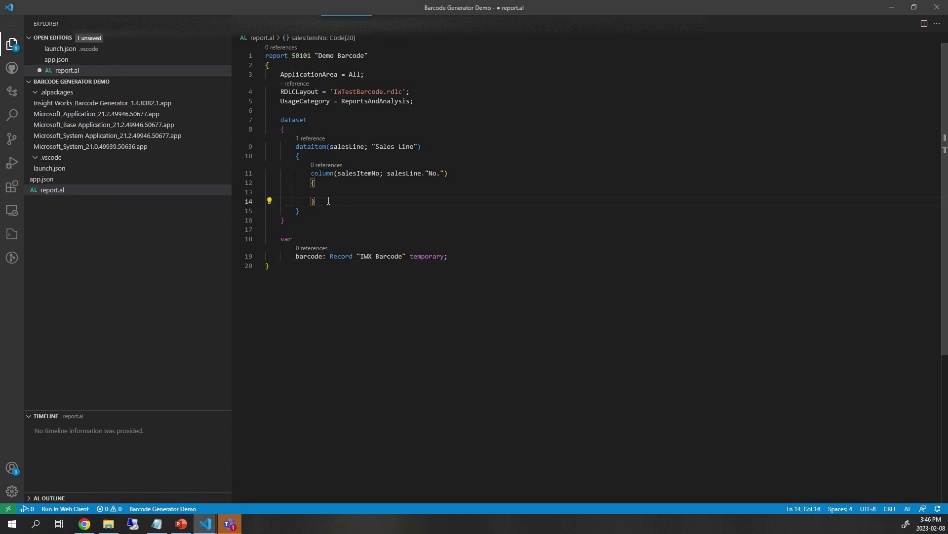
text(col)
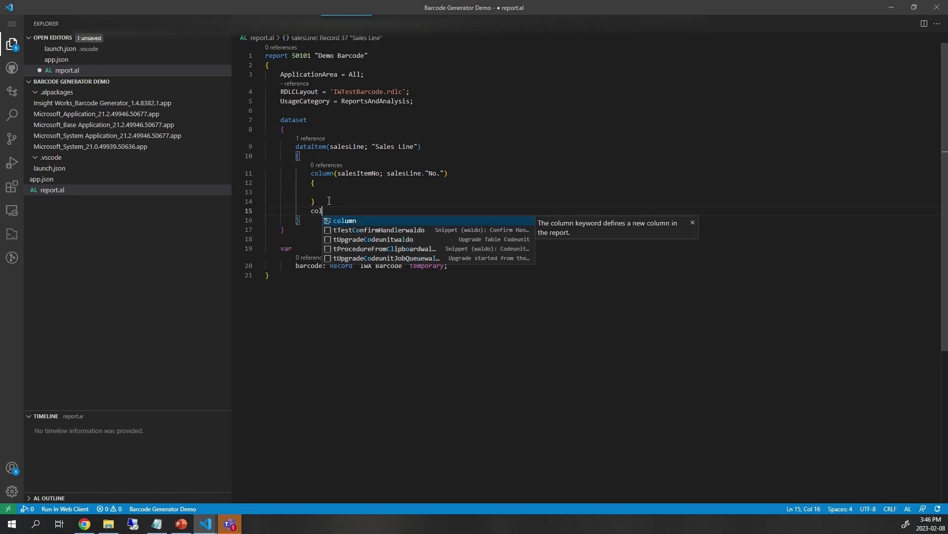
key(Tab)
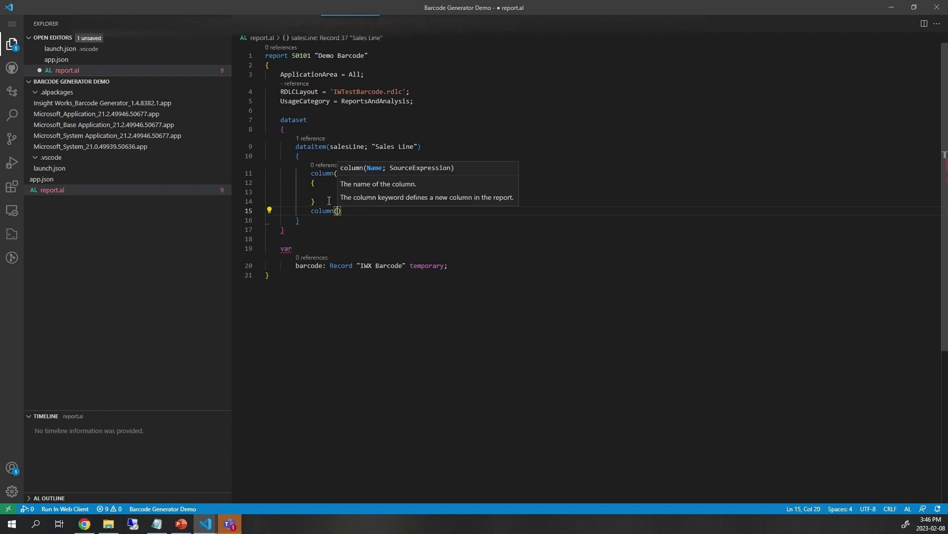
text(salesItemBarcode; barco)
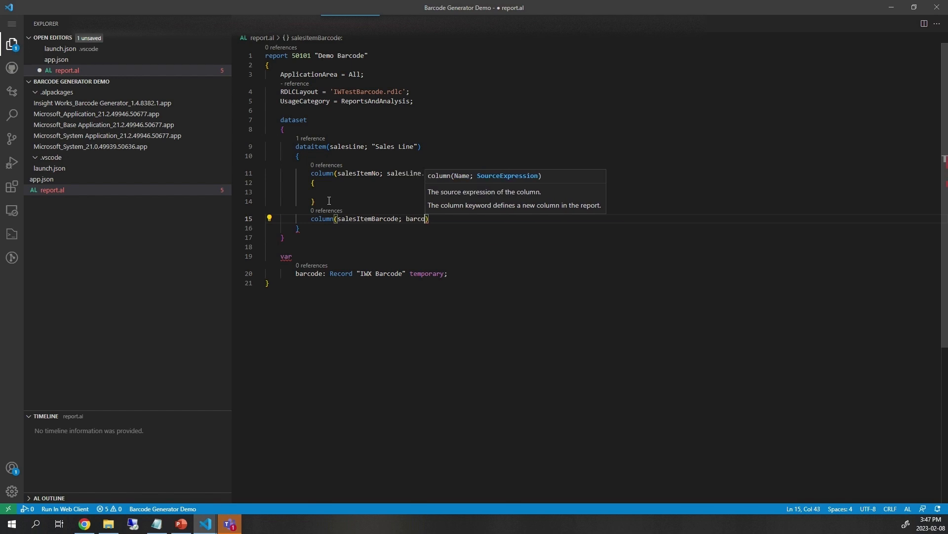
text(.Image)
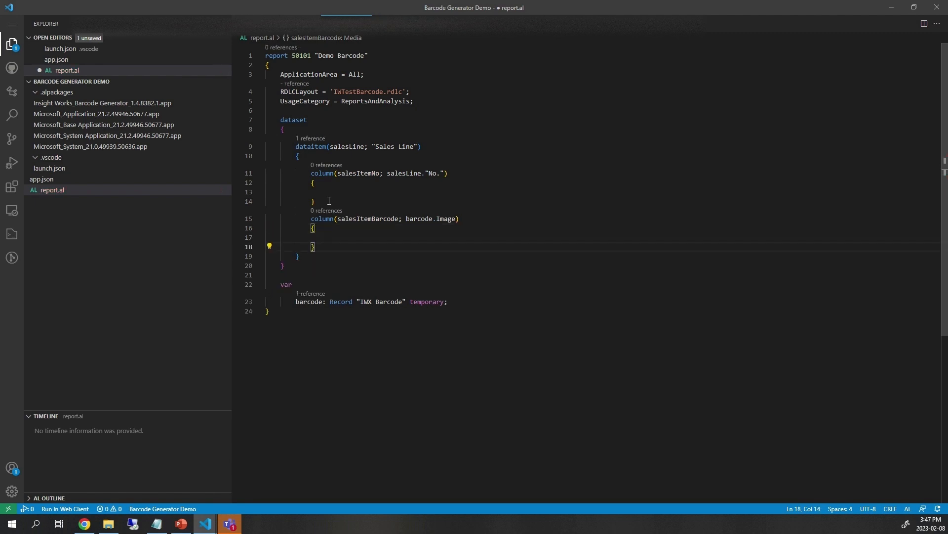
text(t)
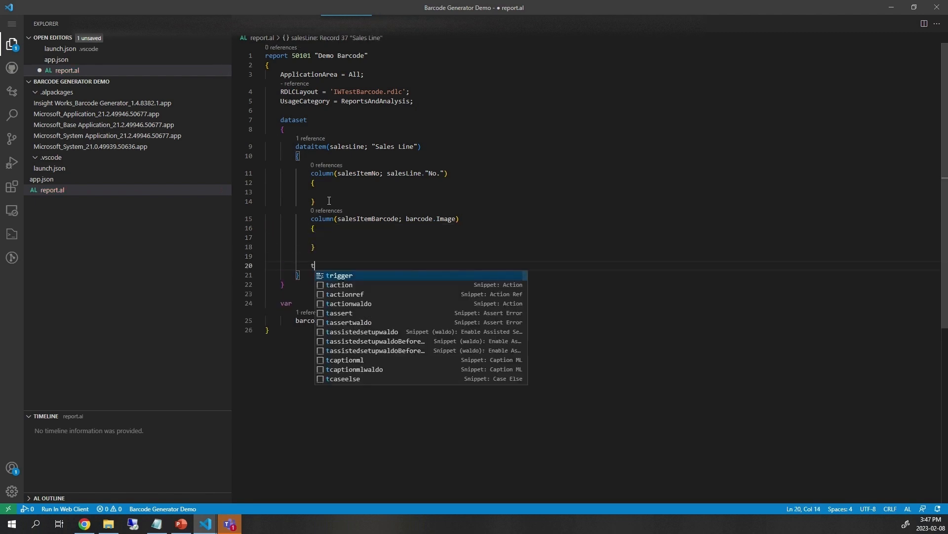
Add an OnAfterGetRecord trigger with barcodeGenerator: Codeunit "IWX Library - Barcode Gen" and barcodeDotSize: Integer
text(trigger)
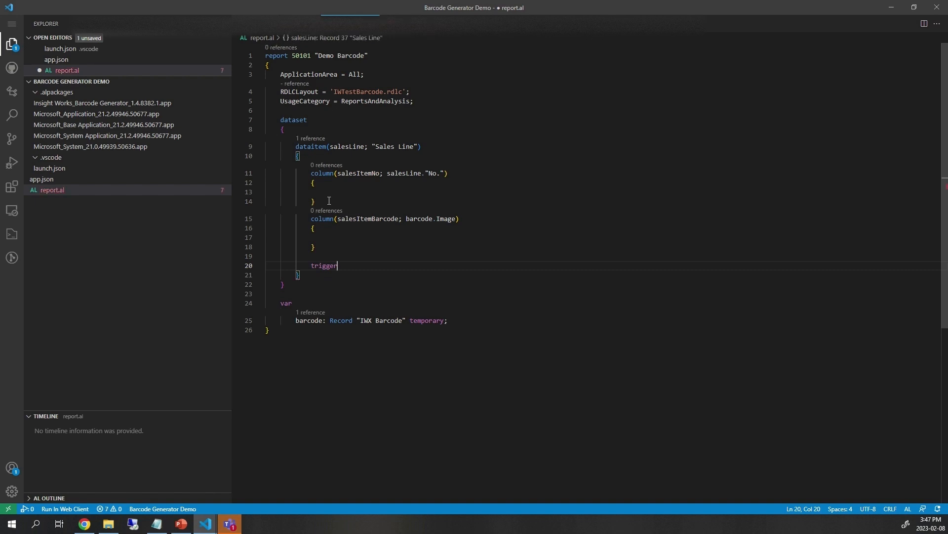
text(Onaf)
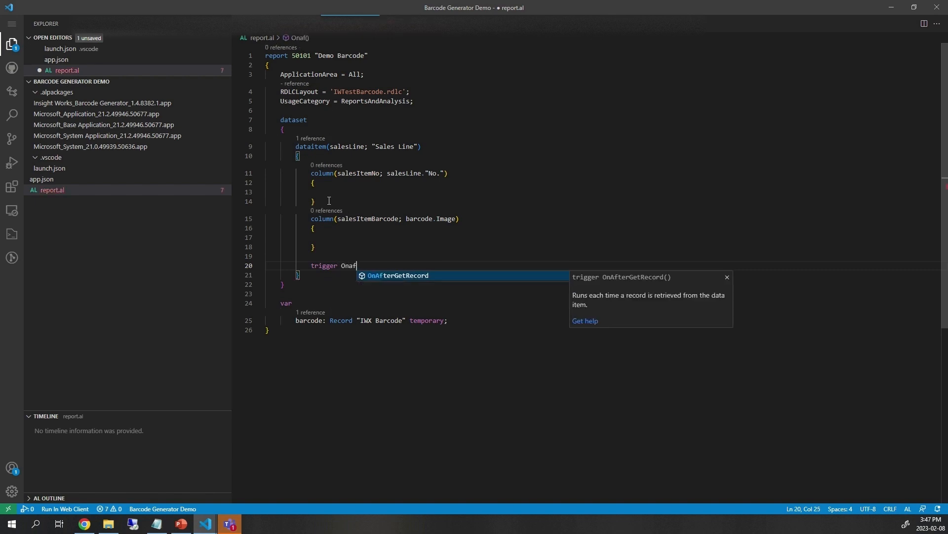
key(Tab)
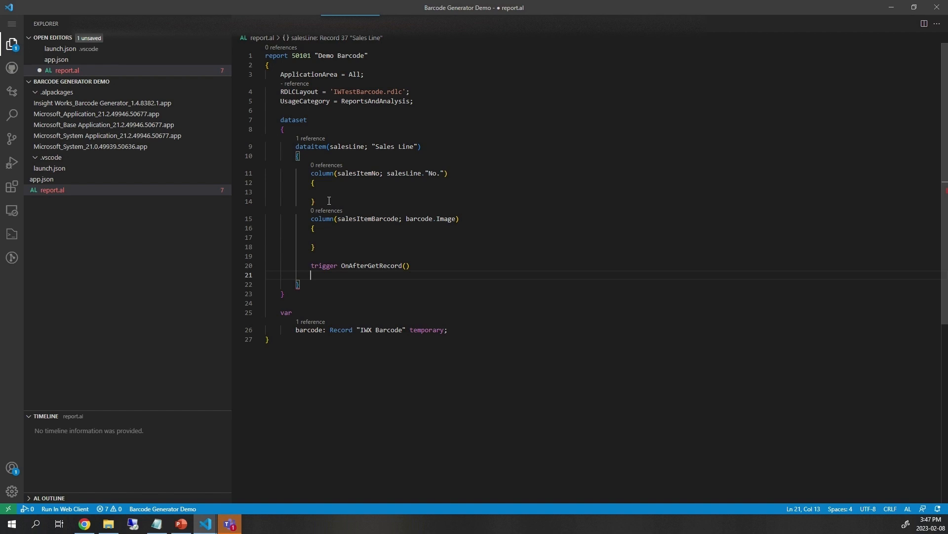
text(var)
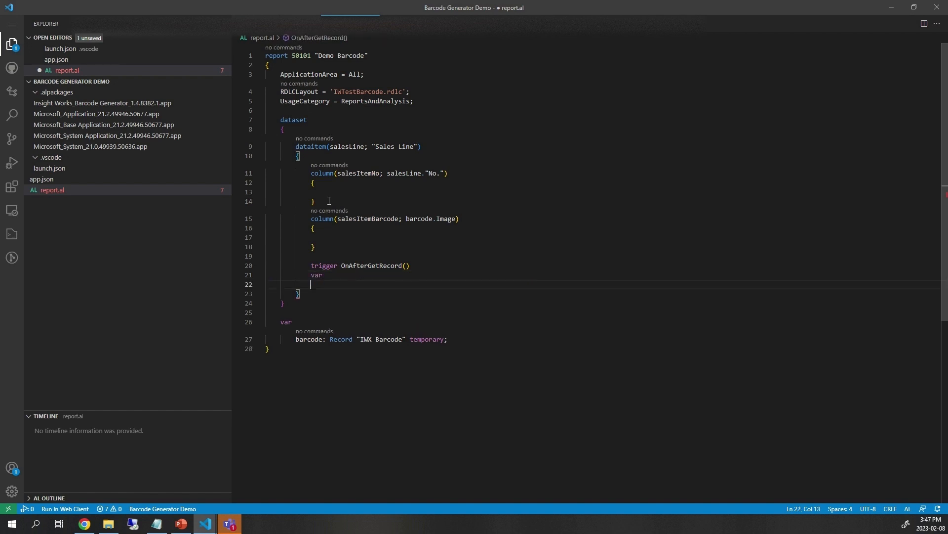
text(barcodeGenerator: Codeunit IWCX)
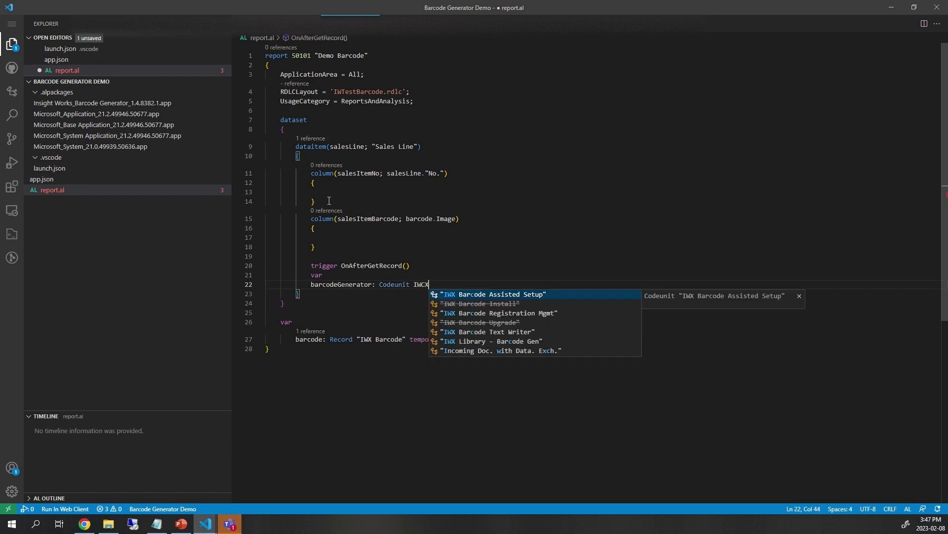
text(Lib)
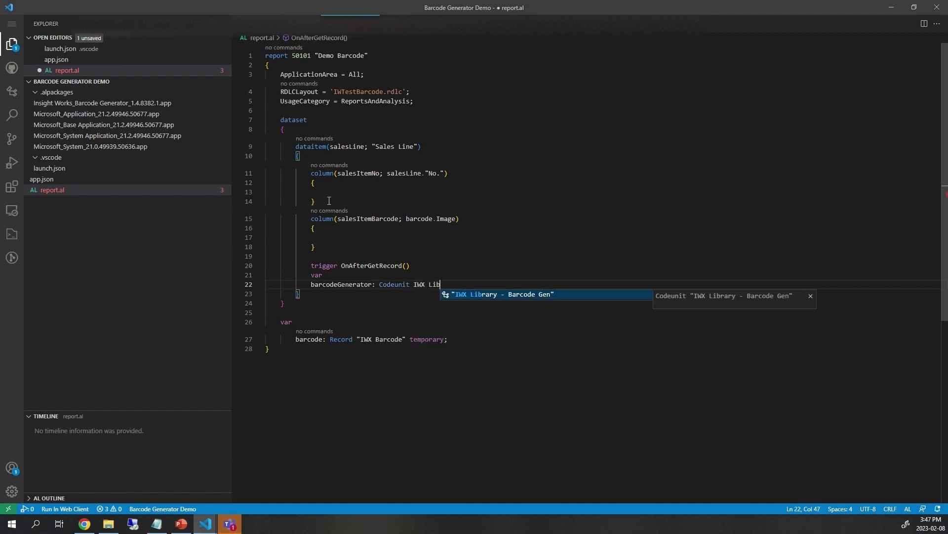
key(Enter)
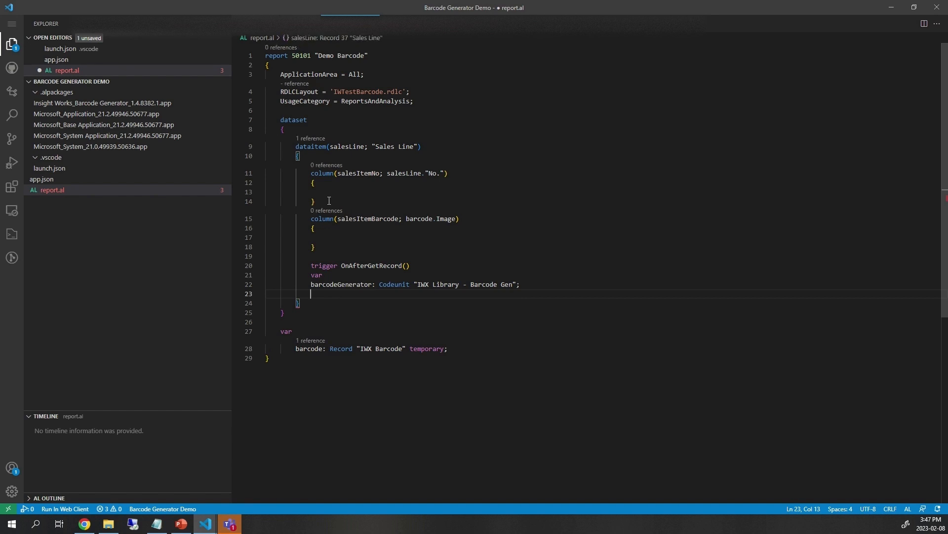
text(barcodeDotSize)
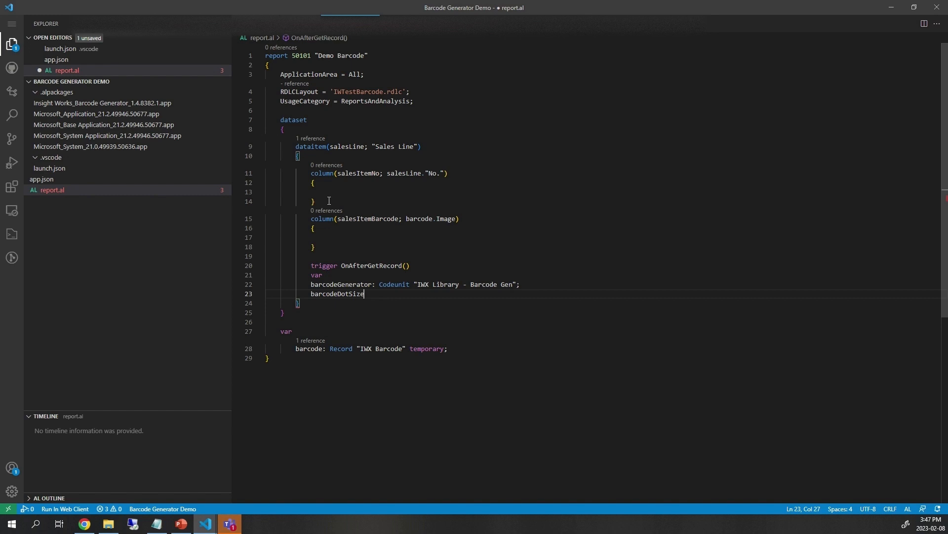
text(: Integer;)
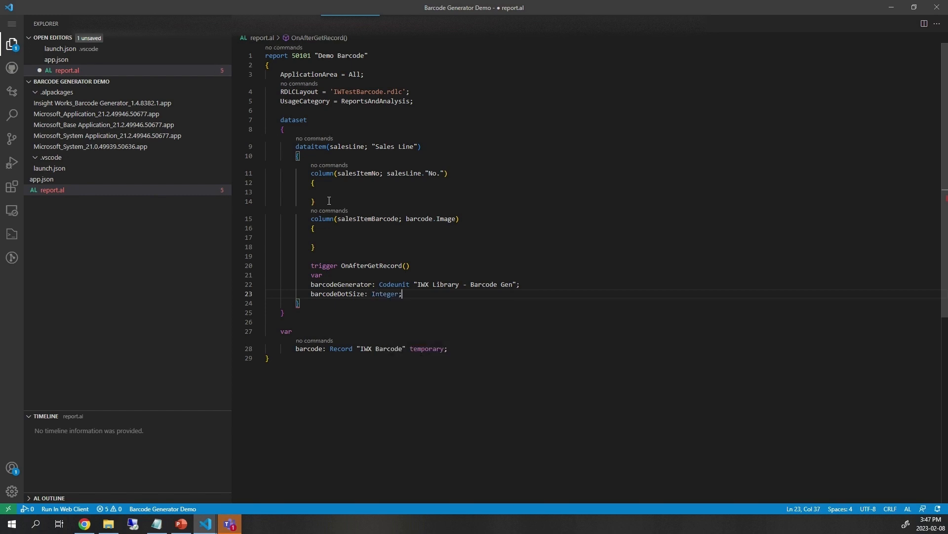
key(enter)
text(beginend;)
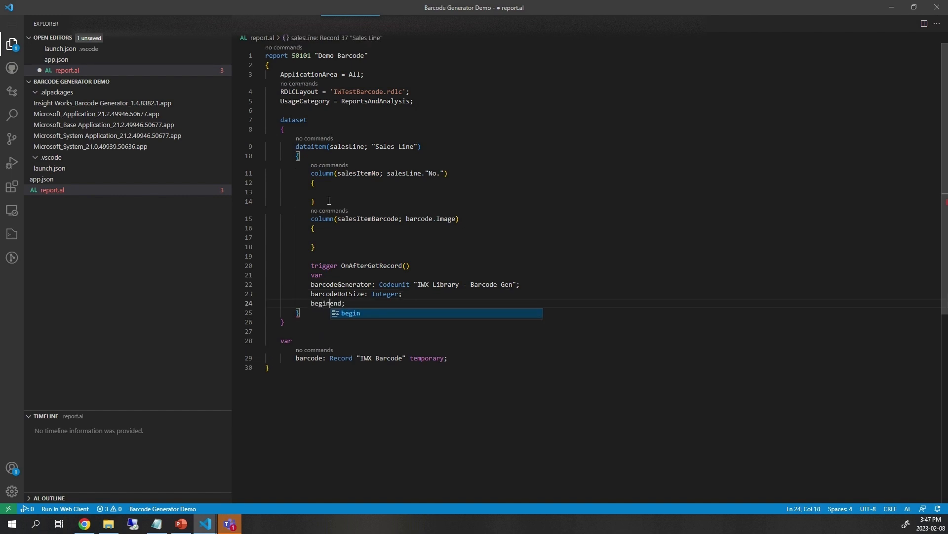
Begin the trigger body and set barcodeDotSize := 4
key(Enter)
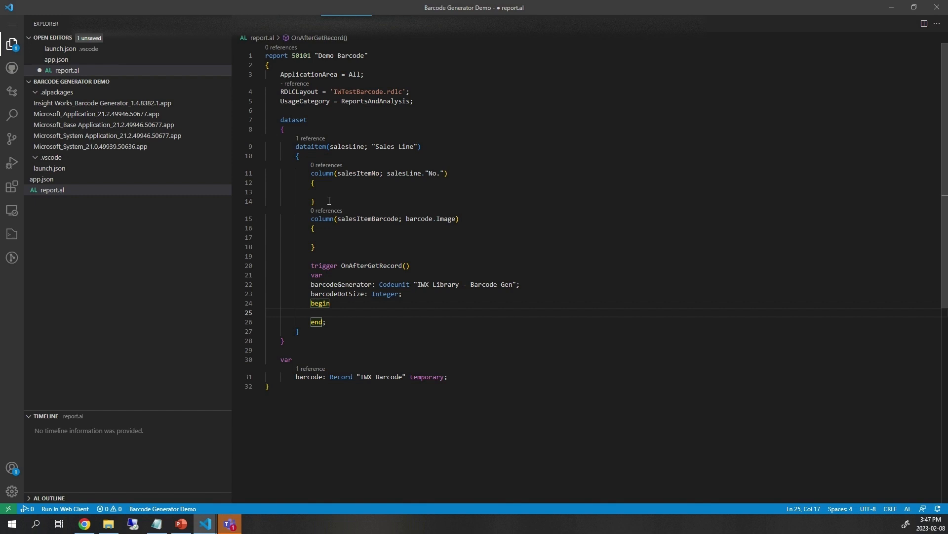
text(barcodeDotSize)
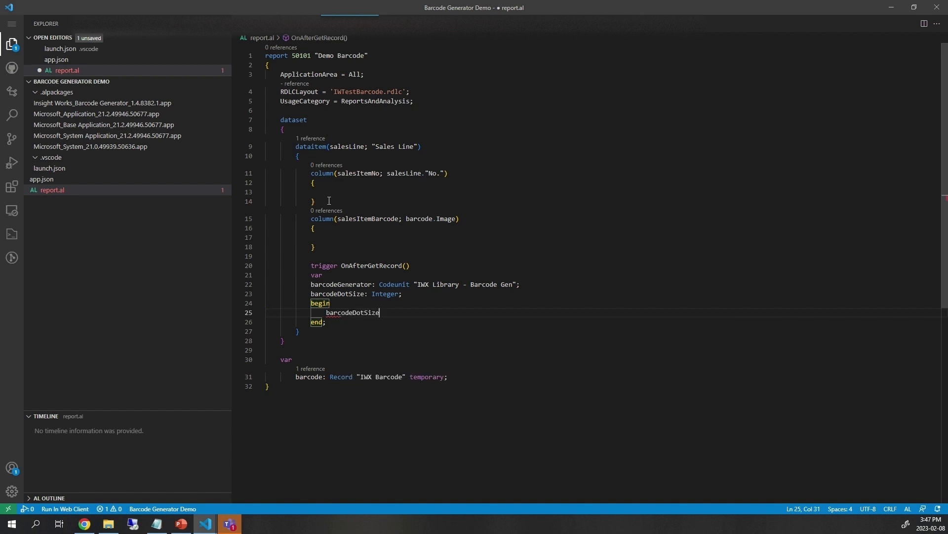
text(:= 4)
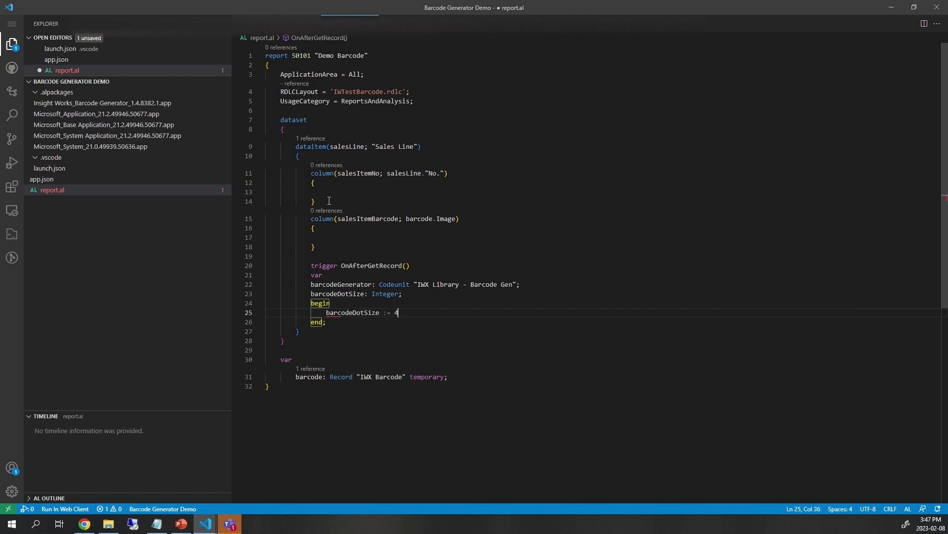
text(;)
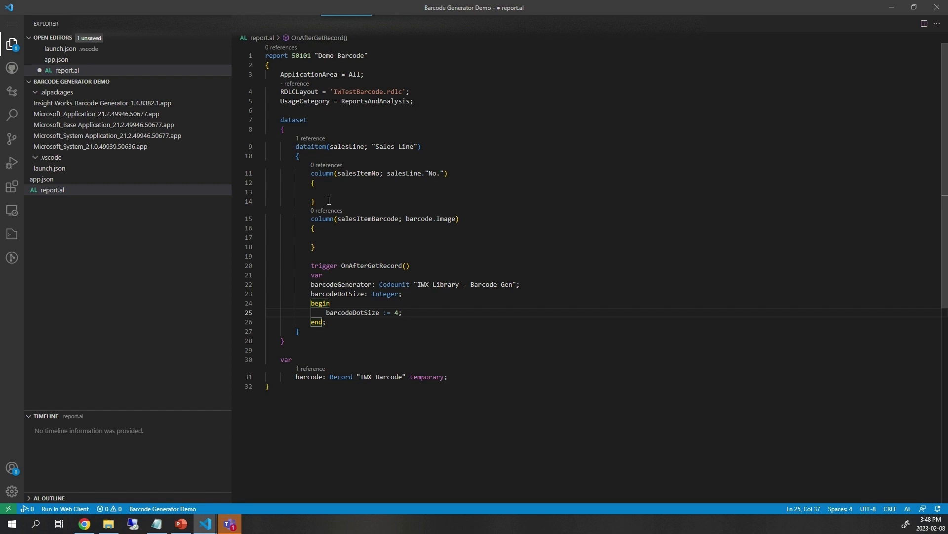
key(enter)
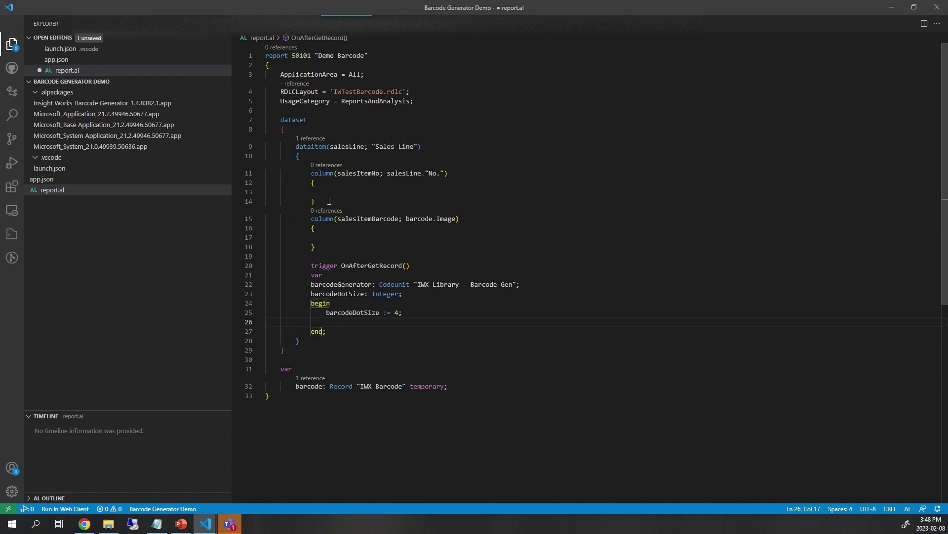
text(barcd)
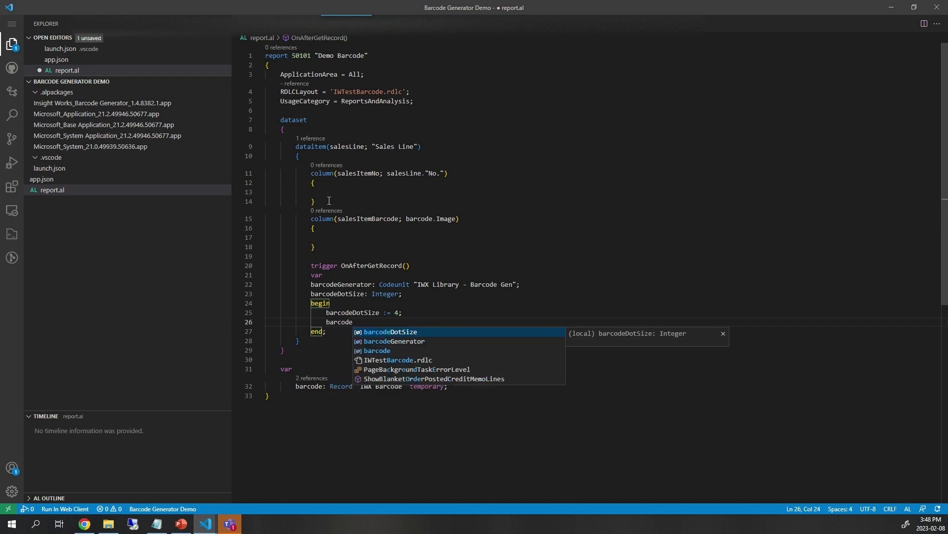
Call barcodeGenerator.GenerateQRBarcode(barcode, salesLine."No.", barcodeDotSize) in the trigger
text(Generator.)
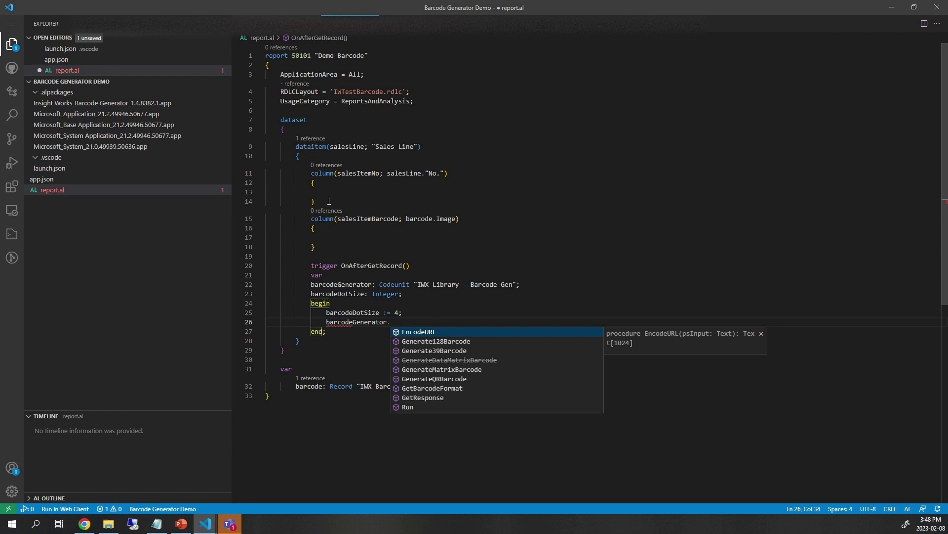
text(GenerateQRBarcode()
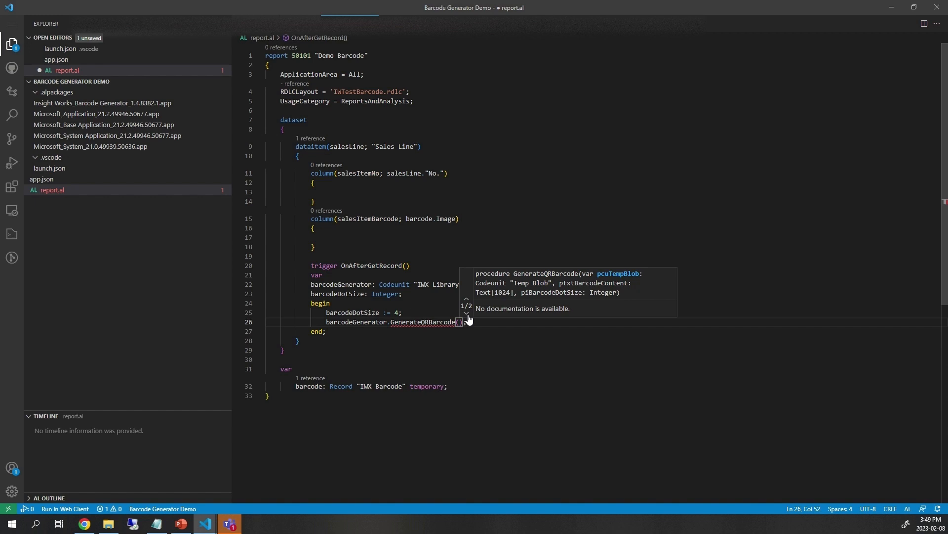
click(466, 313)
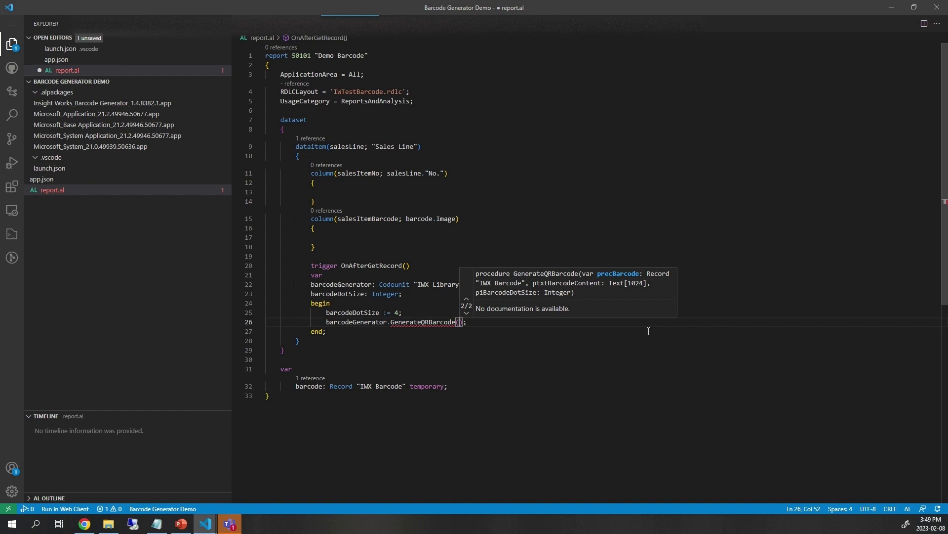
text(bard)
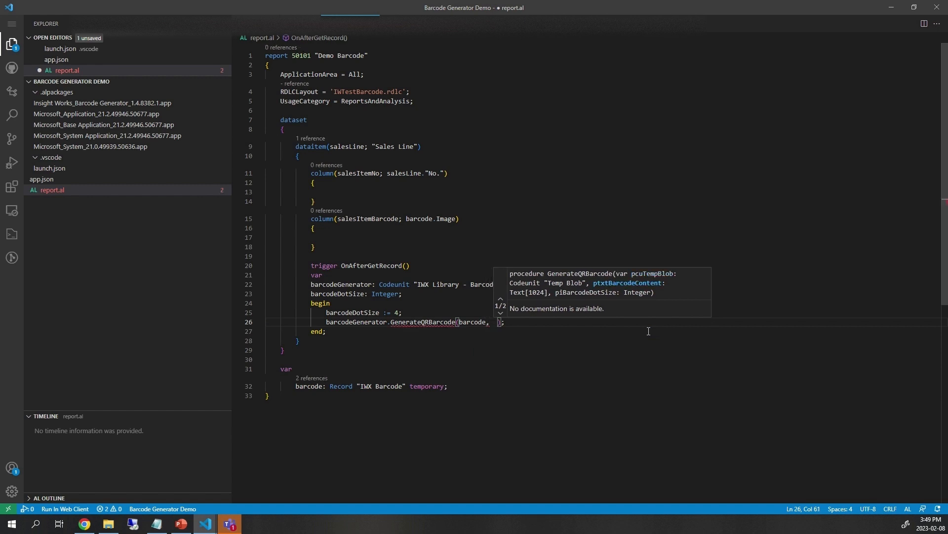
text(salesLine.)
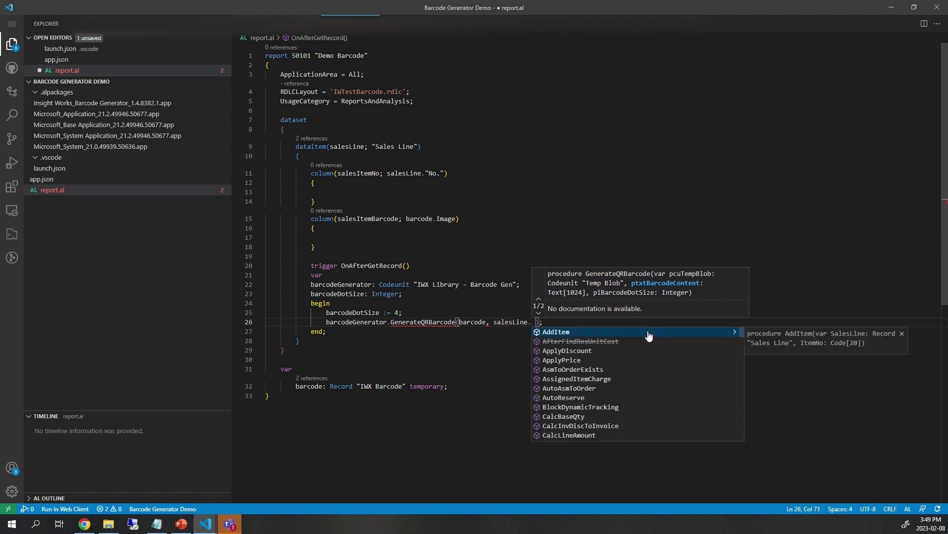
text("No.",)
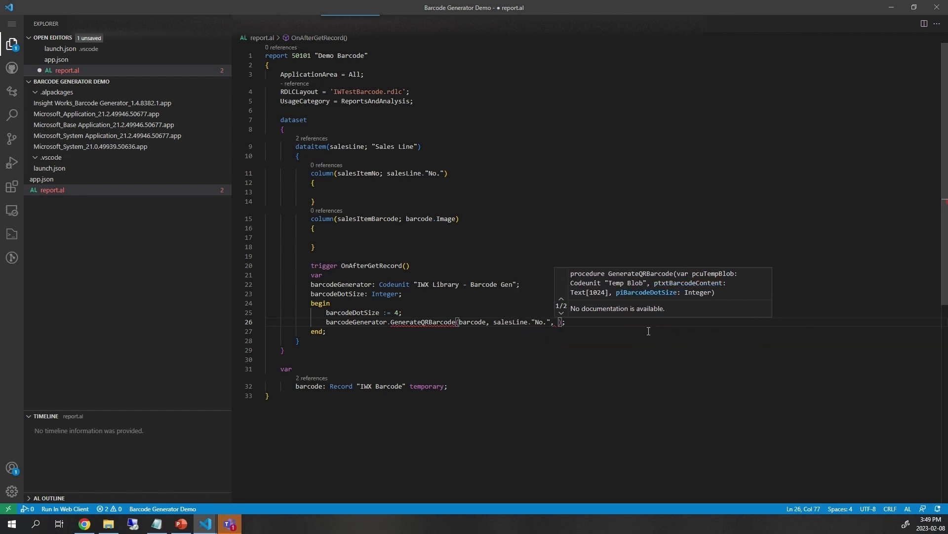
text(barcodeDotSize)
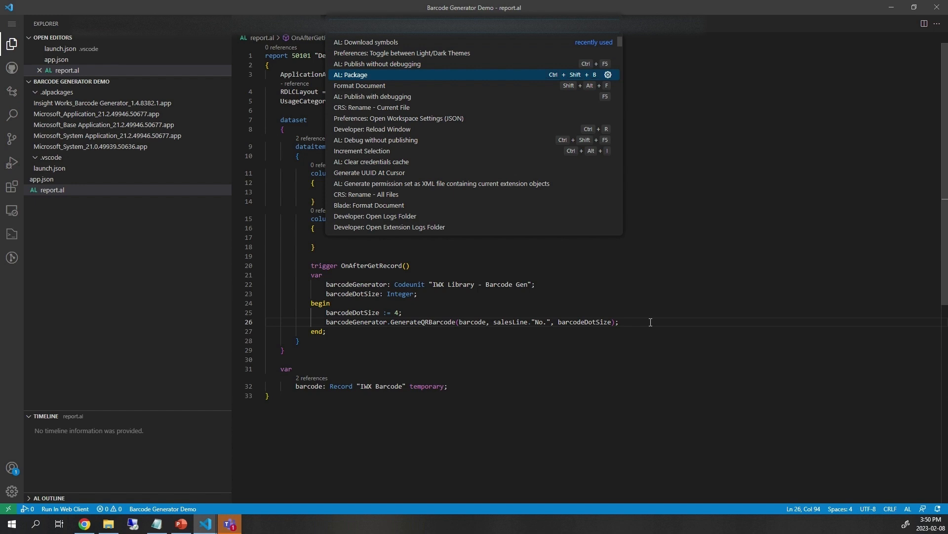
Package the extension with AL: Package to produce the IWTestBarcode.rdlc layout
click(351, 74)
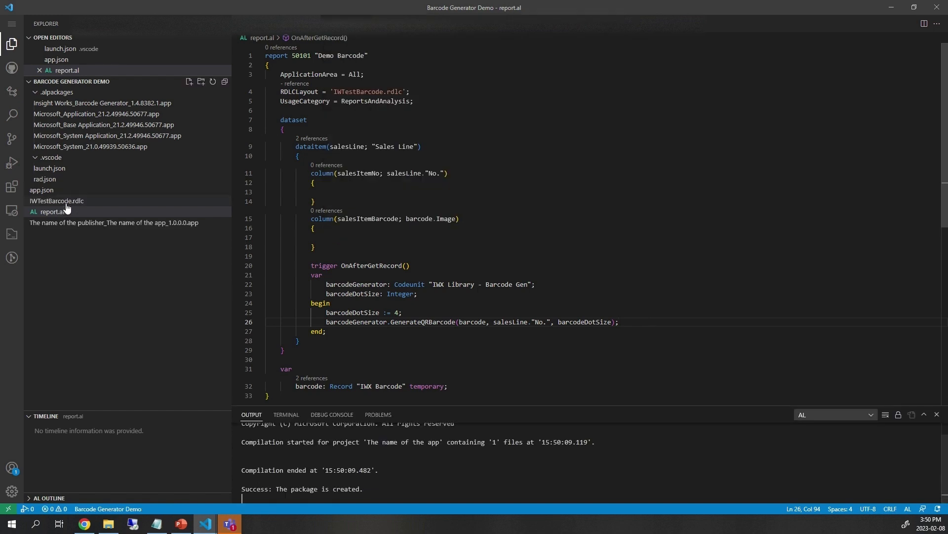
Open IWTestBarcode.rdlc externally from the Explorer so it launches in Report Builder
right_click(57, 200)
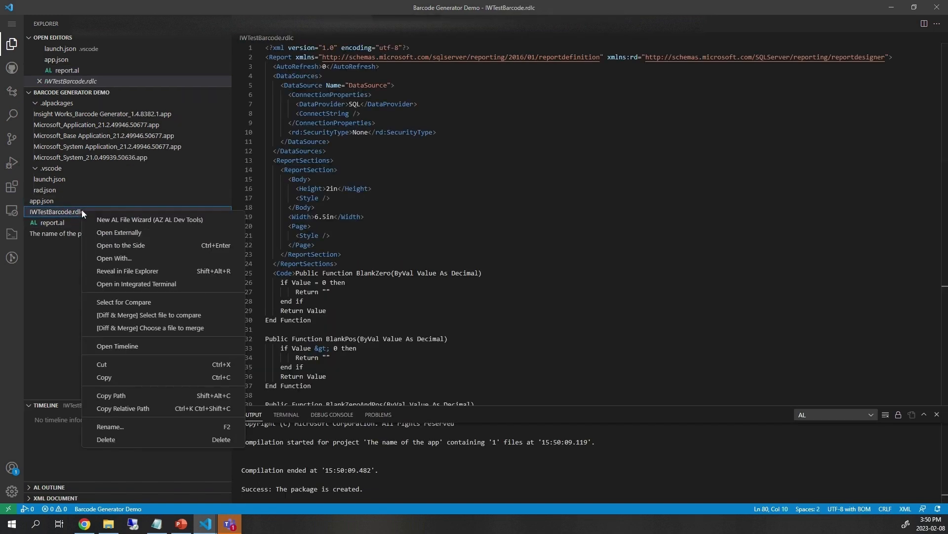
click(119, 232)
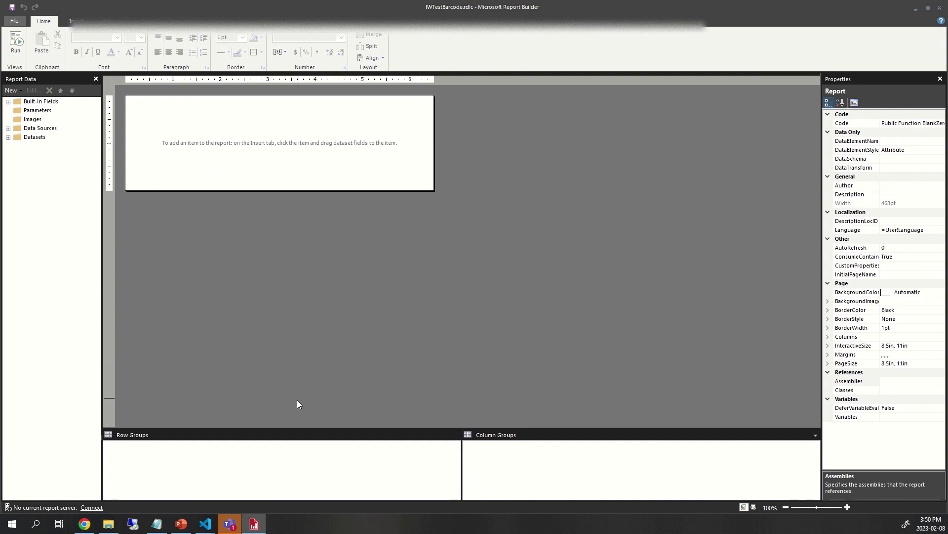
Insert a list into the report body bound to DataSet_Result and resize it to fill more of the body
click(8, 137)
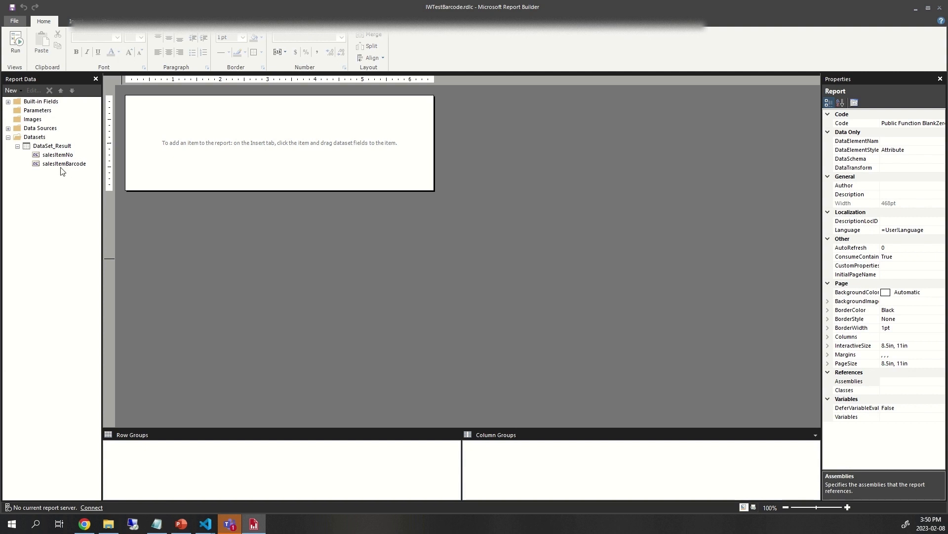
click(173, 127)
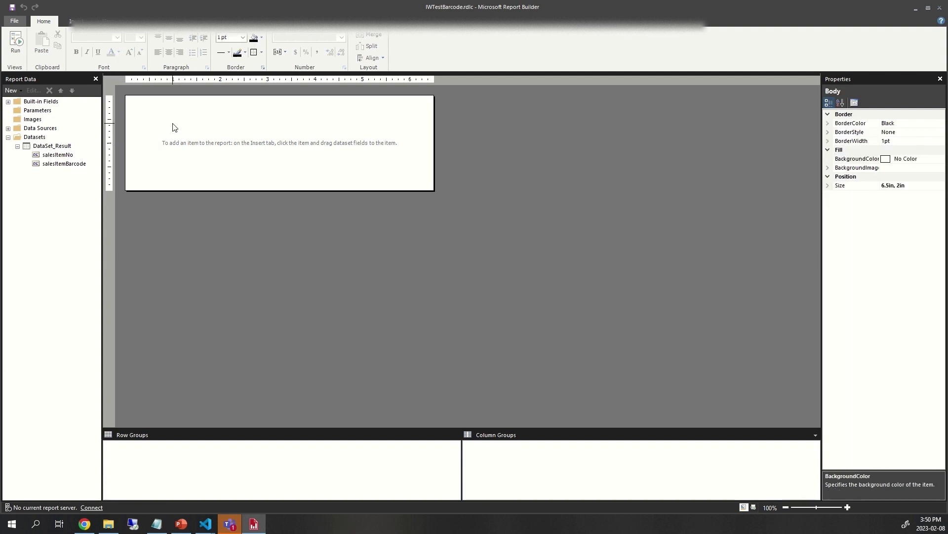
right_click(174, 136)
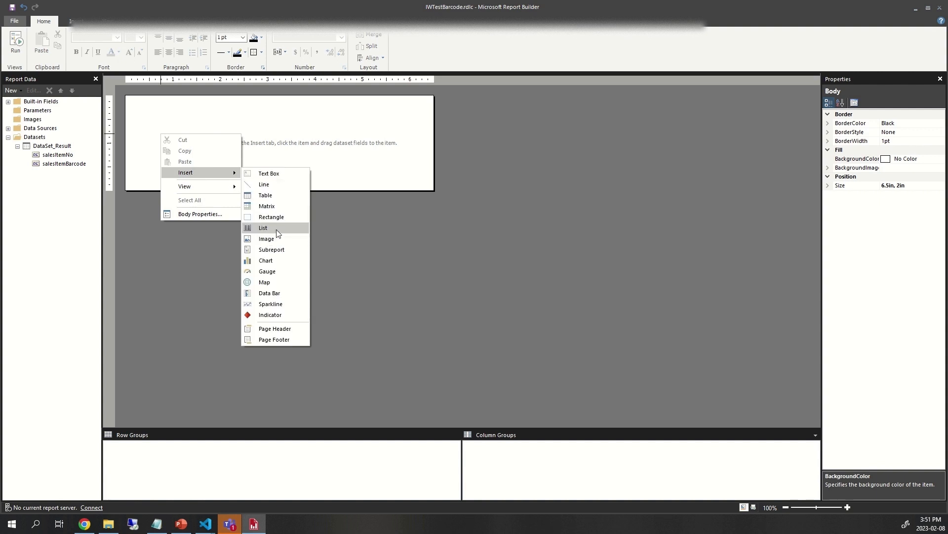
click(263, 227)
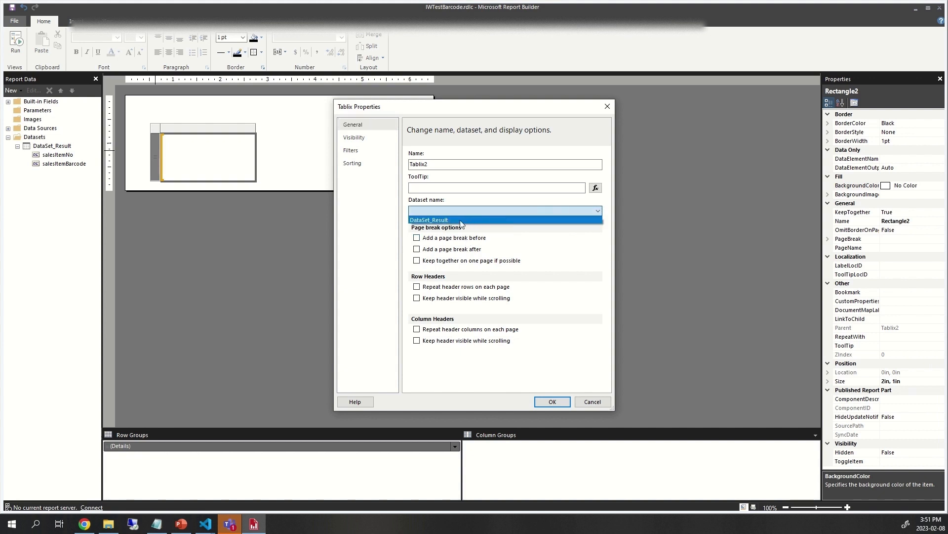
click(429, 219)
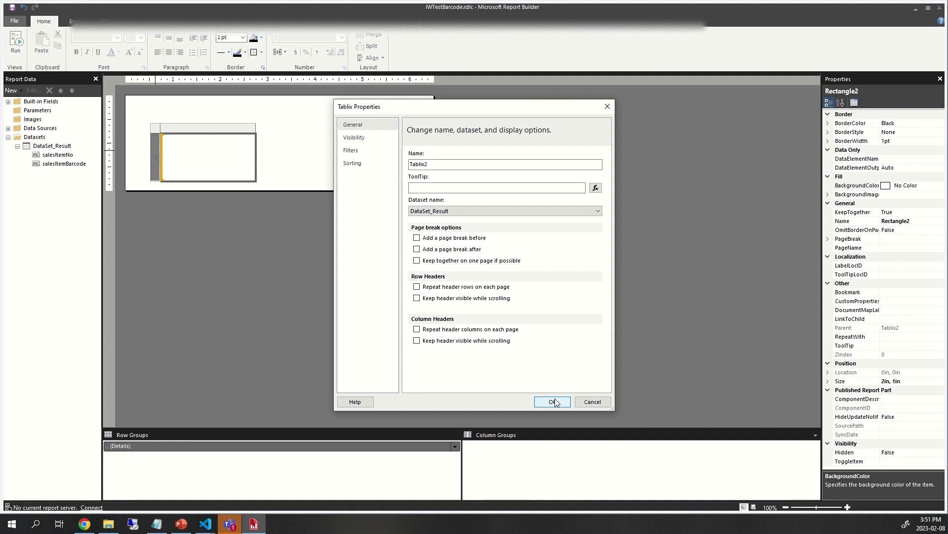
click(552, 402)
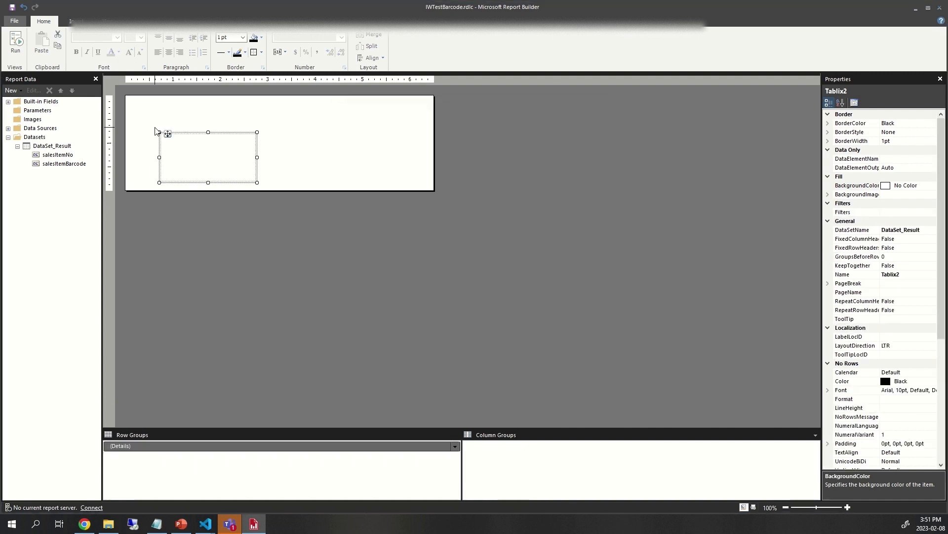
drag(207, 156, 174, 119)
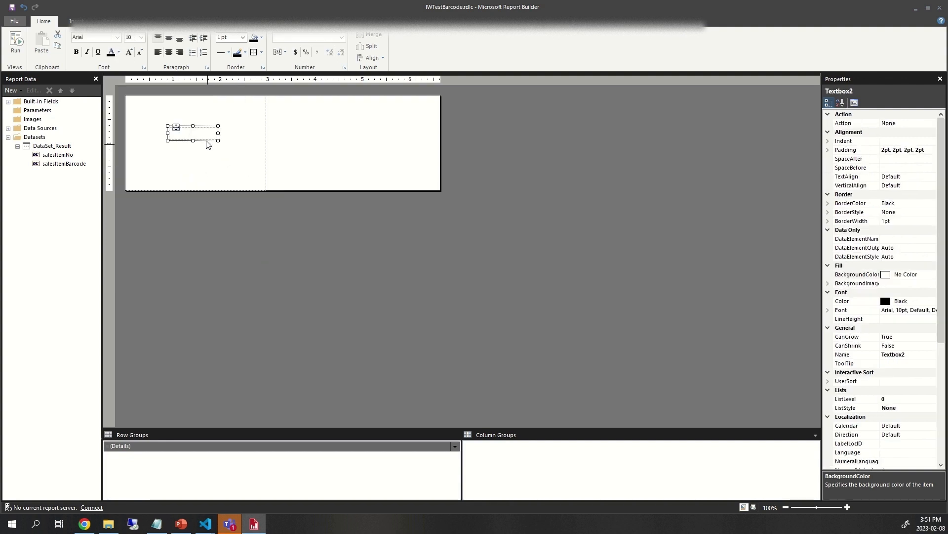
Place a salesItemNo text box in the list's top-left corner and insert an image beside it
drag(192, 134, 149, 102)
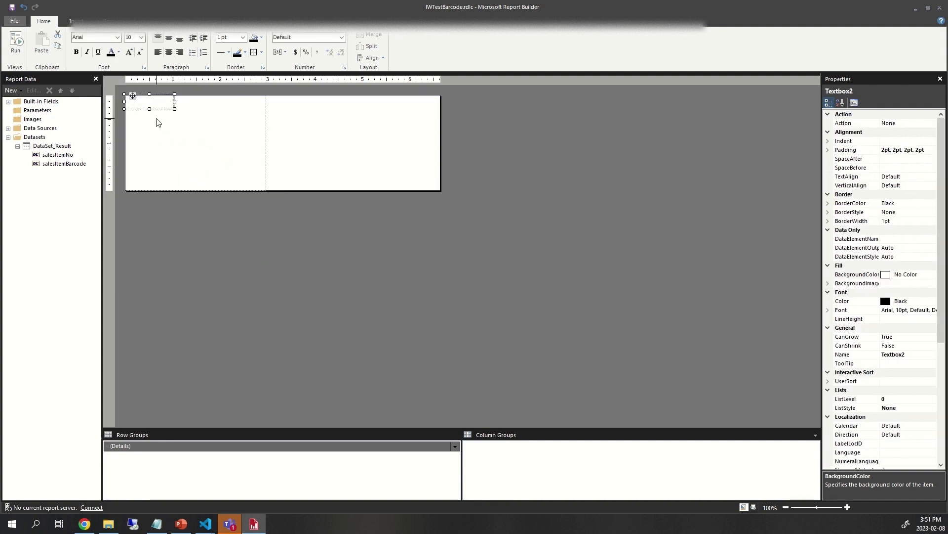
click(174, 96)
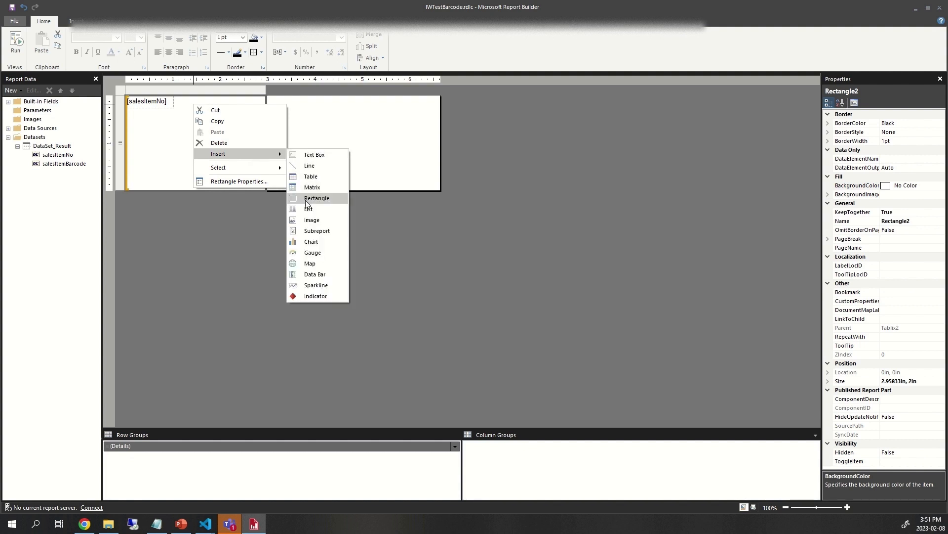
click(312, 220)
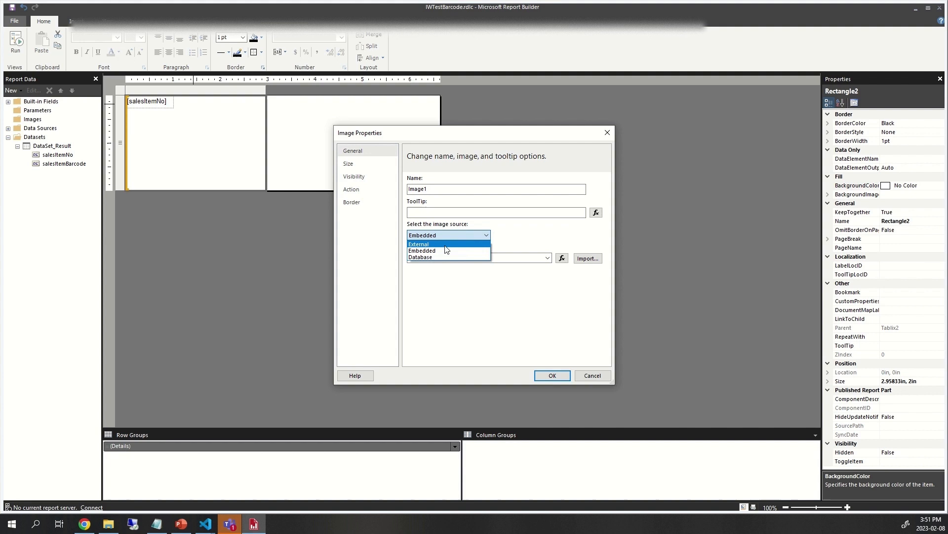
Bind the image to the salesItemBarcode database field with image/bmp MIME type
click(420, 257)
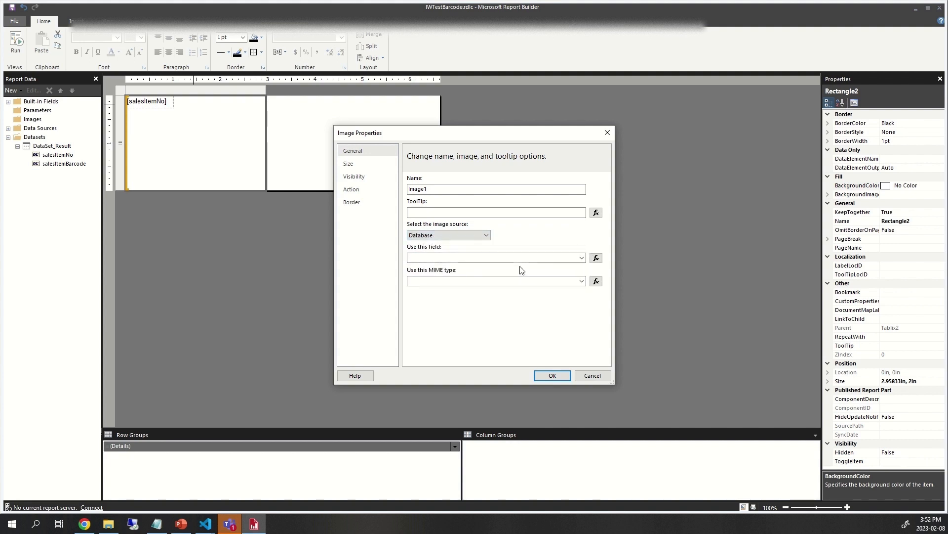
click(579, 257)
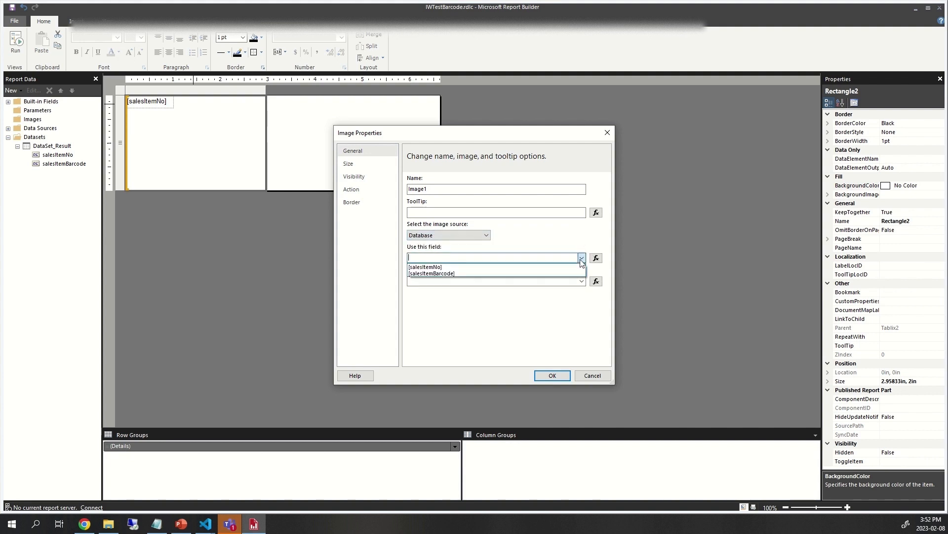
click(432, 273)
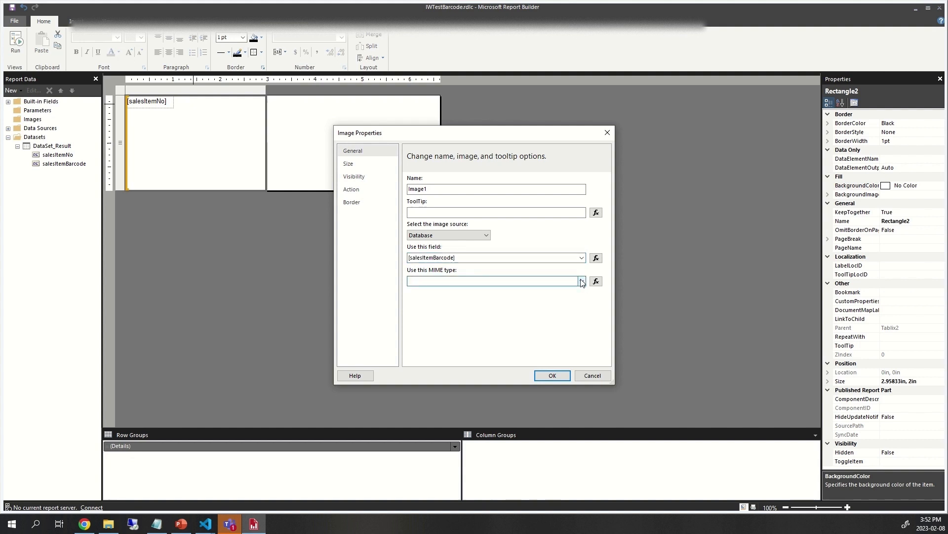
click(580, 281)
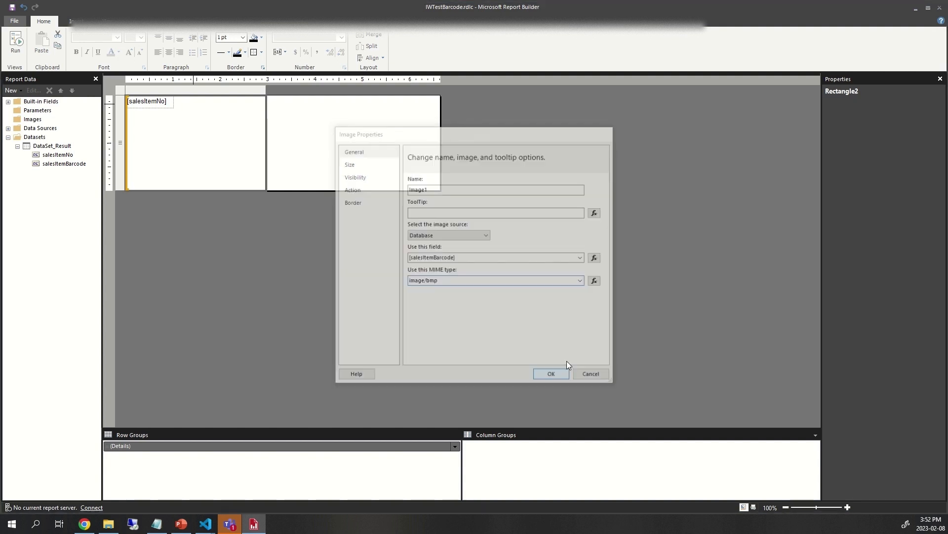
click(550, 374)
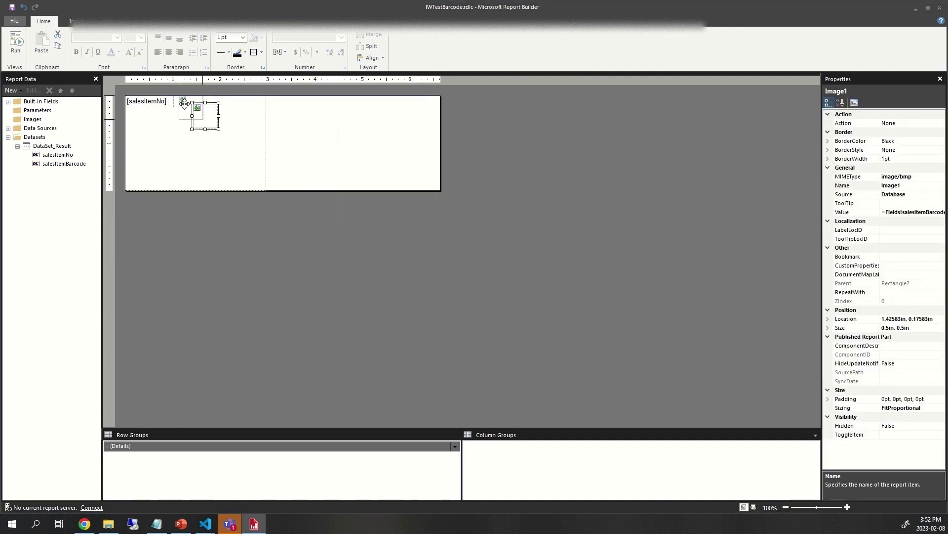
Enlarge the barcode image placeholder to roughly an inch square
drag(197, 107, 185, 101)
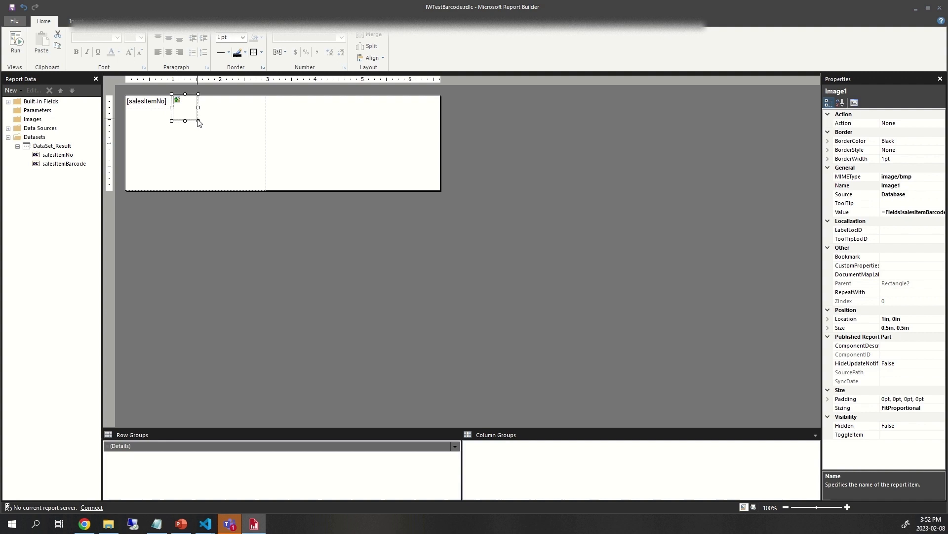
drag(198, 121, 229, 150)
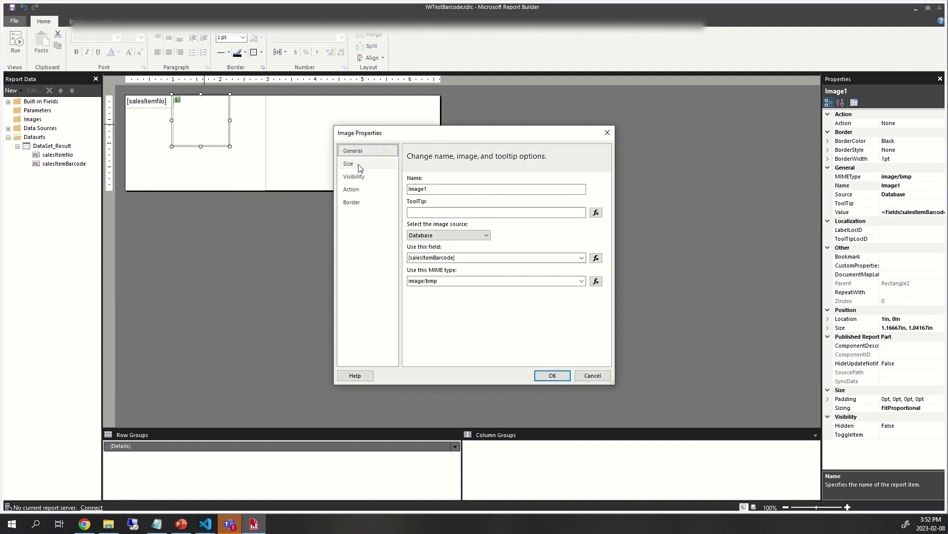
Set the barcode image to display at Original size in Image Properties and confirm
click(348, 163)
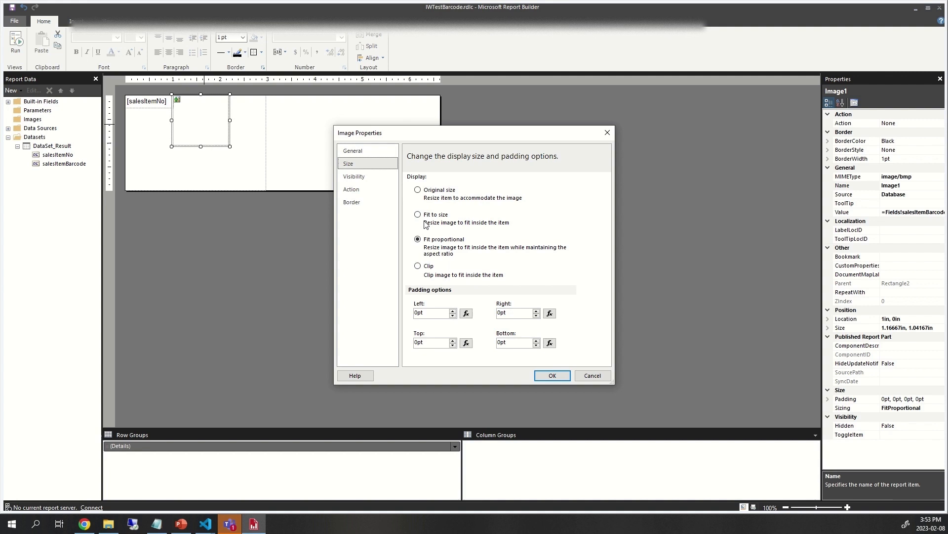
mouse_move(428, 224)
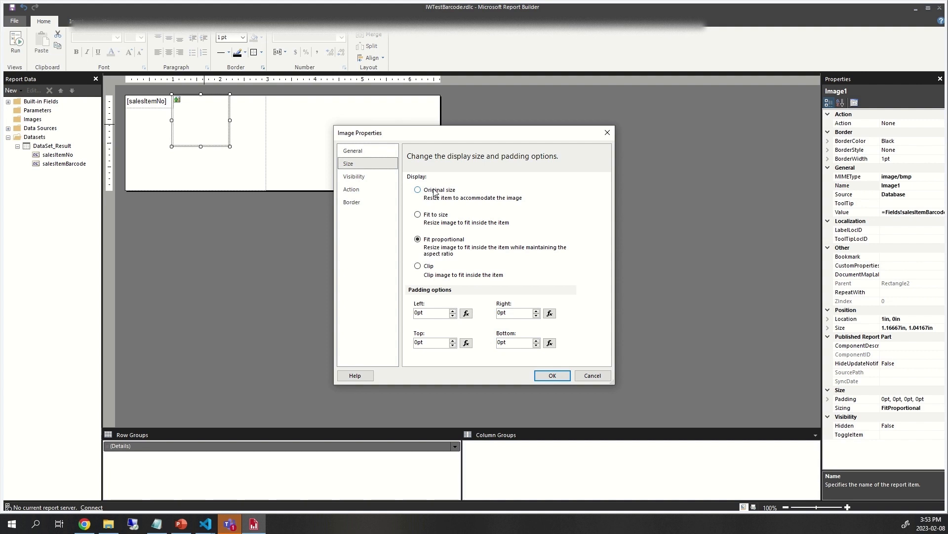
click(418, 189)
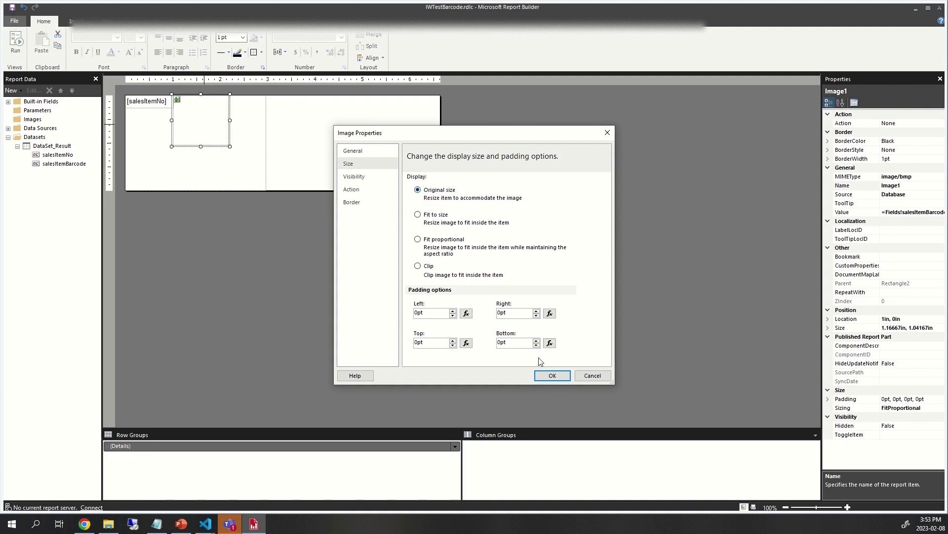
click(551, 375)
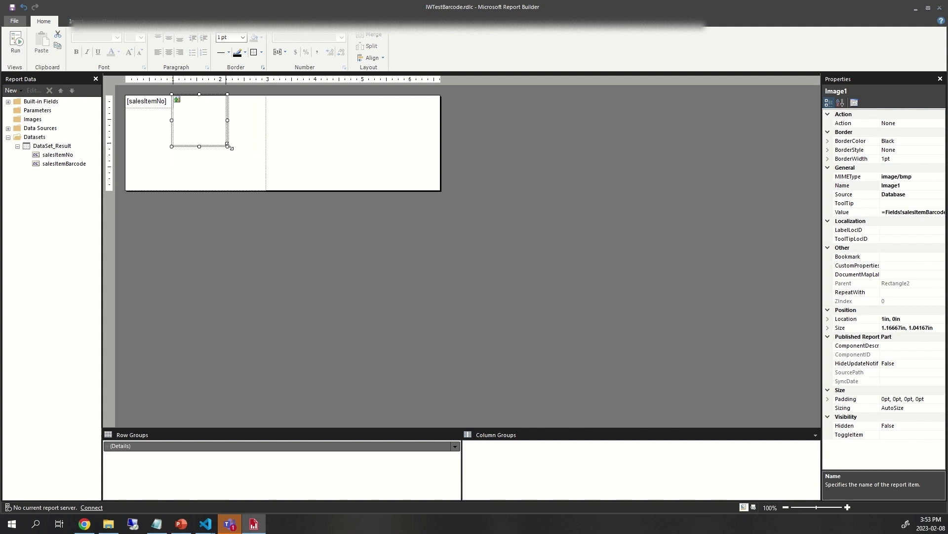
right_click(200, 121)
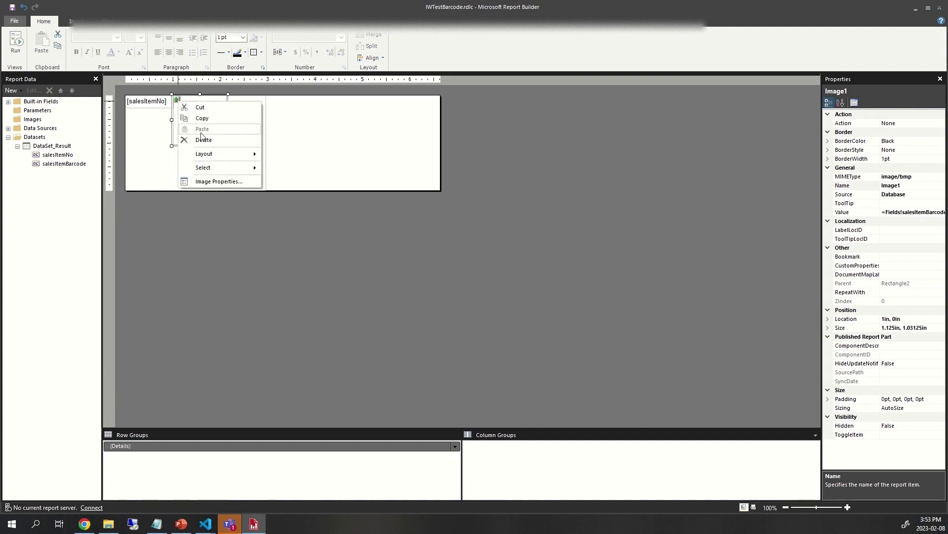
click(219, 181)
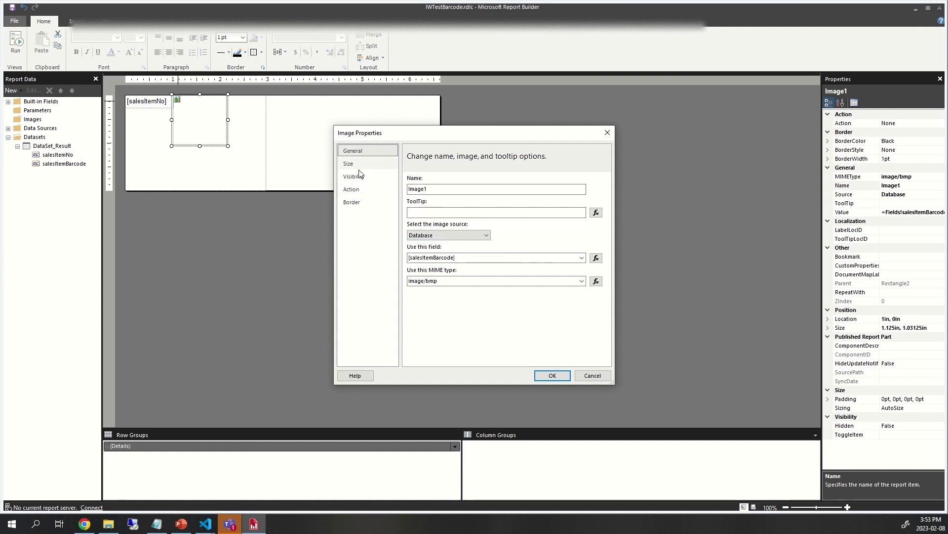
click(348, 163)
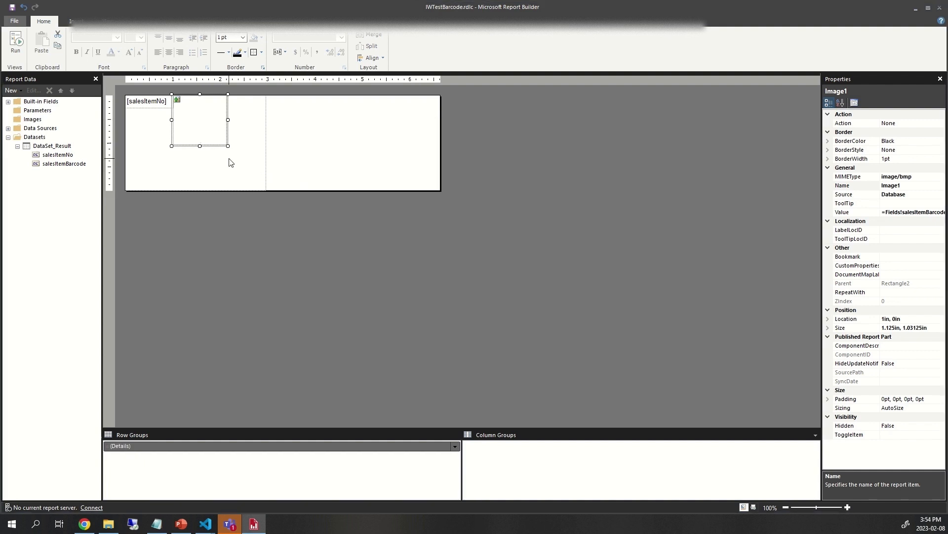
mouse_move(203, 127)
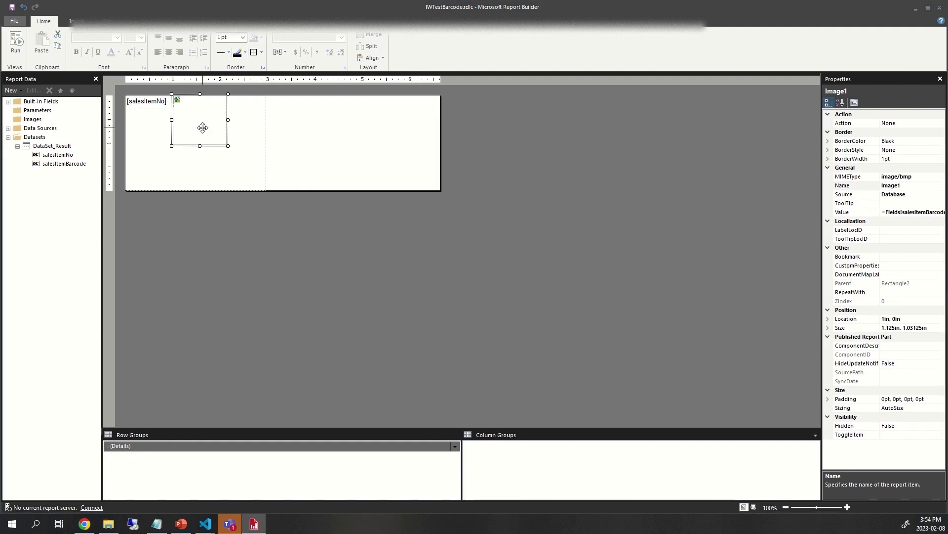
mouse_move(213, 173)
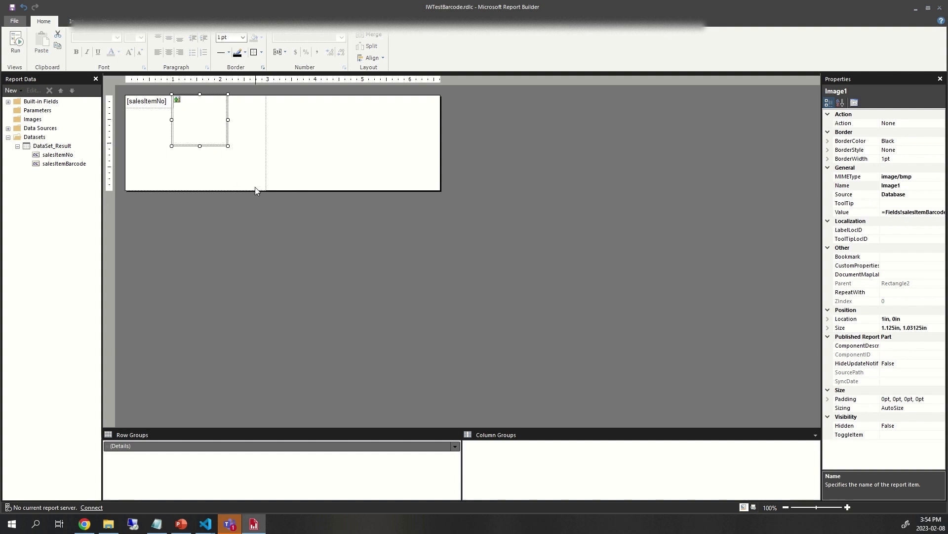
Select the list and the report body to shrink the body around the 2.96 by 1.51 inch list
click(196, 196)
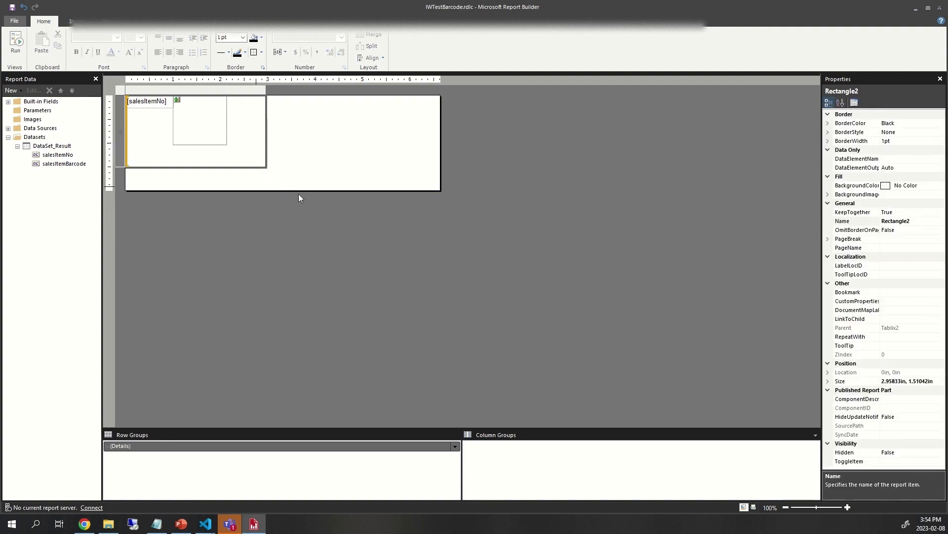
click(251, 154)
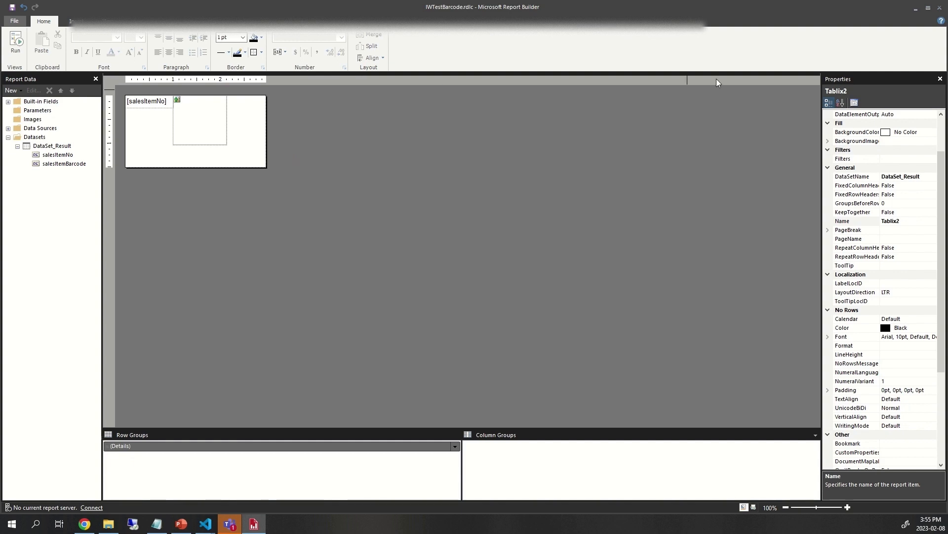
mouse_move(660, 252)
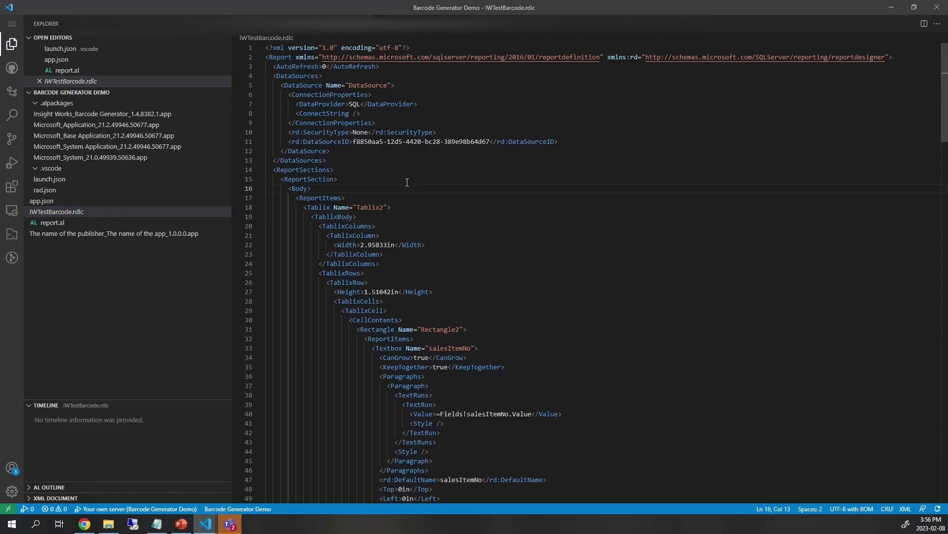
Run AL: Publish without debugging from the Command Palette
key(ctrl+shift+p)
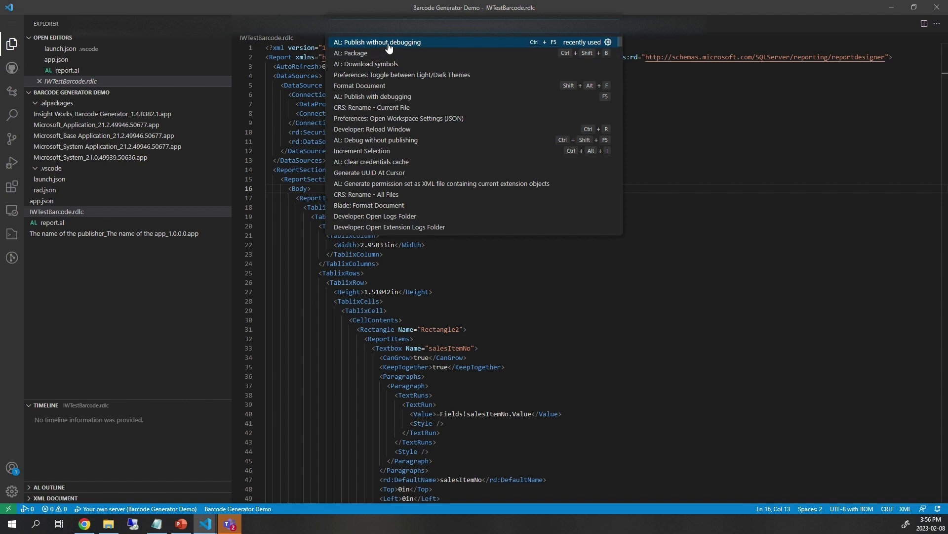
click(377, 41)
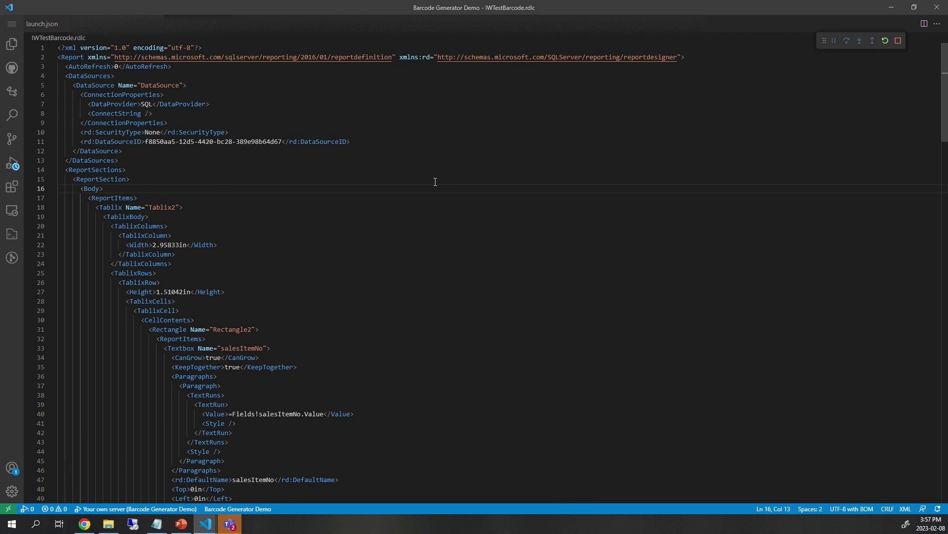
mouse_move(456, 152)
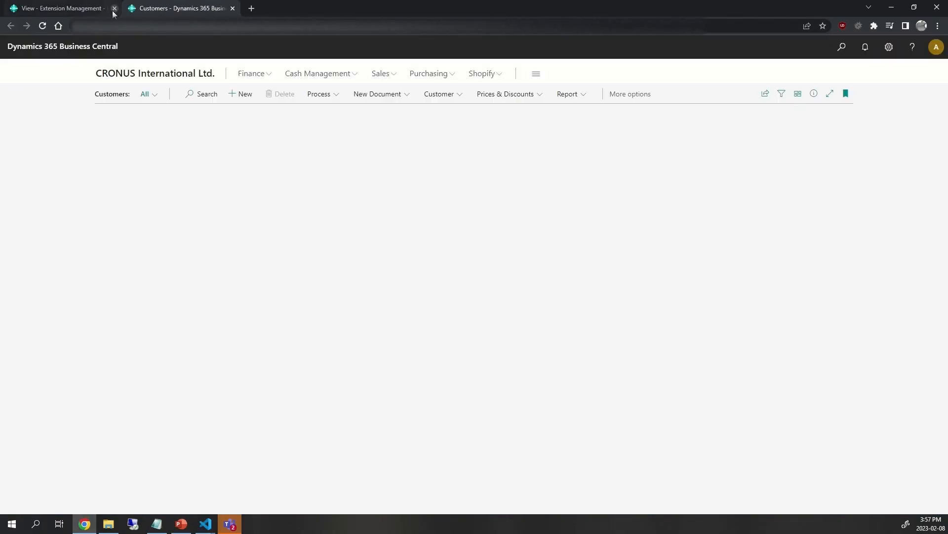
mouse_move(312, 170)
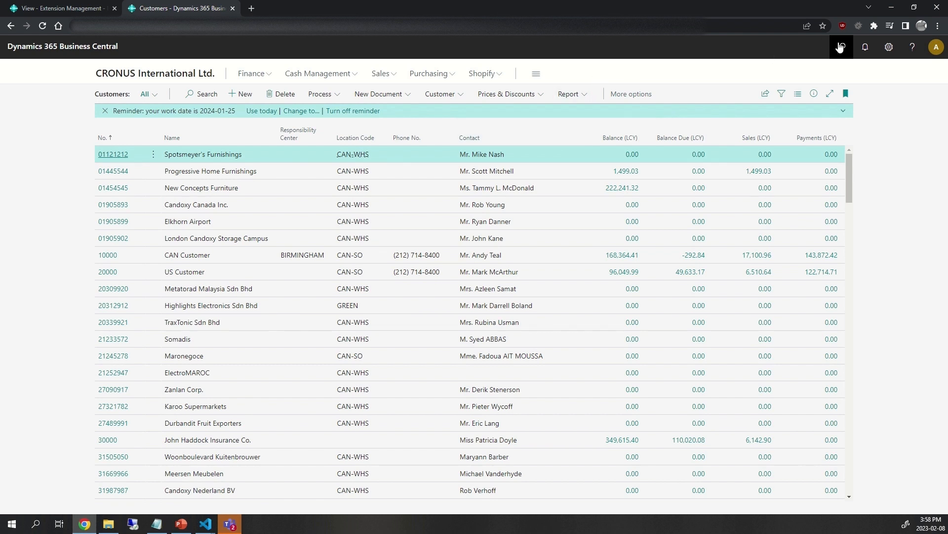
mouse_move(840, 47)
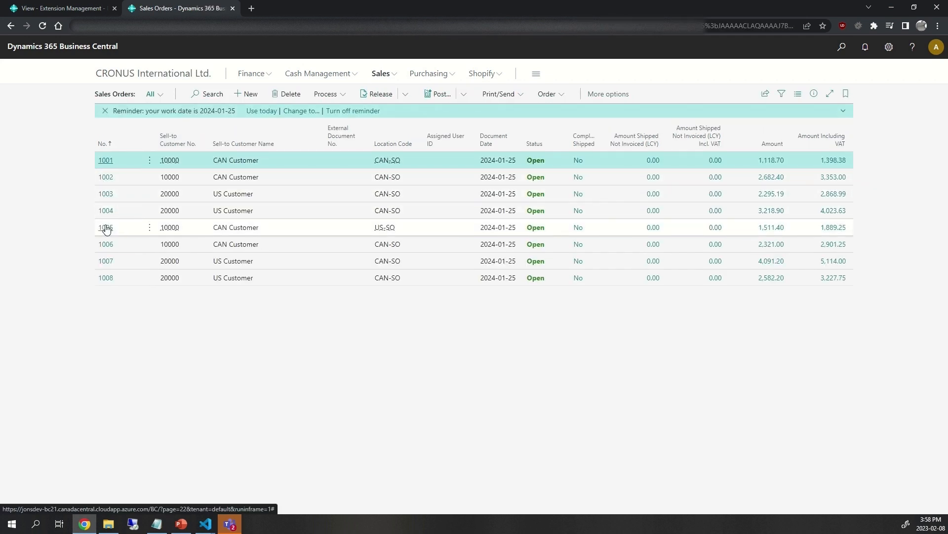
Open sales order 1005 for CAN Customer, view its lines and start the Tell Me search
click(106, 226)
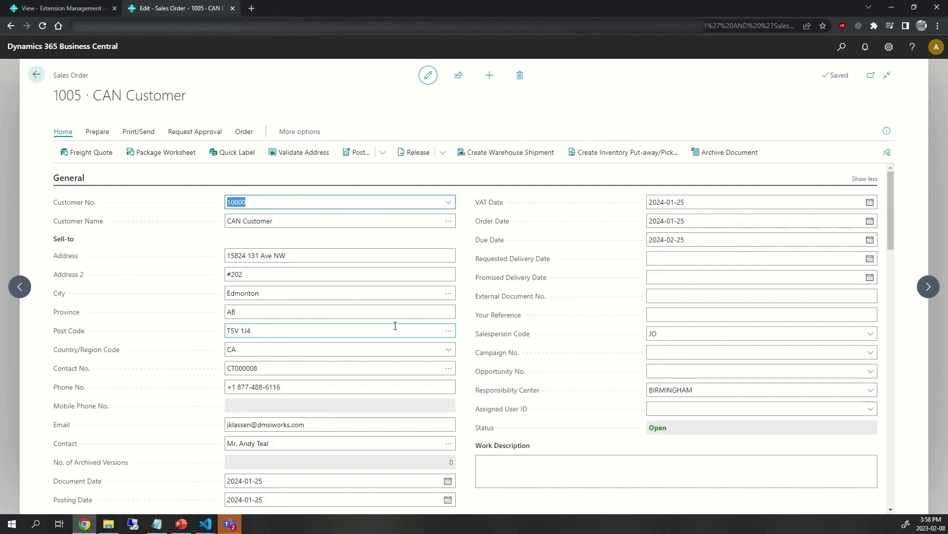
scroll(down, 3)
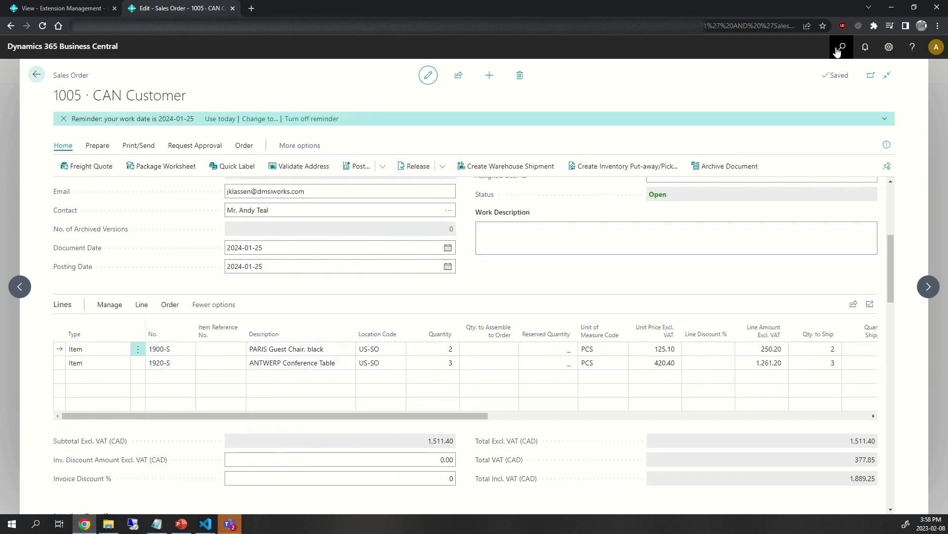
click(840, 46)
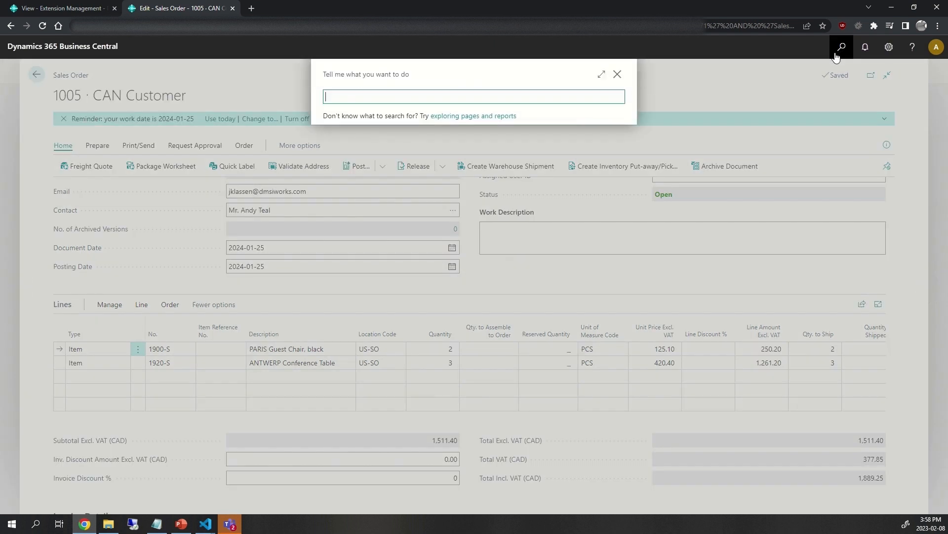
Find and run the Demo Barcode report, filtering the sales lines by Document No
text(barcode demo)
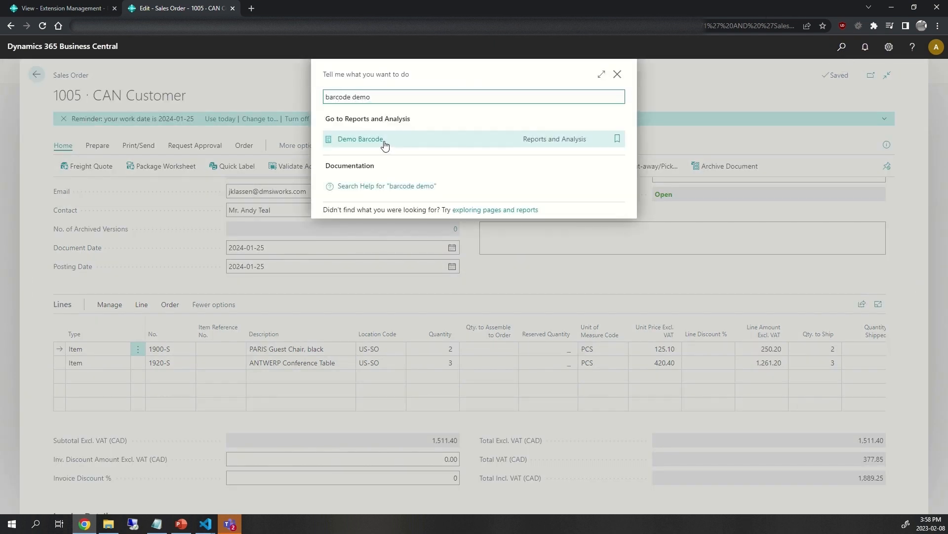
click(360, 139)
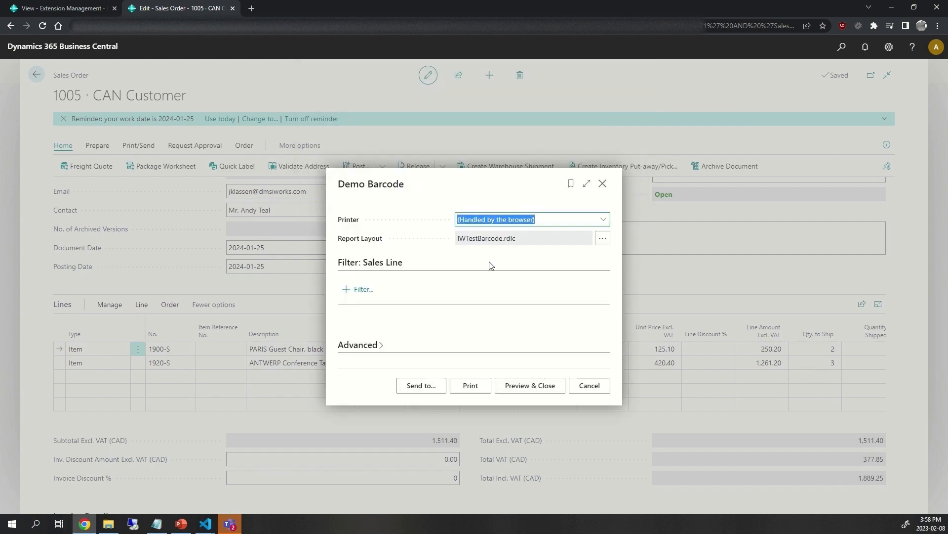
click(362, 291)
text(Document)
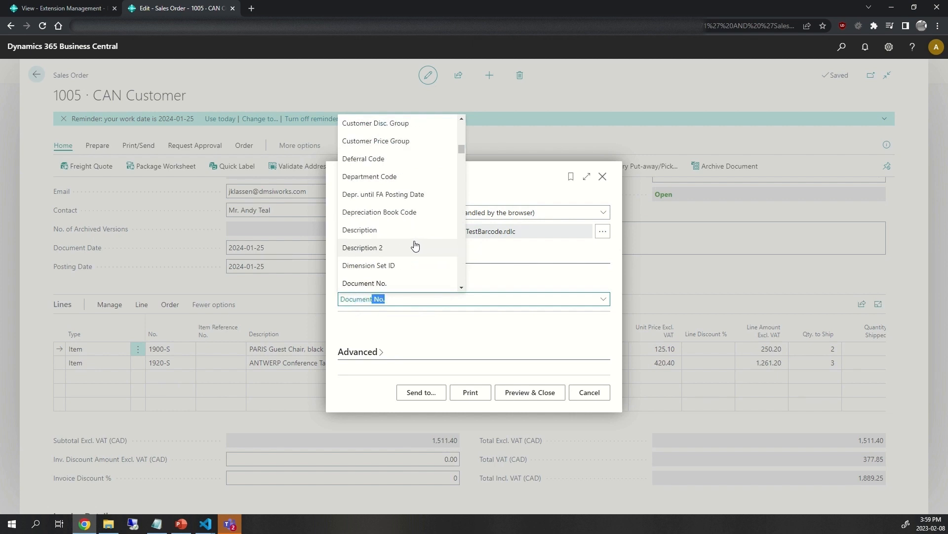
click(364, 282)
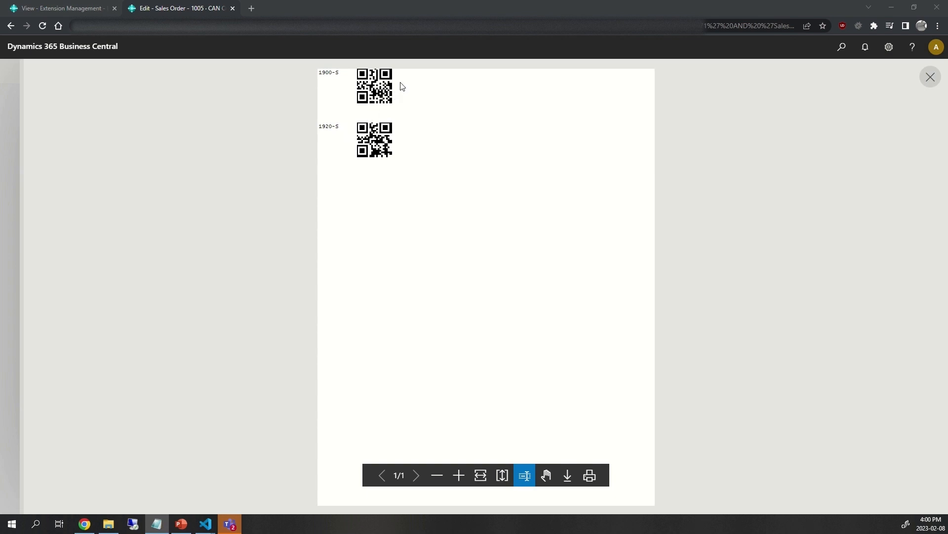
mouse_move(402, 159)
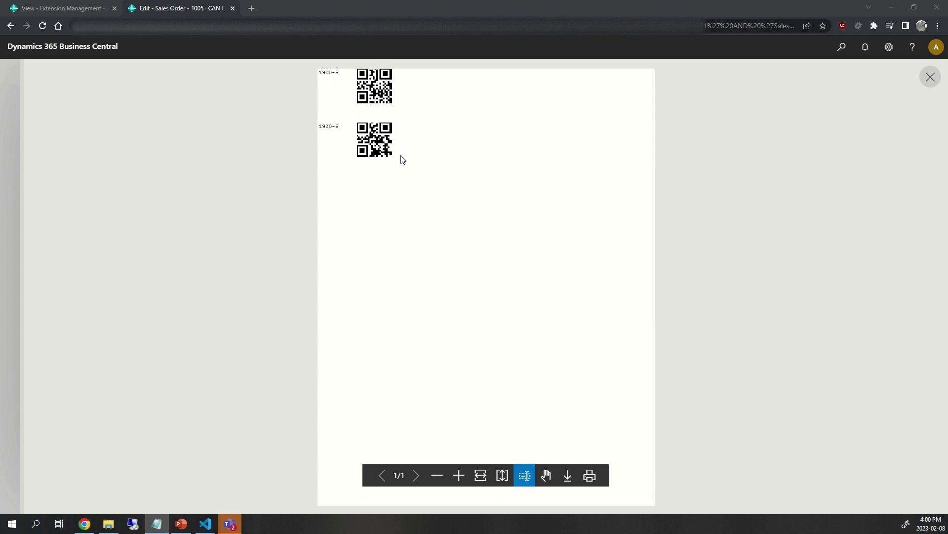
mouse_move(404, 158)
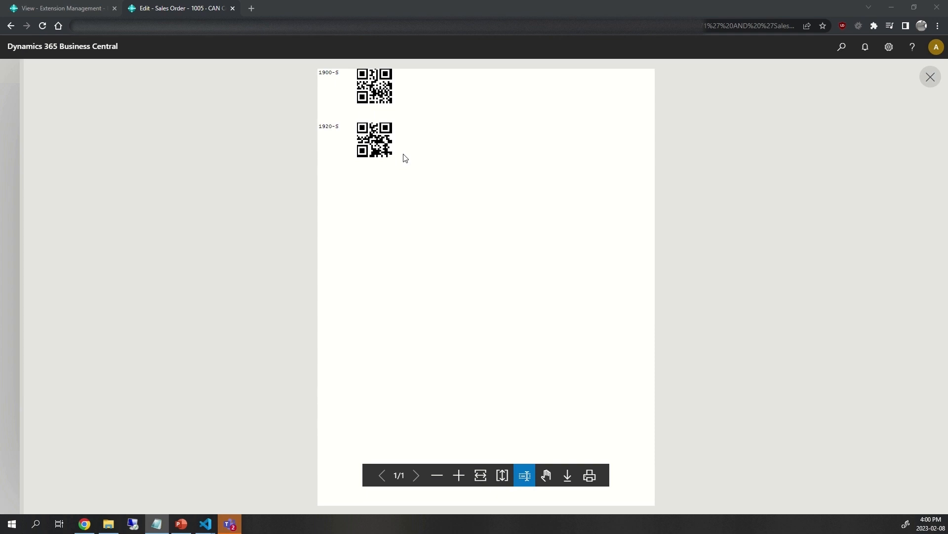